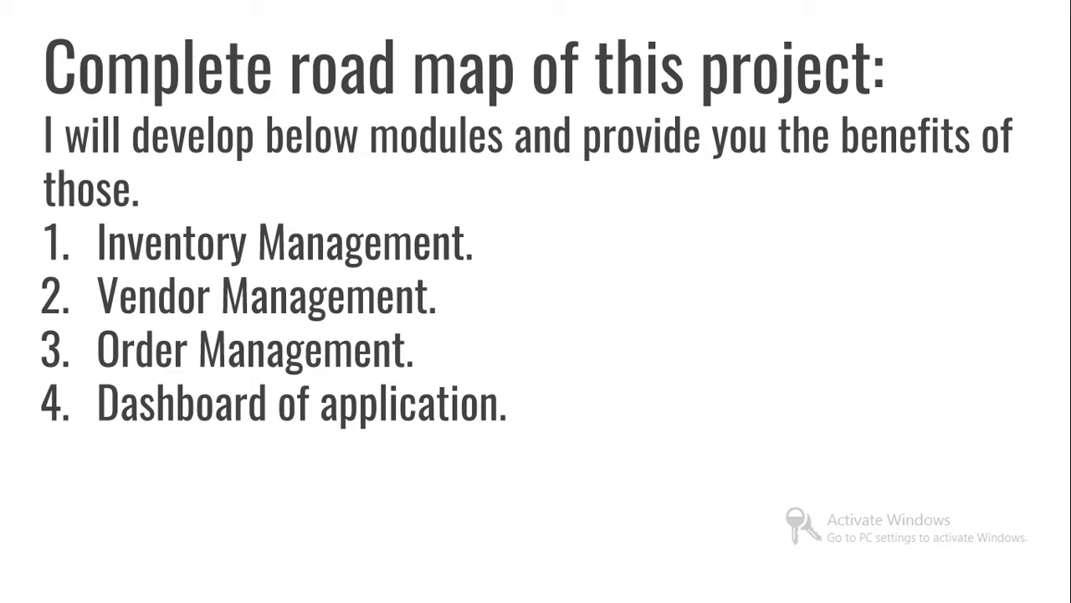
Step: Advance to the final 'Dont forget' slide of the presentation
key(Right)
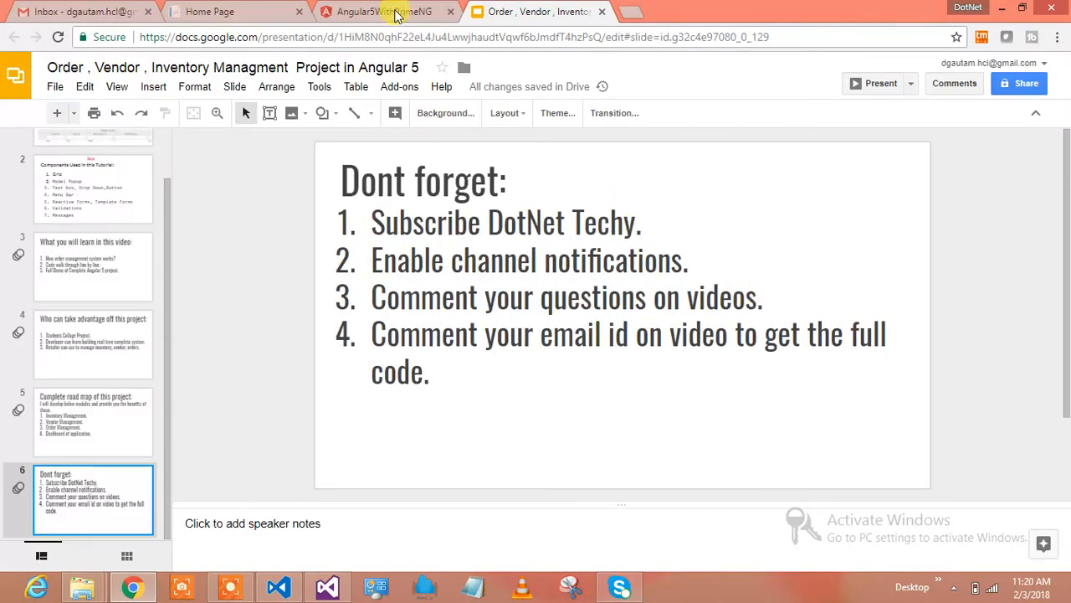
Step: Review the All Item inventory dialog from Inventory Management, then close it back to the dashboard
click(384, 11)
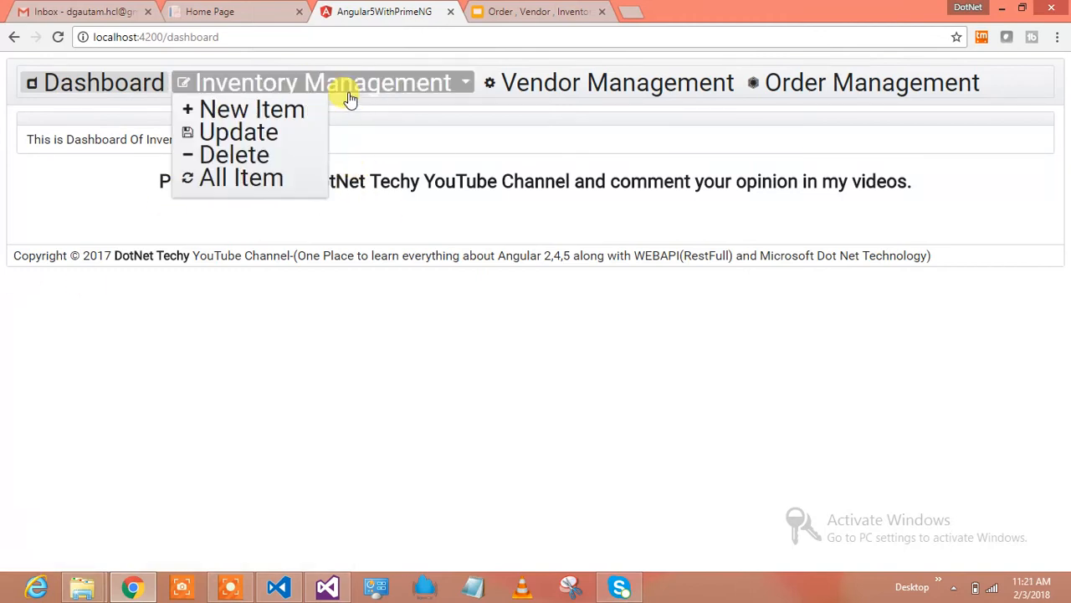
click(260, 210)
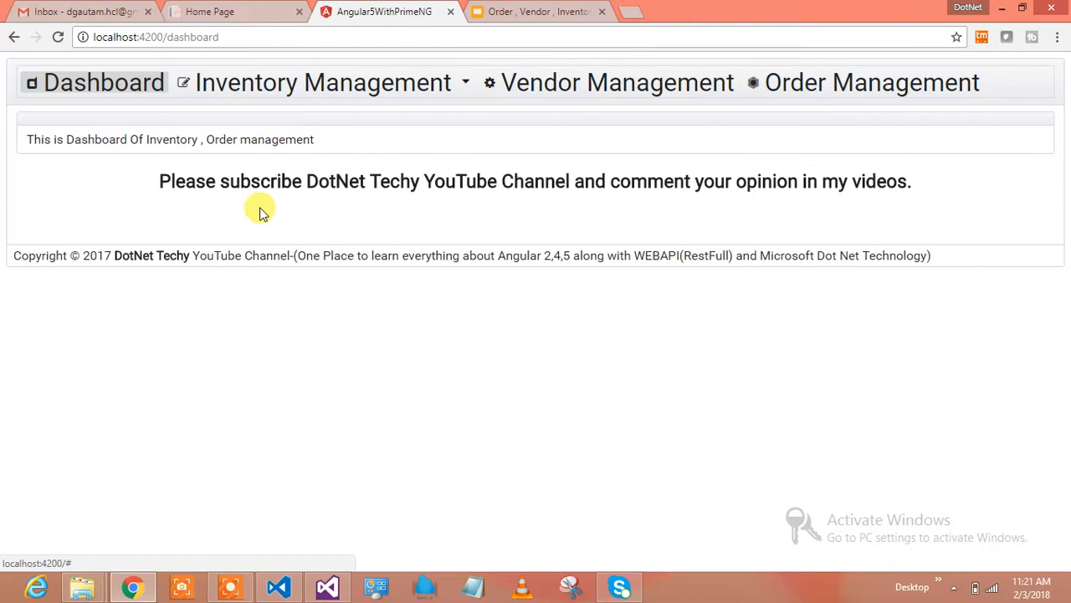
click(323, 82)
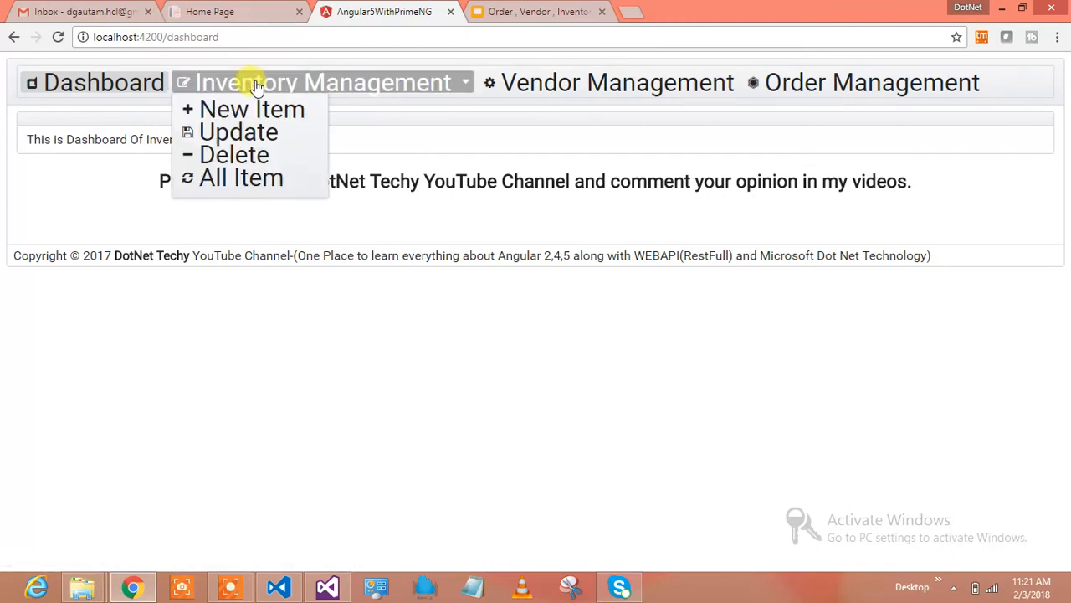
click(241, 177)
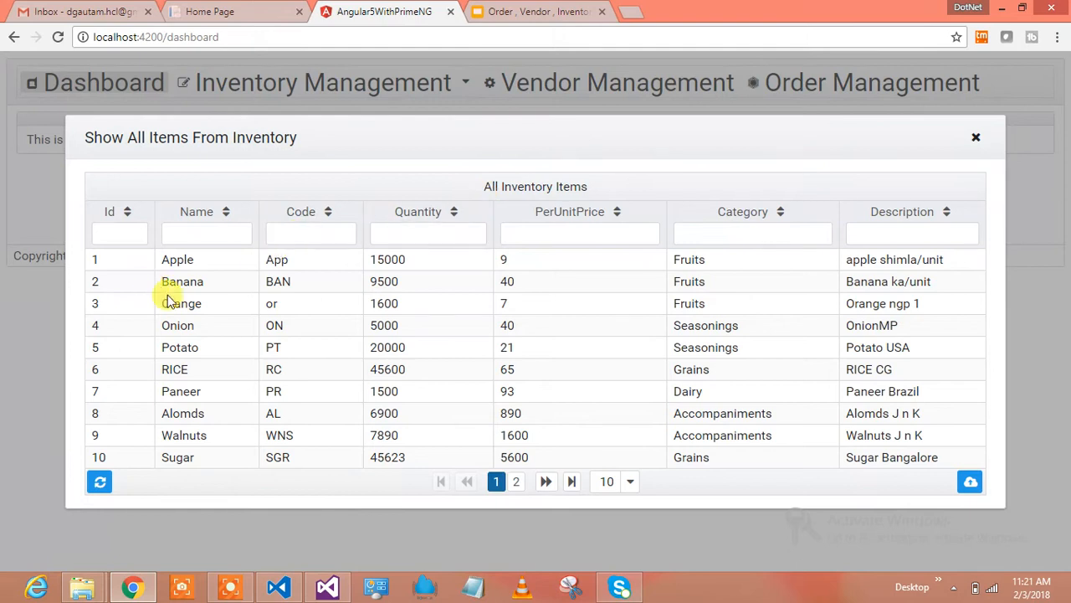
mouse_move(414, 318)
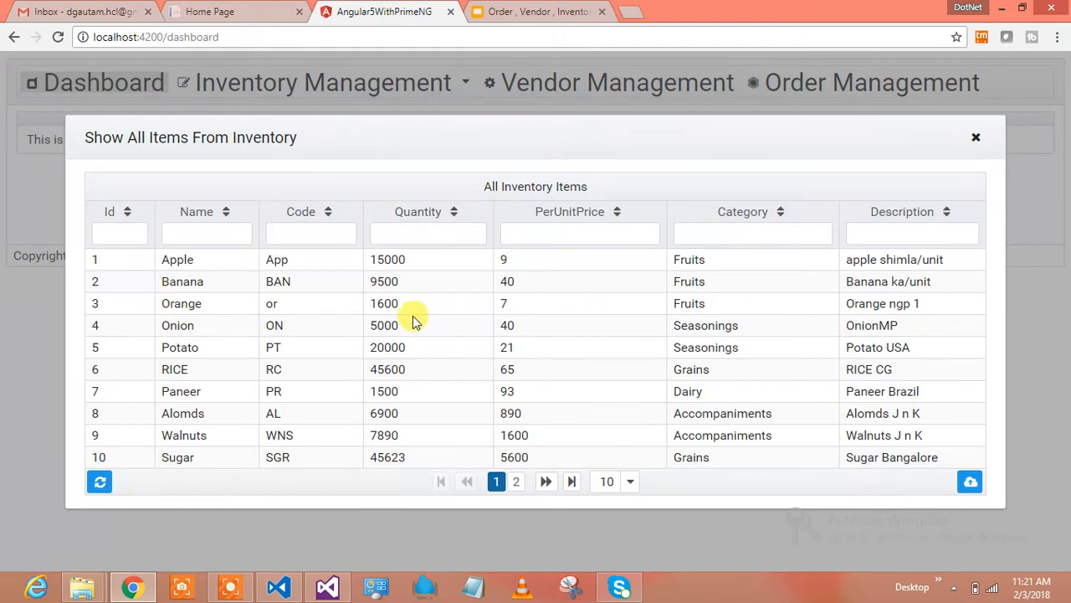
mouse_move(899, 255)
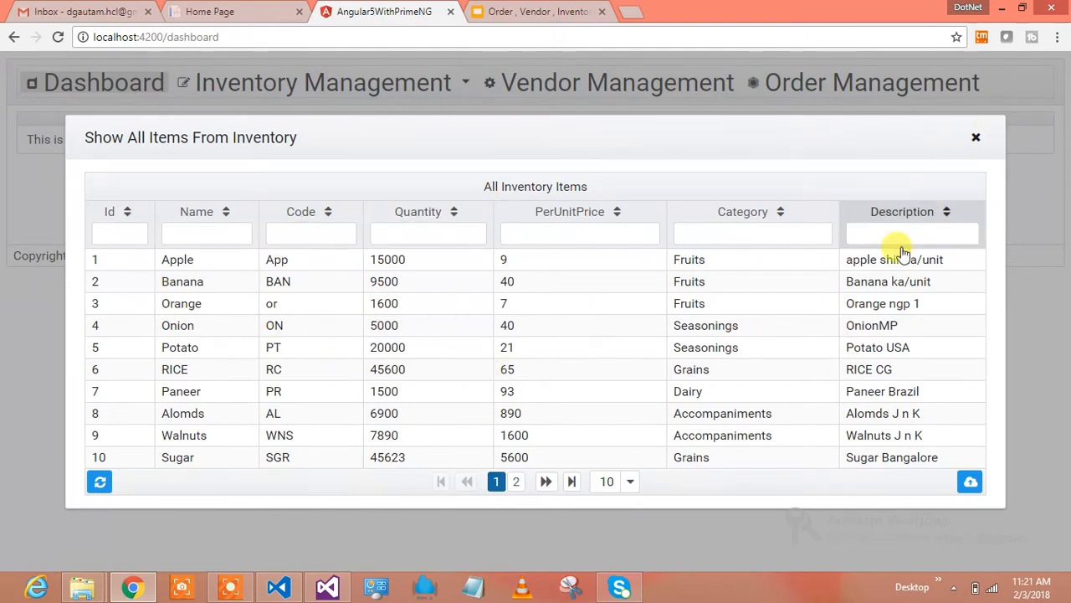
click(515, 480)
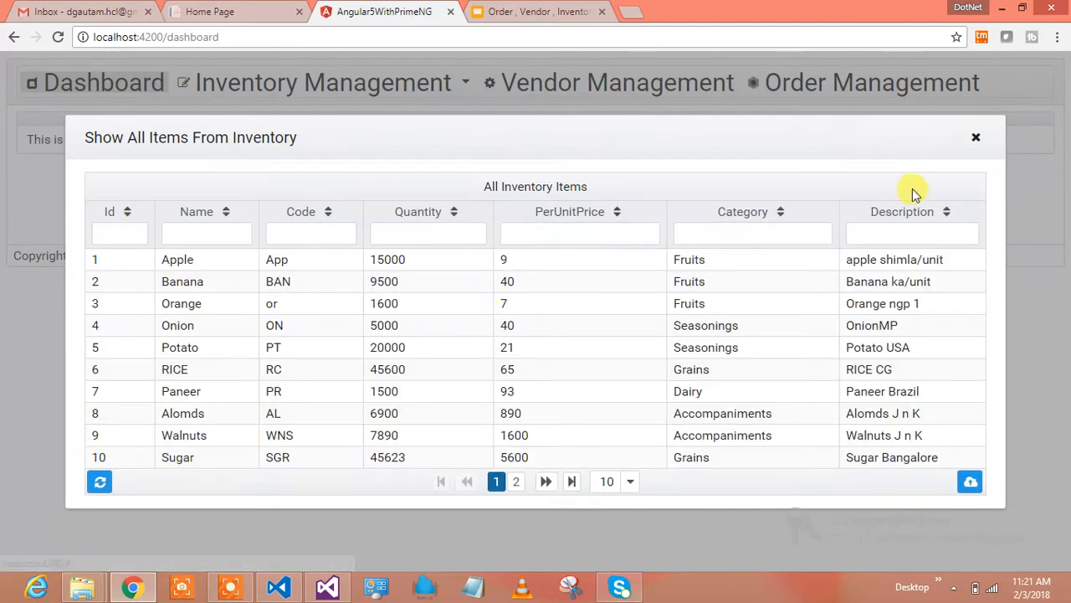
click(976, 136)
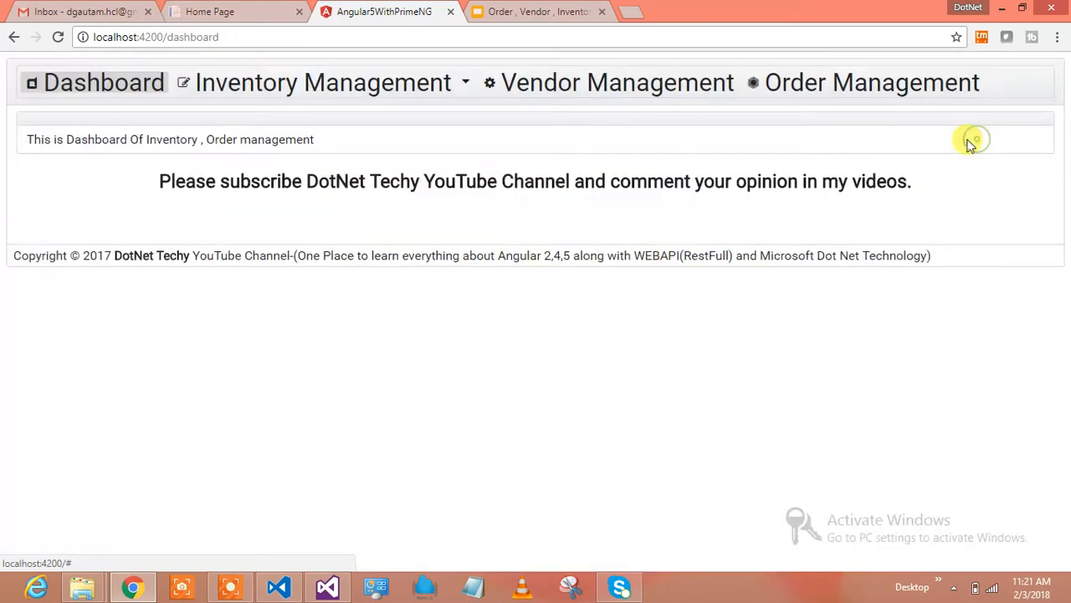
Step: Show the Vendor Management page listing the vendors
click(617, 82)
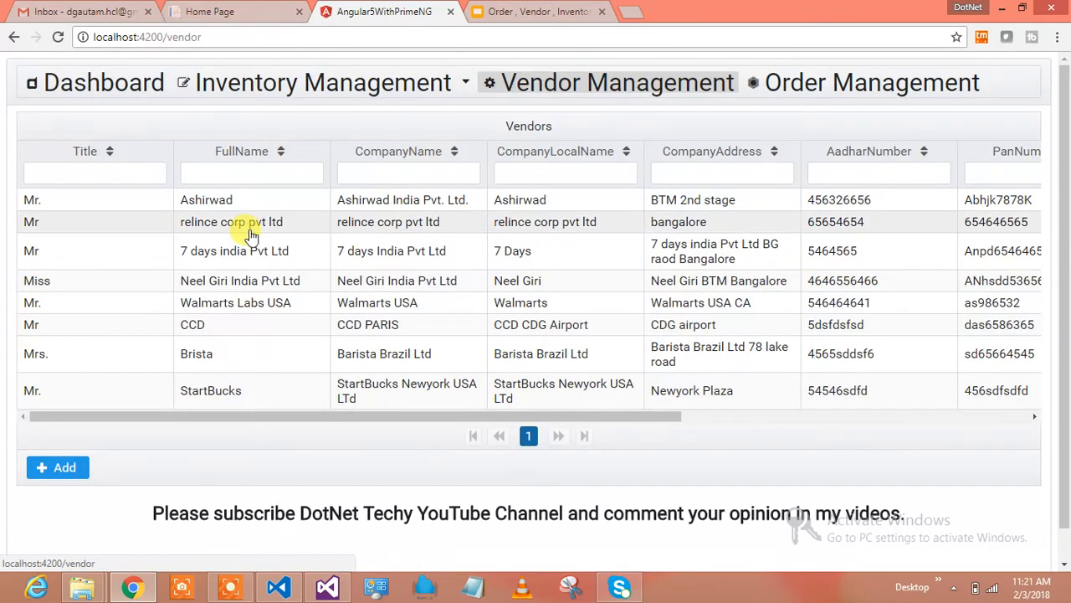
mouse_move(636, 416)
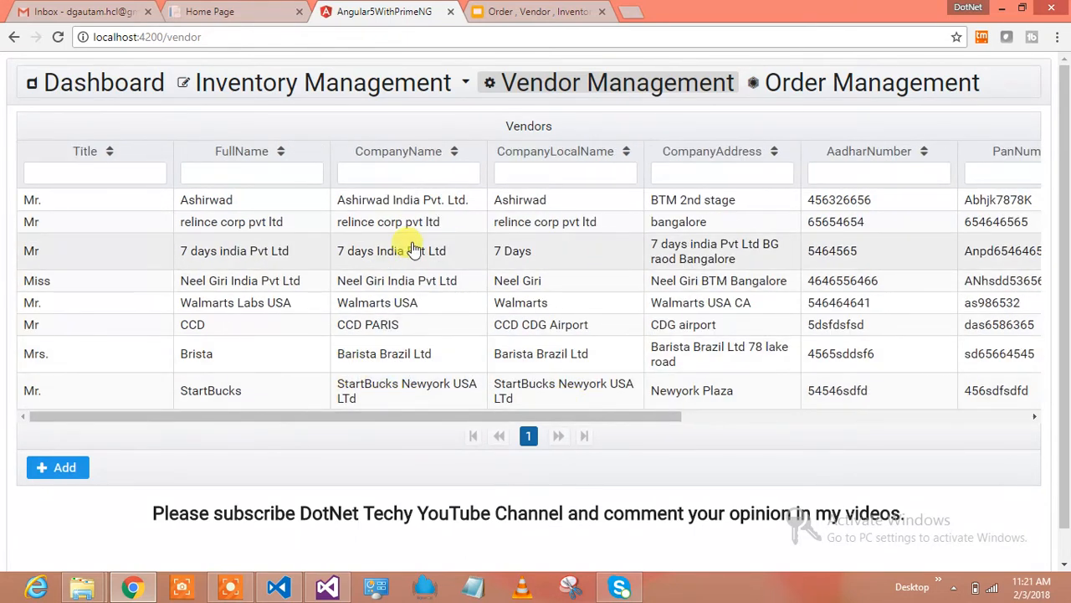
mouse_move(356, 111)
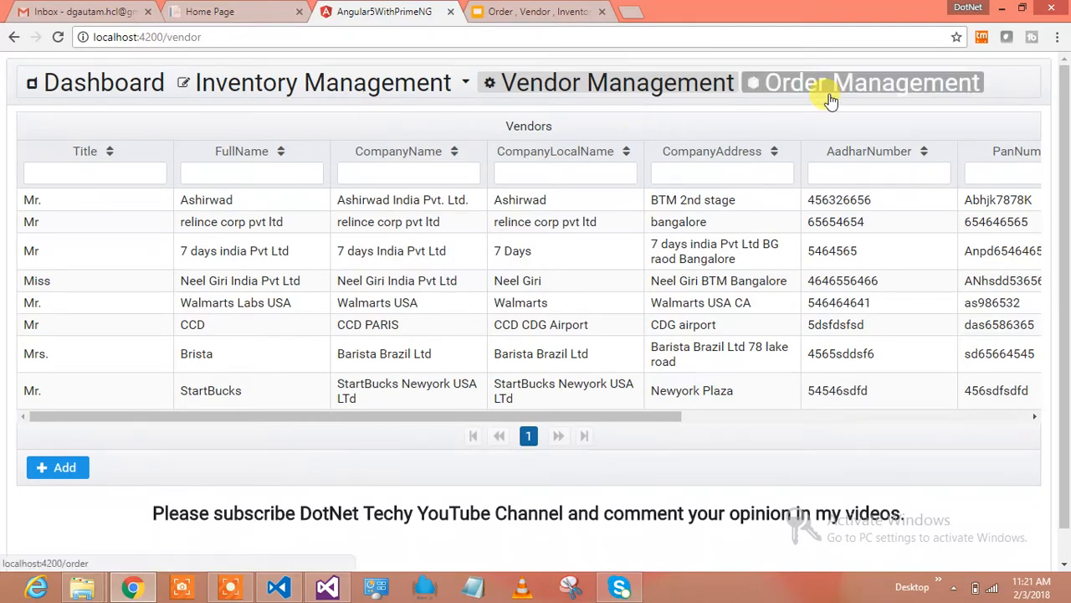
Step: Start a purchase order in Order Management with today's PO date and type Regular
click(870, 82)
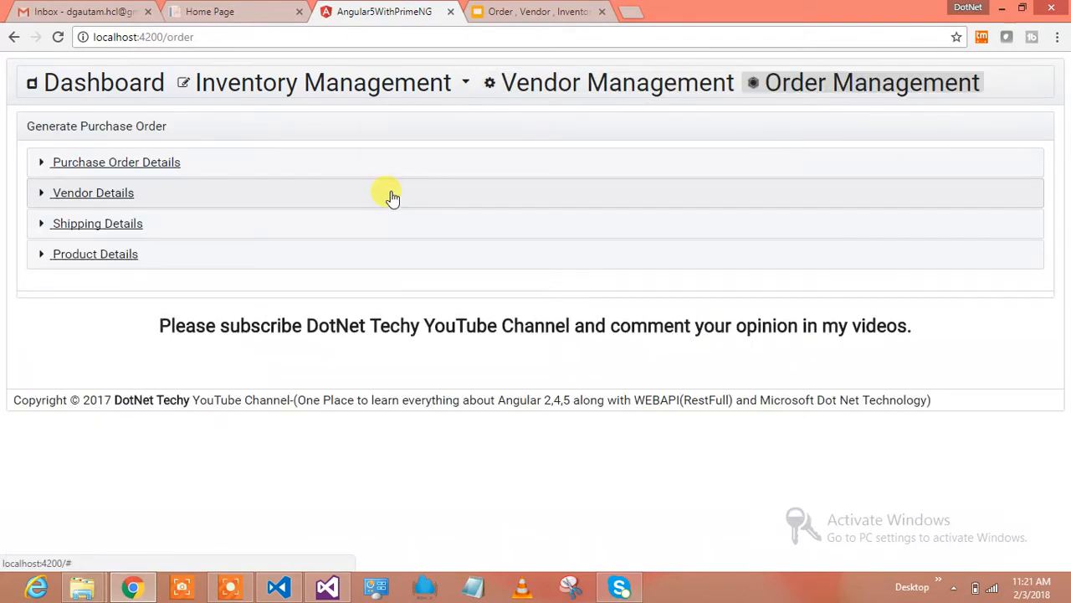
mouse_move(228, 586)
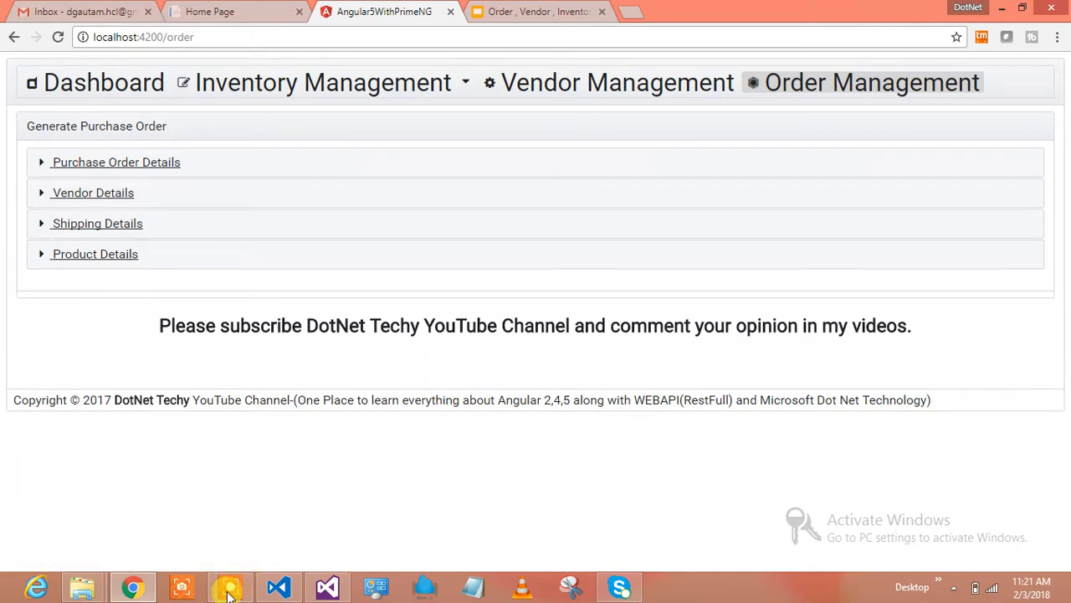
click(229, 585)
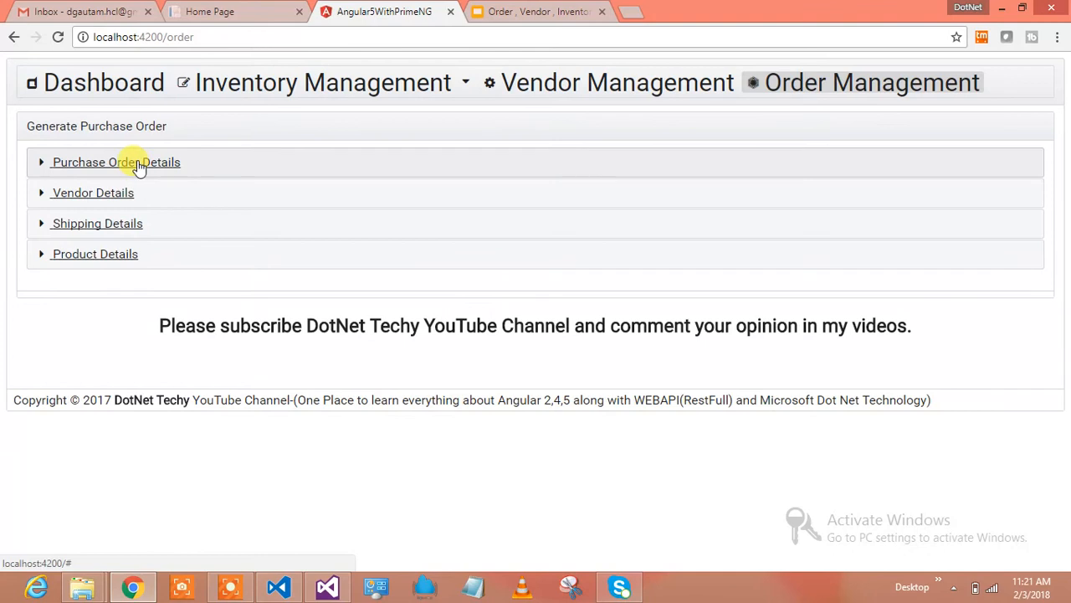
click(116, 161)
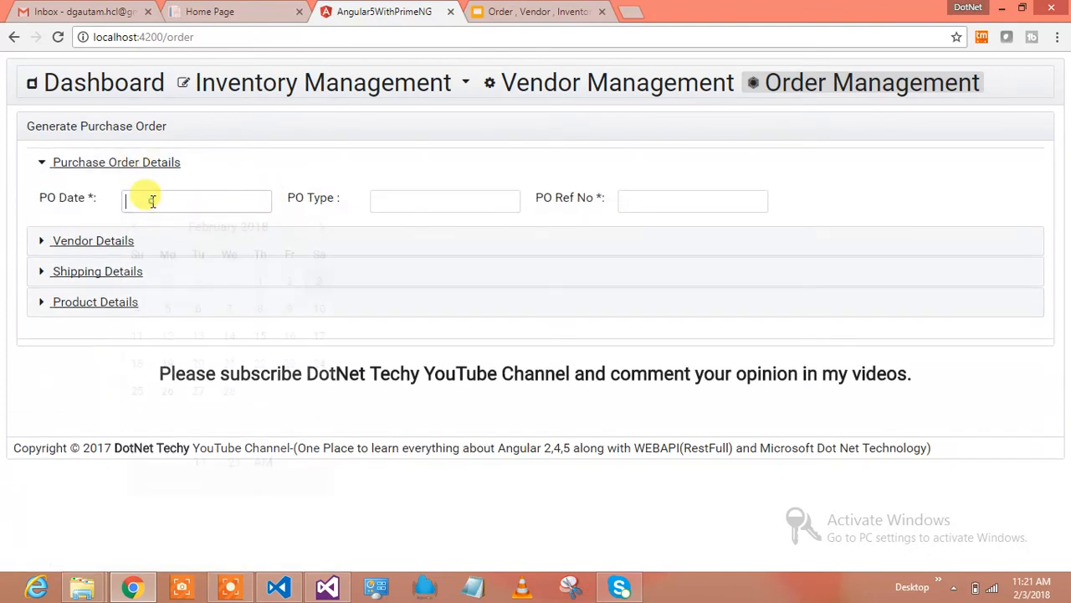
click(197, 201)
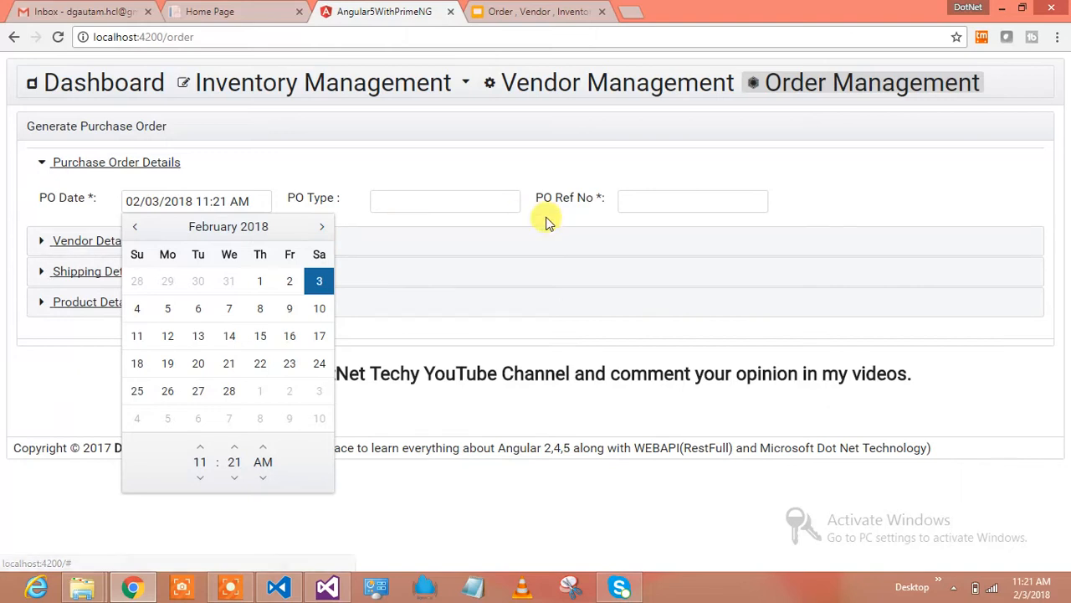
click(116, 162)
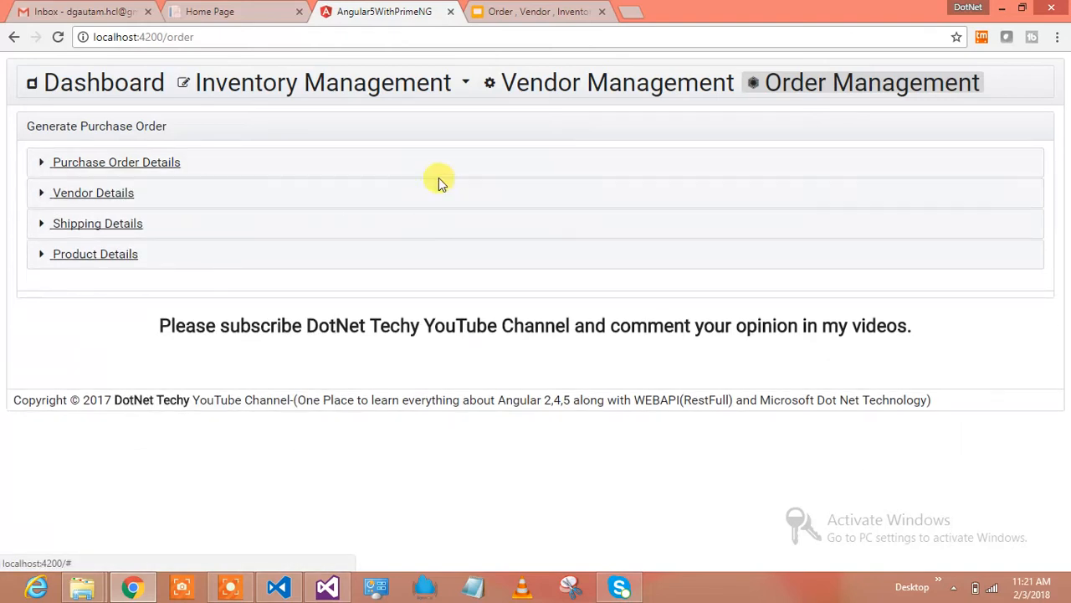
click(115, 162)
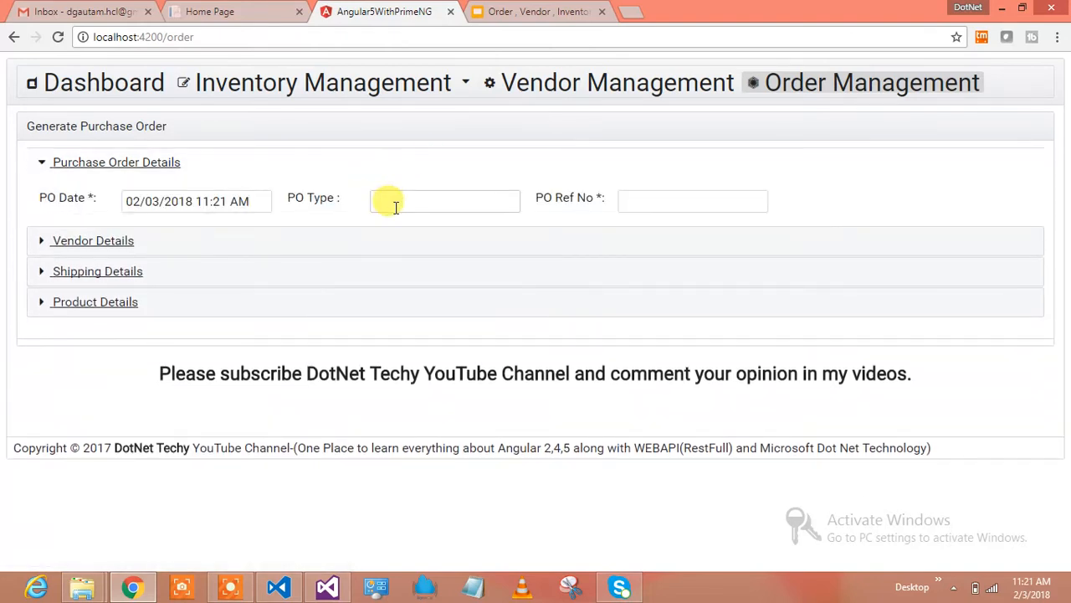
text(Regular)
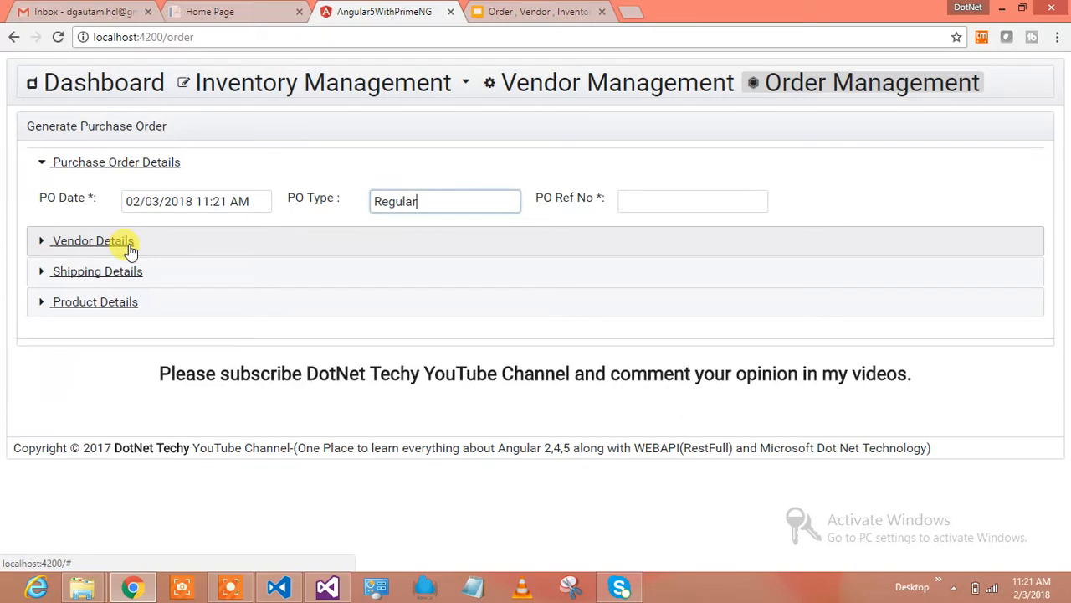
Step: Choose Walmarts USA as the vendor code under Vendor Details
click(93, 240)
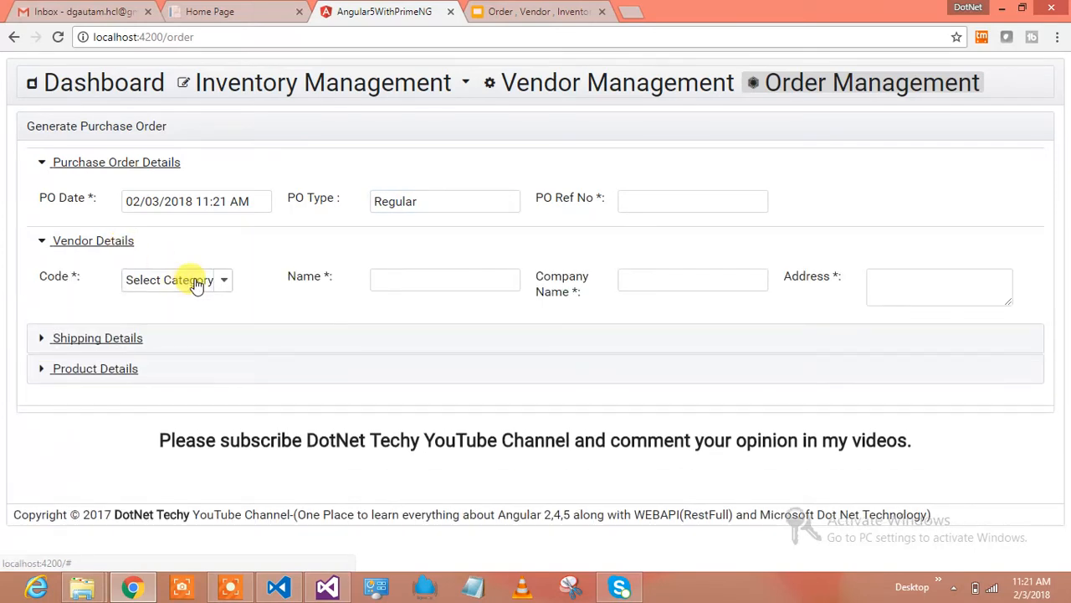
click(176, 280)
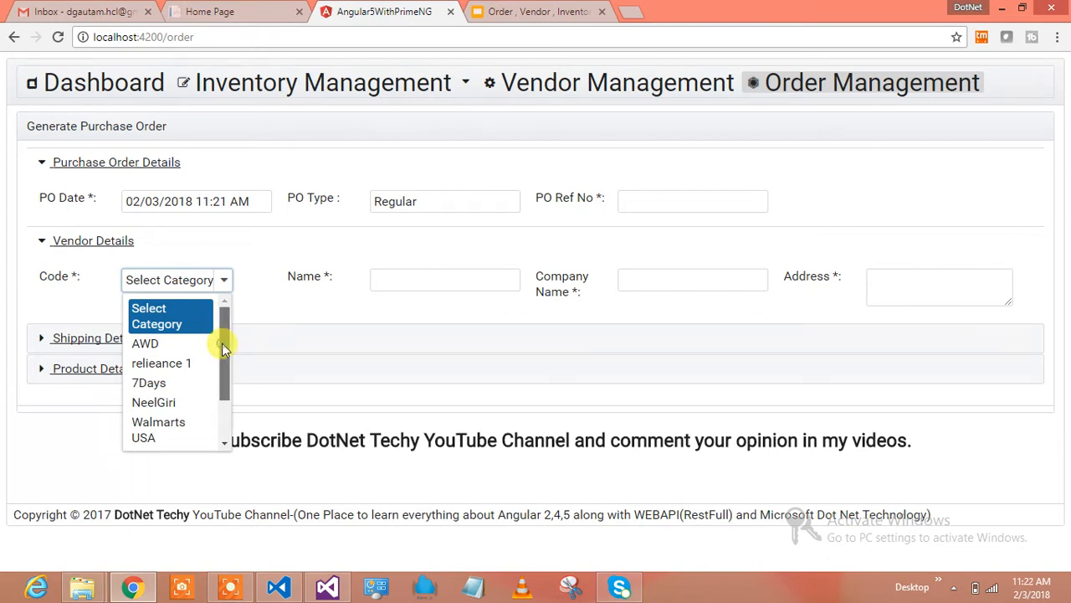
scroll(down, 3)
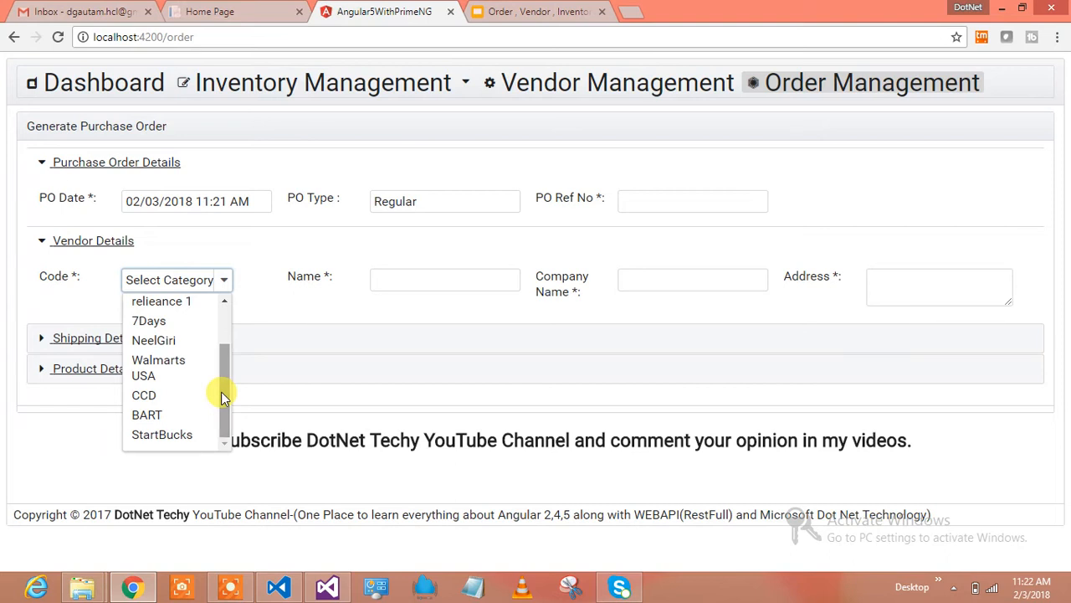
mouse_move(182, 370)
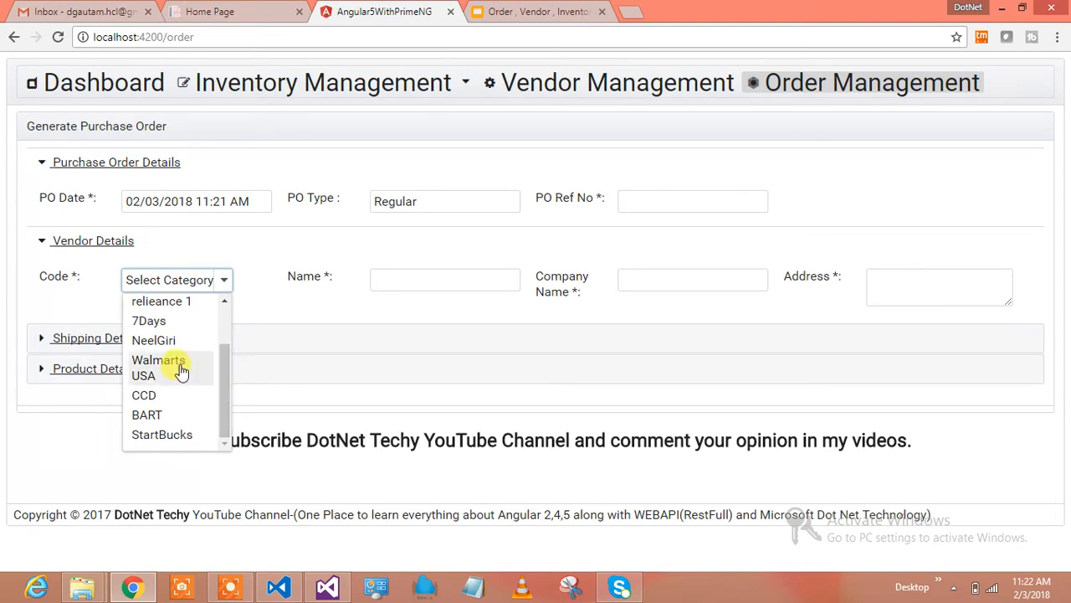
click(158, 359)
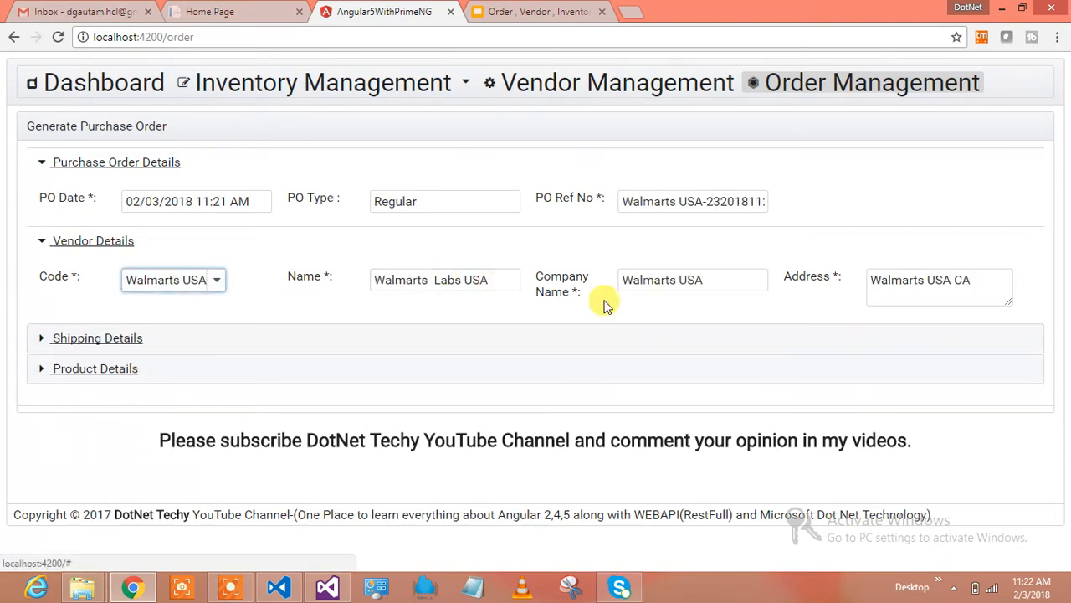
mouse_move(648, 302)
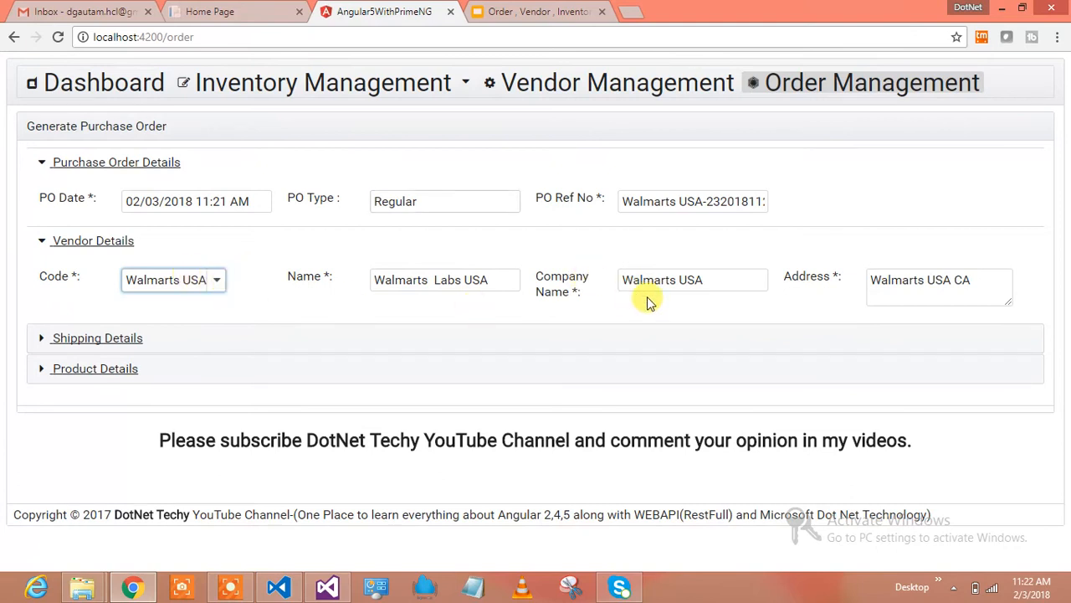
mouse_move(544, 175)
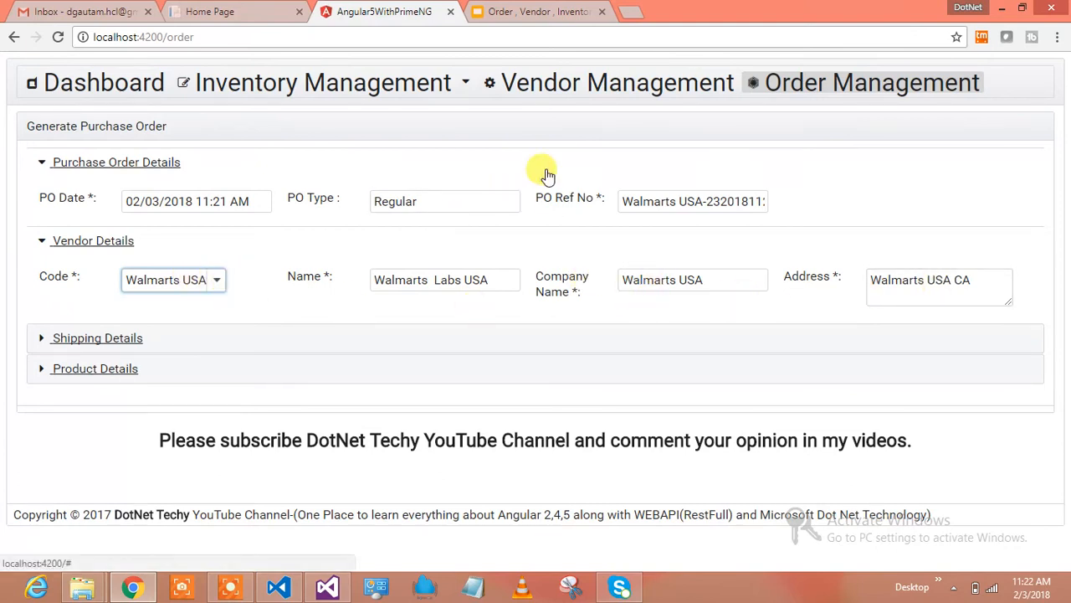
mouse_move(499, 195)
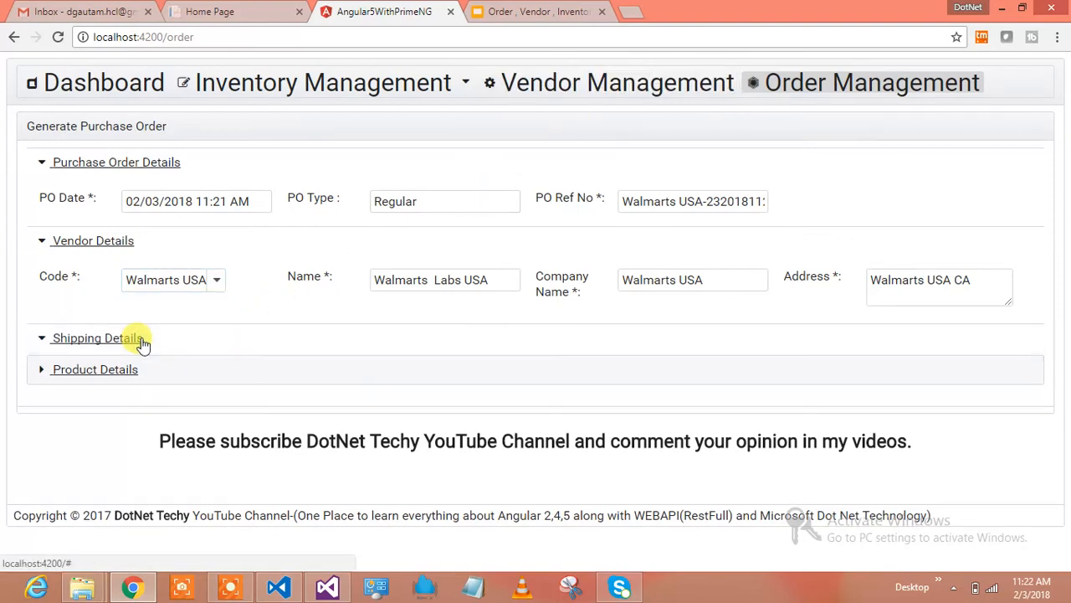
Step: Fill shipping details with the courier, air bill 5646662 and request date 3 February 2018
click(97, 337)
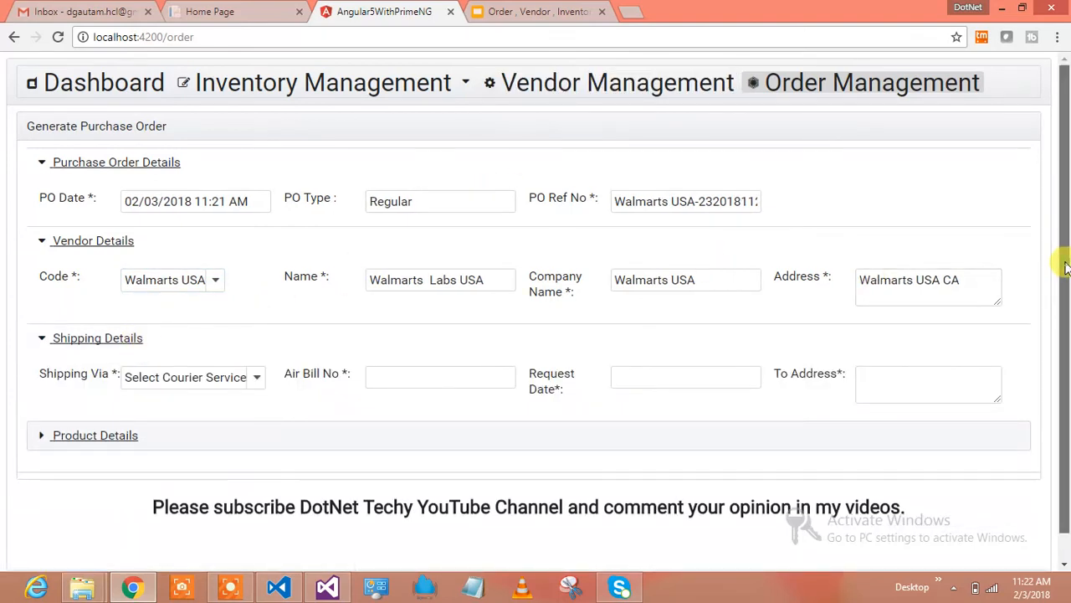
scroll(down, 3)
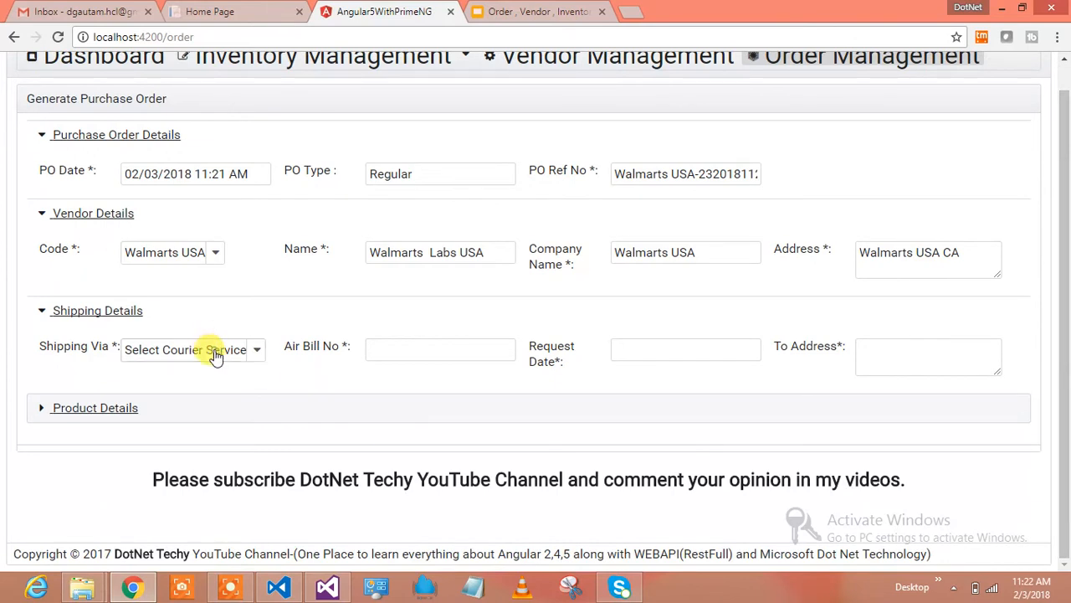
click(193, 349)
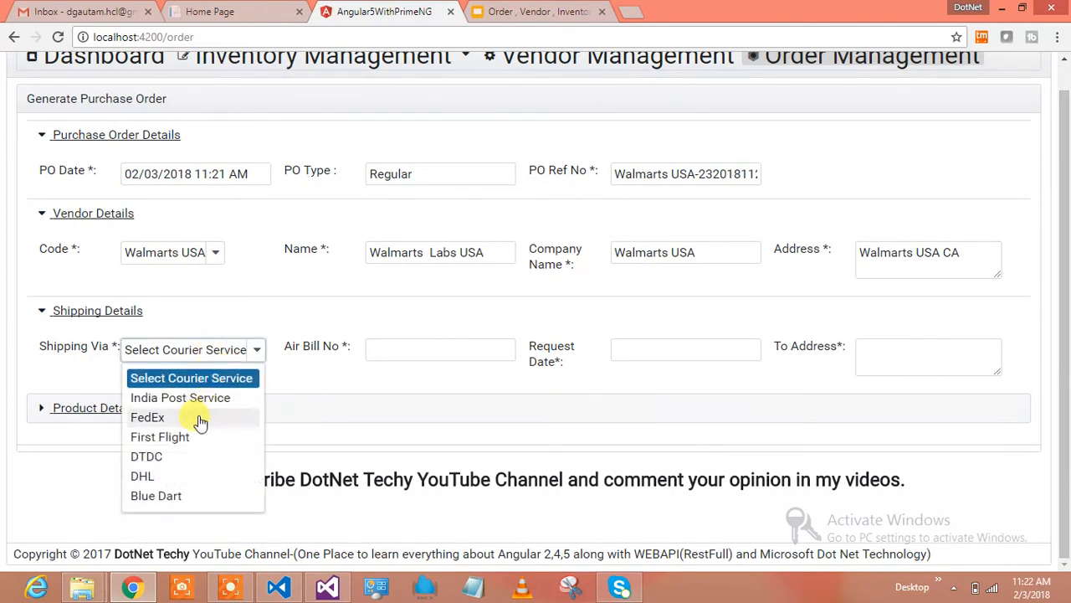
click(147, 417)
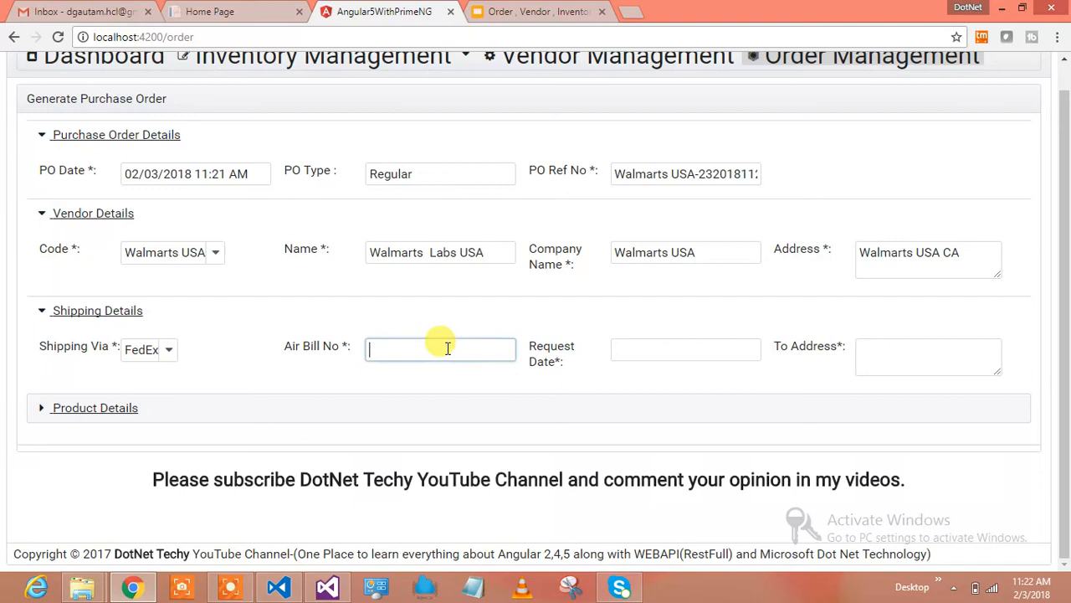
text(564666)
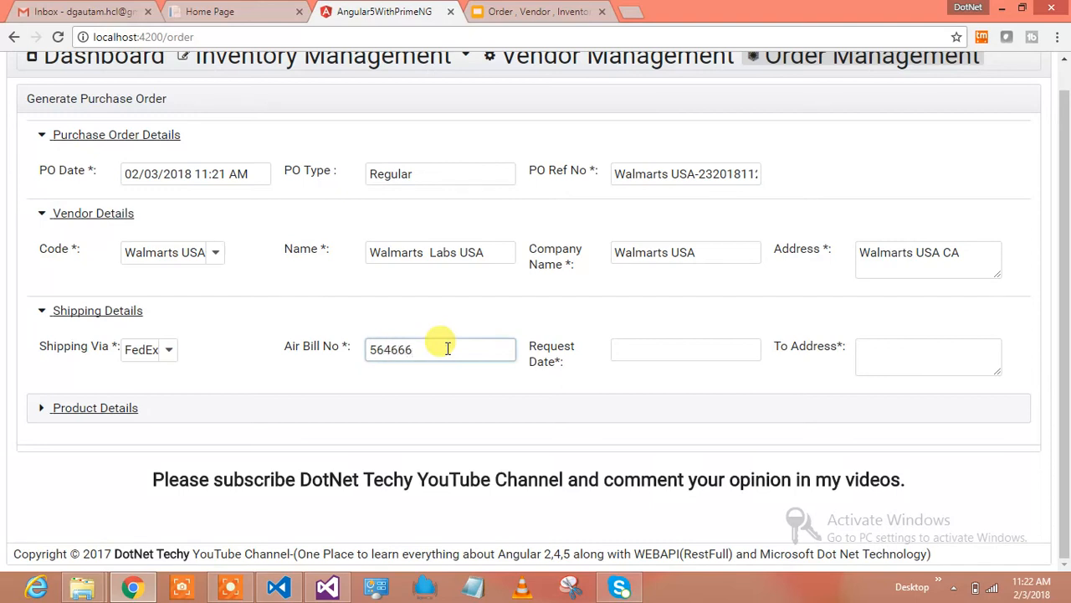
click(686, 349)
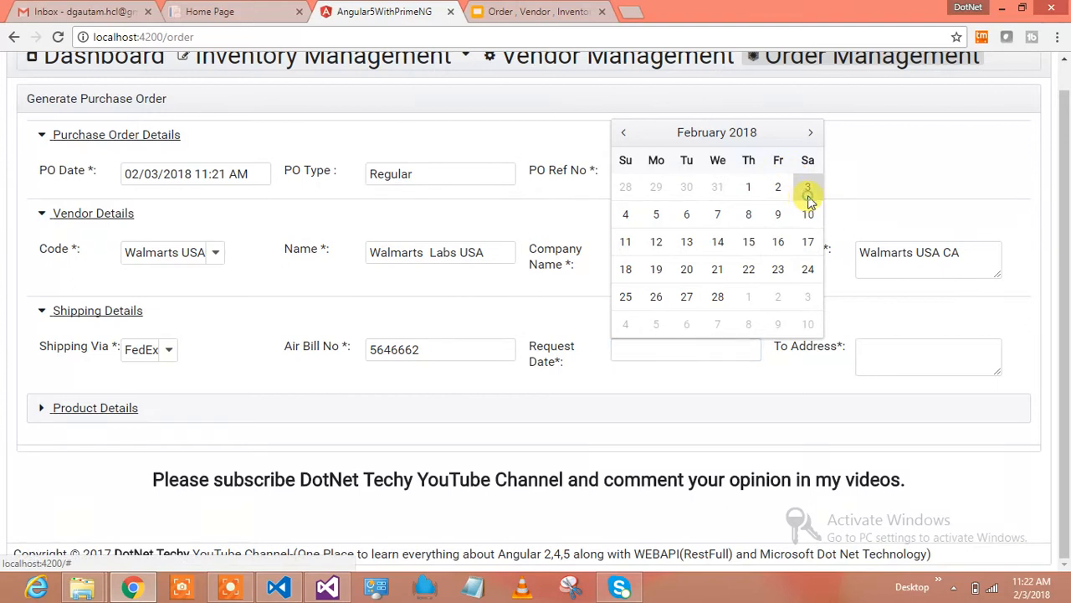
click(807, 186)
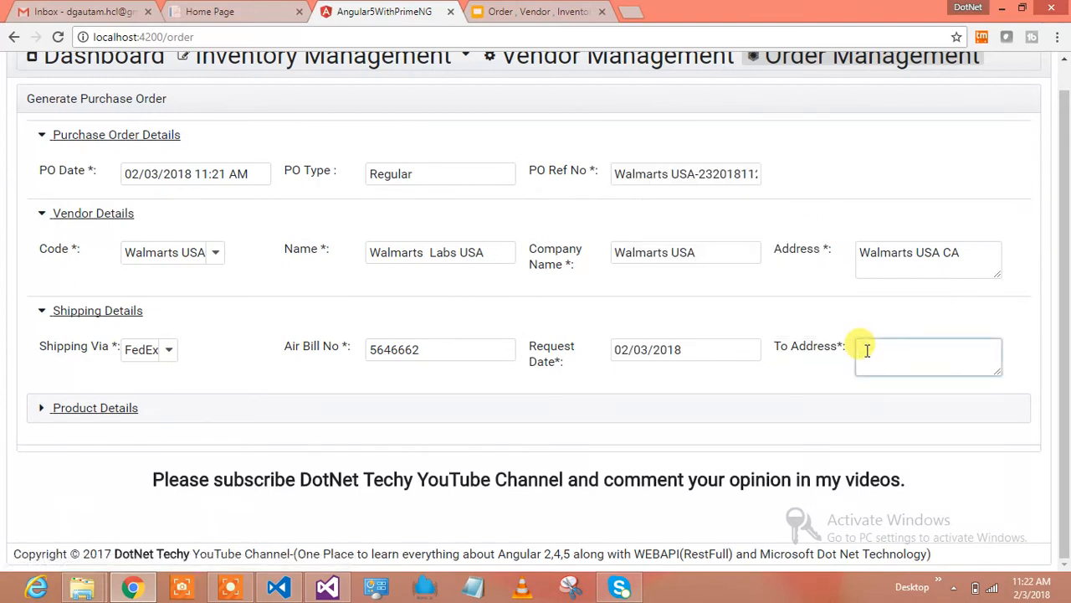
Step: Enter 'California walmarts' as the shipping To Address
text(calo)
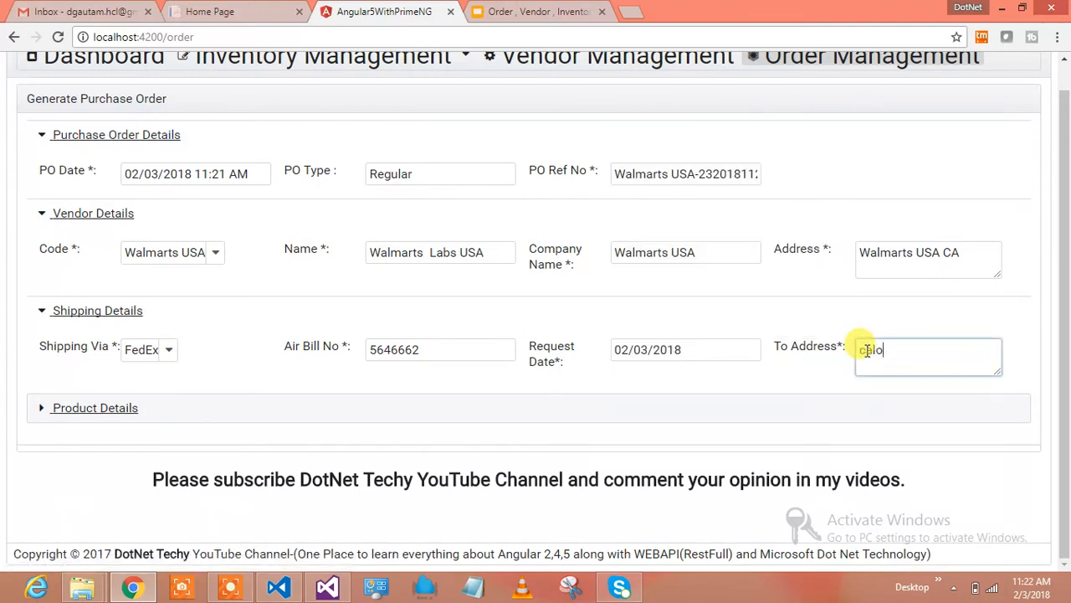
text(frm)
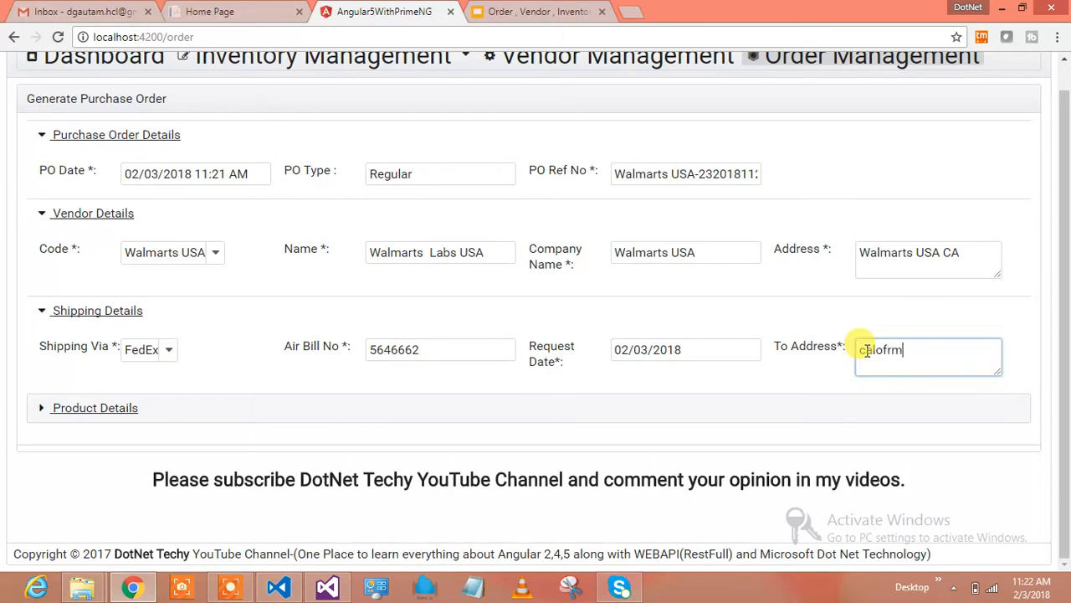
key(Backspace)
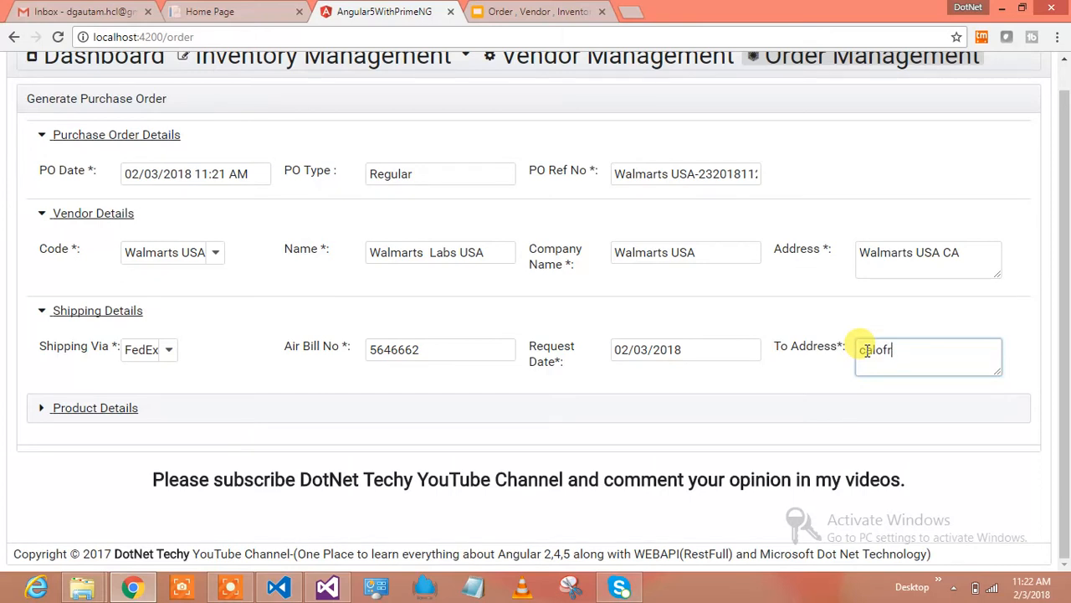
key(backspace)
text(iforni)
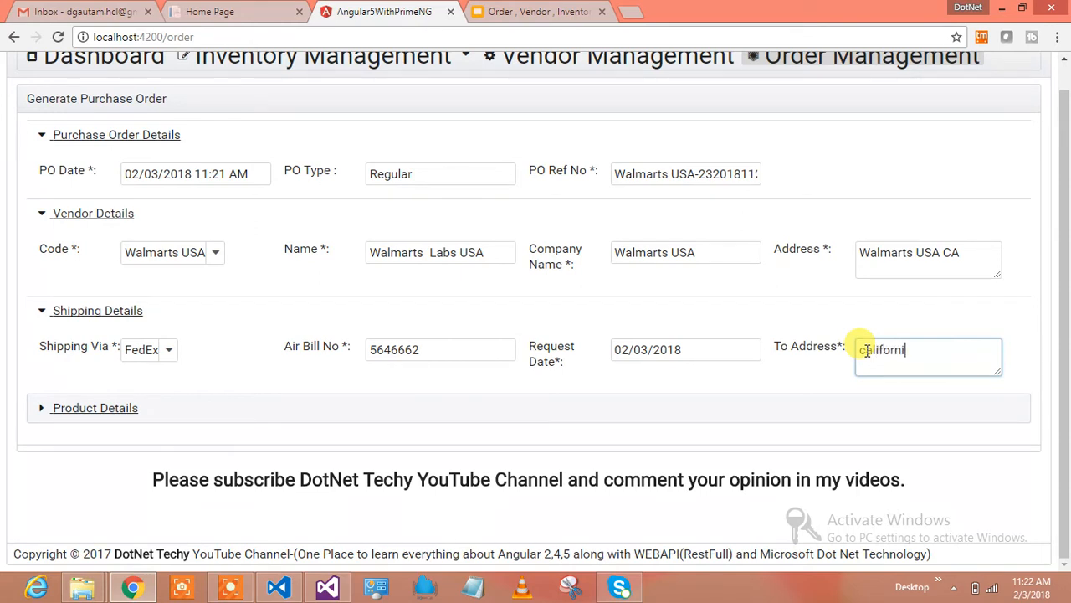
text(uy)
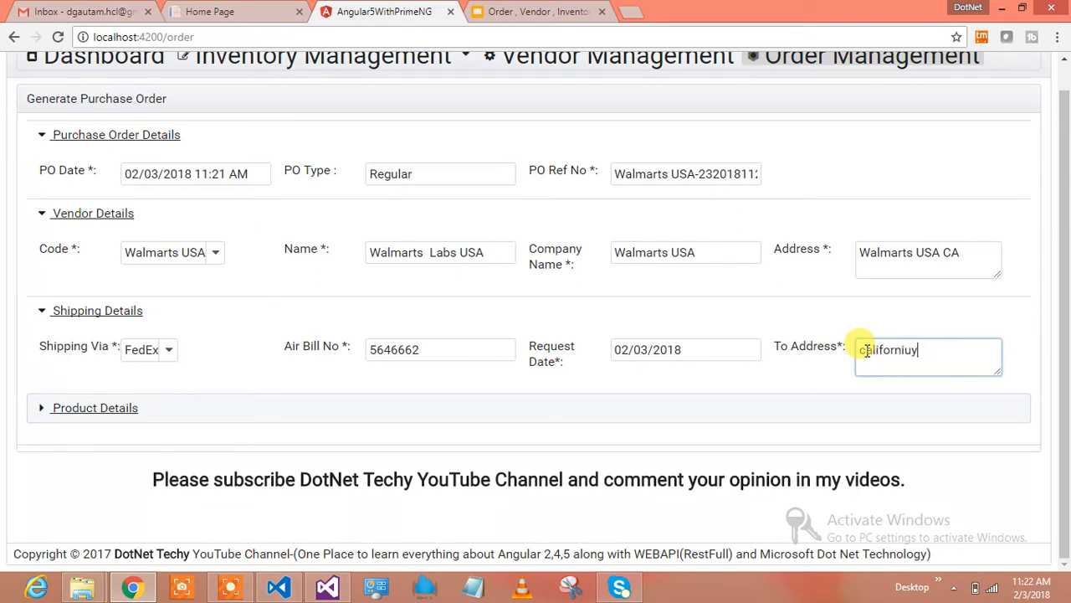
key(Backspace)
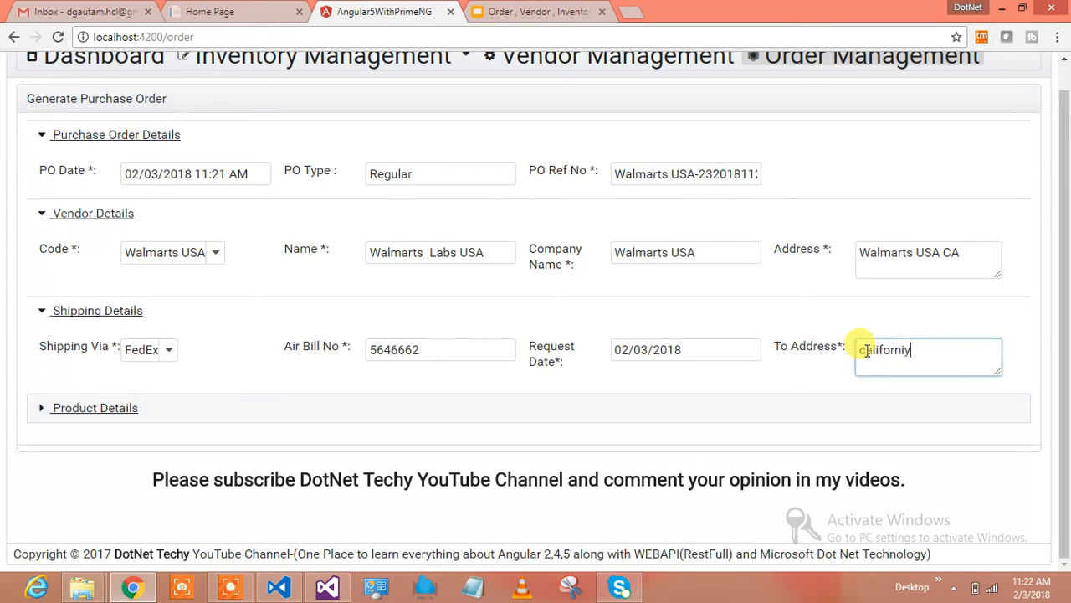
text(walrts)
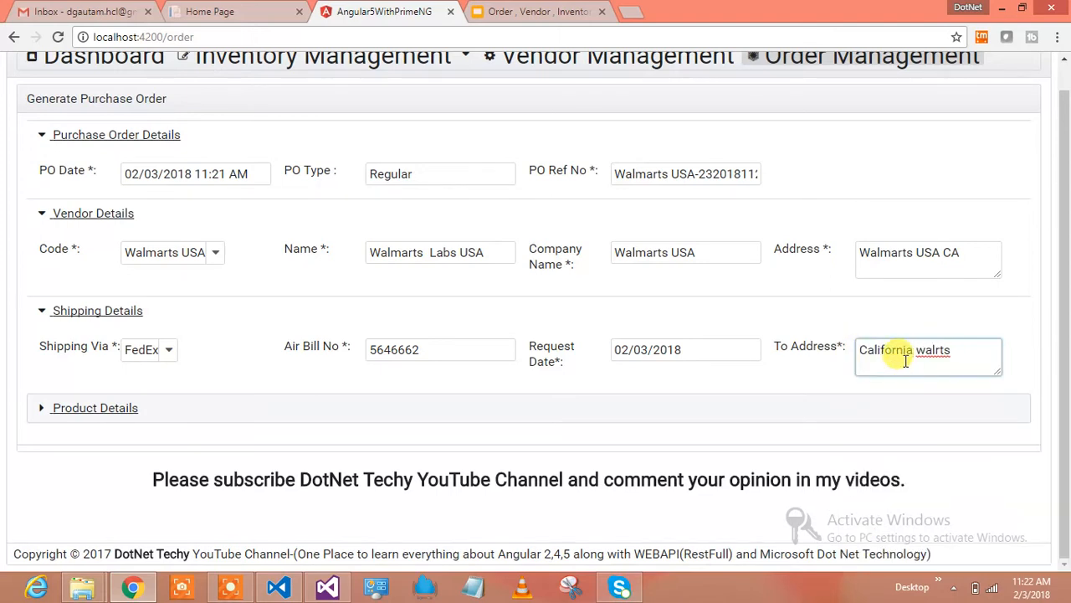
mouse_move(964, 350)
text(m)
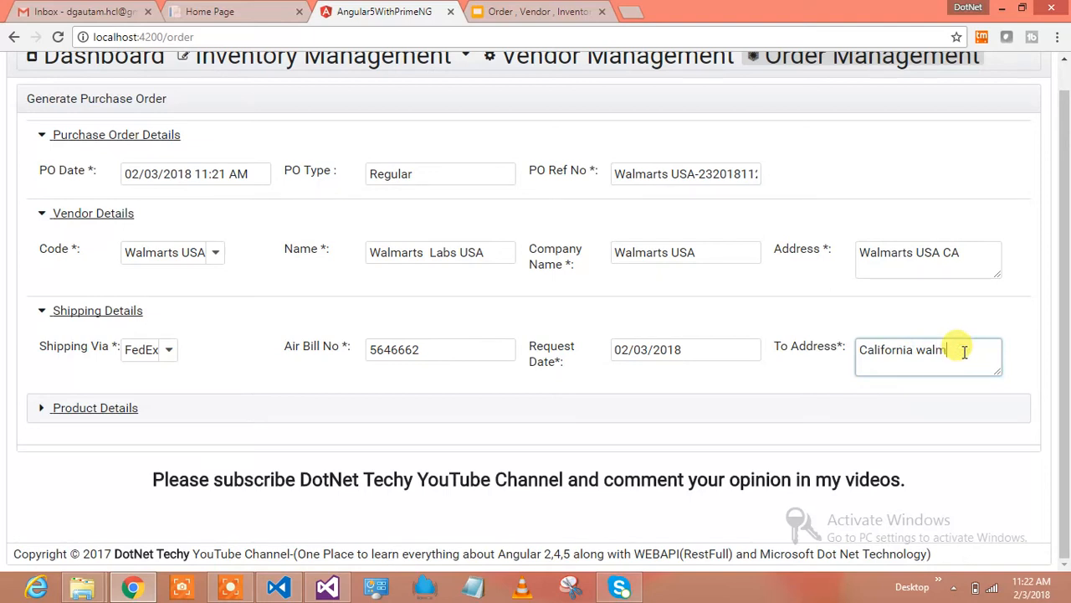
text(arts)
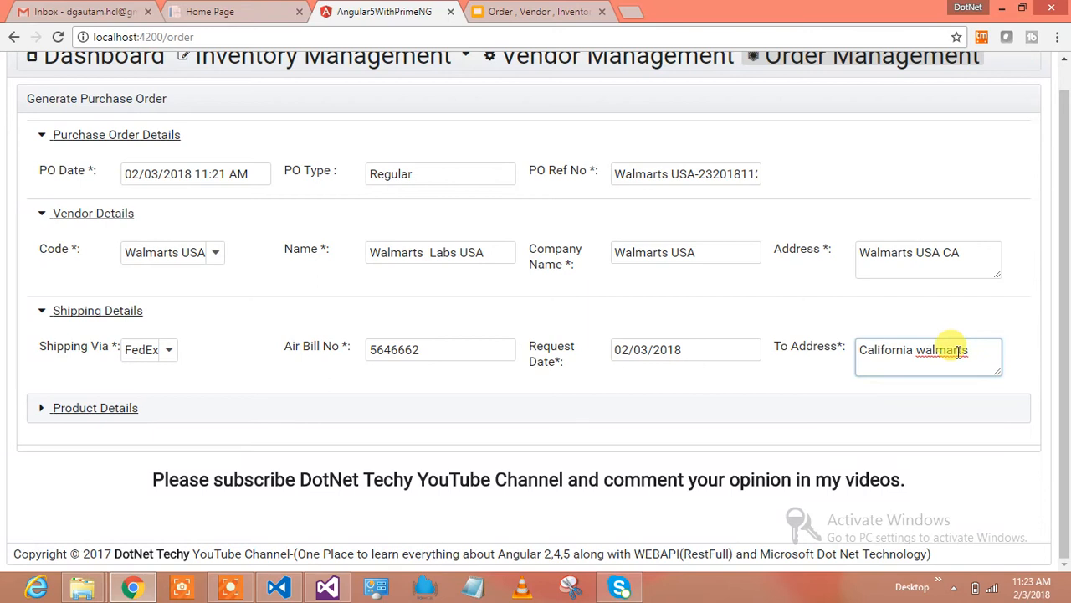
click(94, 408)
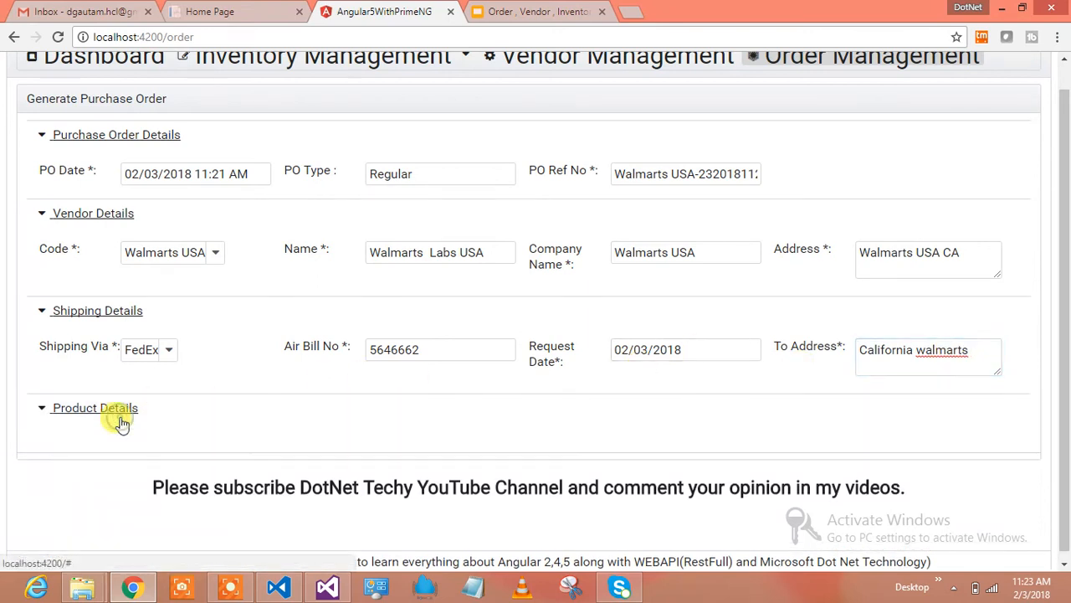
Step: Tick Onion, Potato, Alomds, Walnuts and Sugar across the Available Products pages
scroll(down, 3)
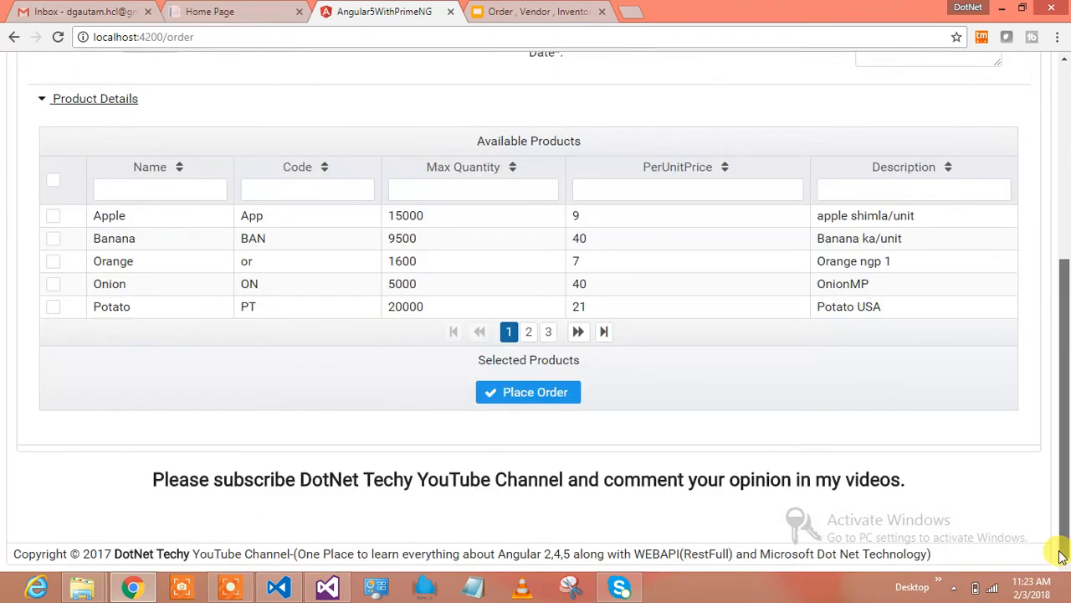
mouse_move(53, 243)
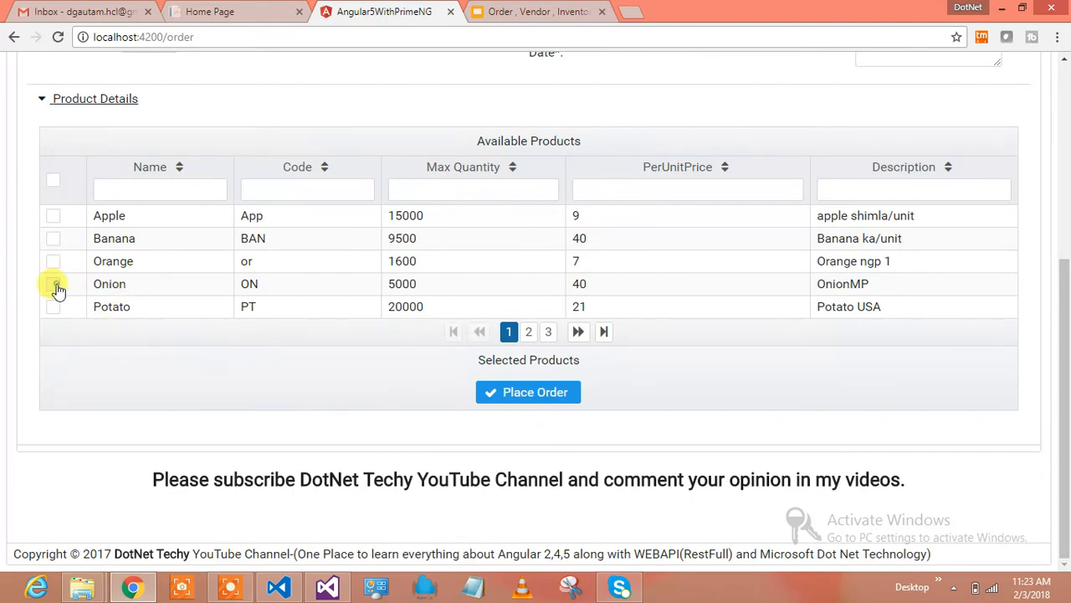
click(53, 284)
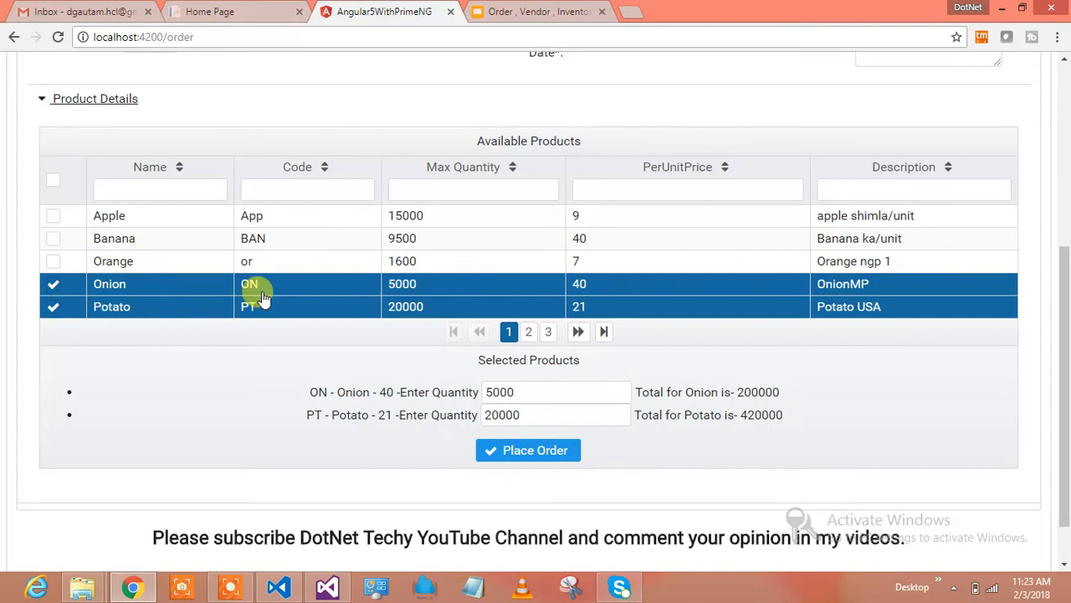
click(528, 331)
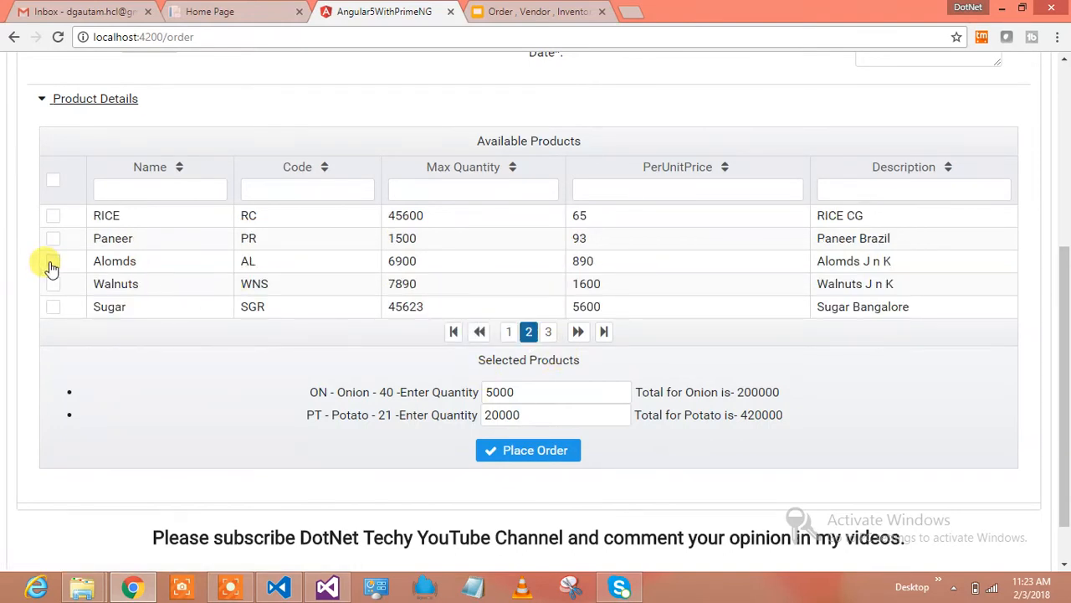
click(52, 283)
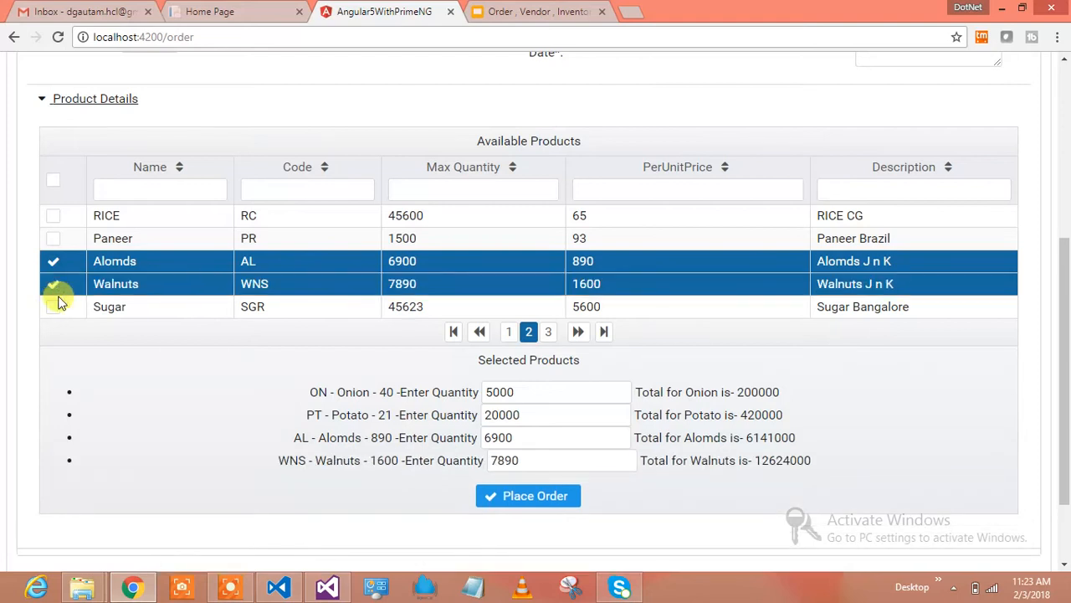
click(53, 306)
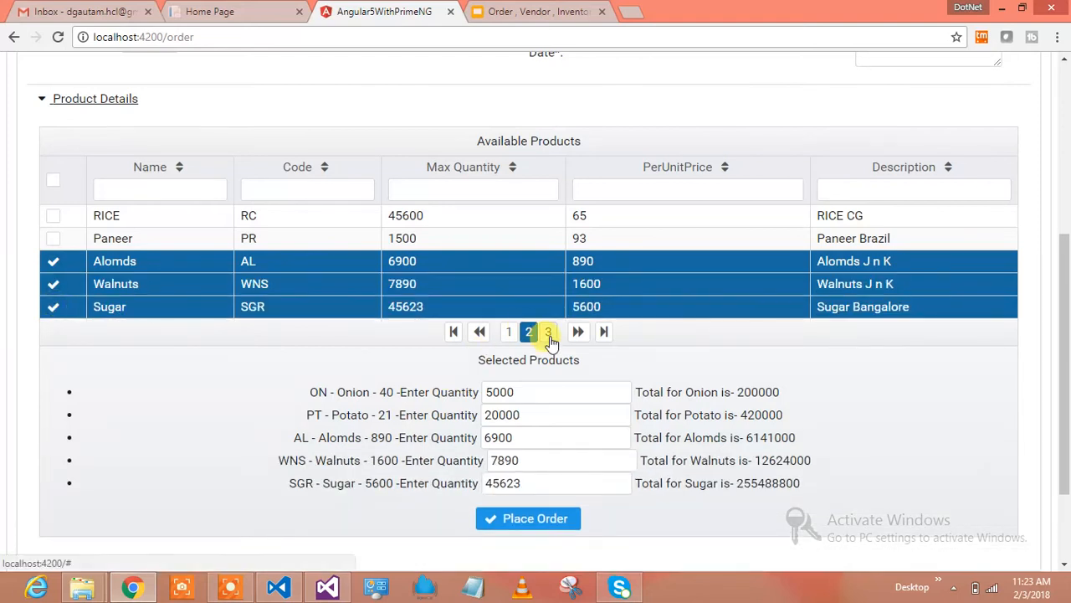
click(547, 331)
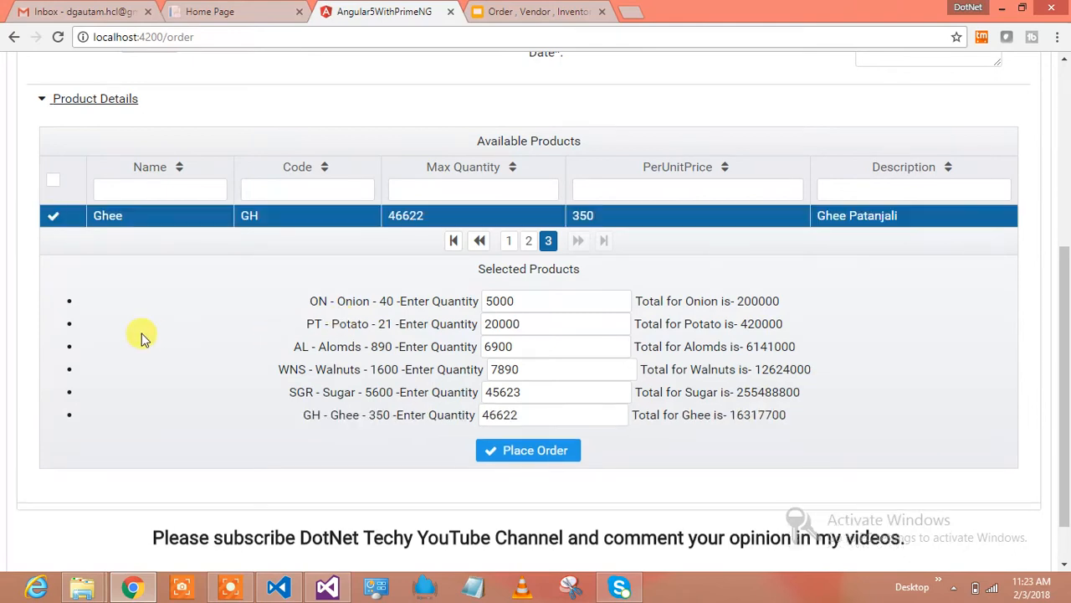
scroll(up, 3)
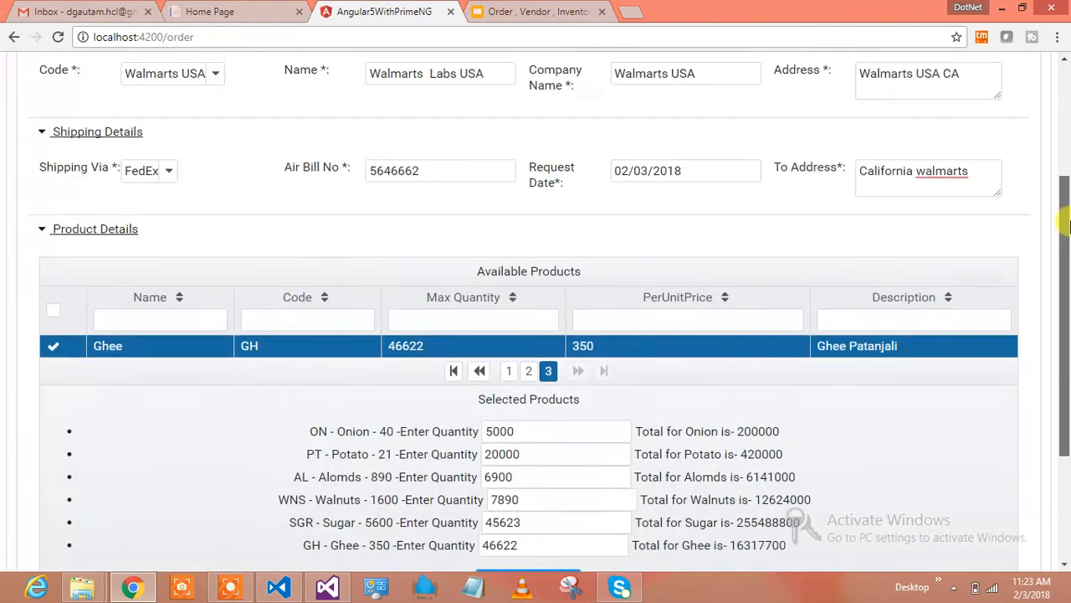
scroll(down, 3)
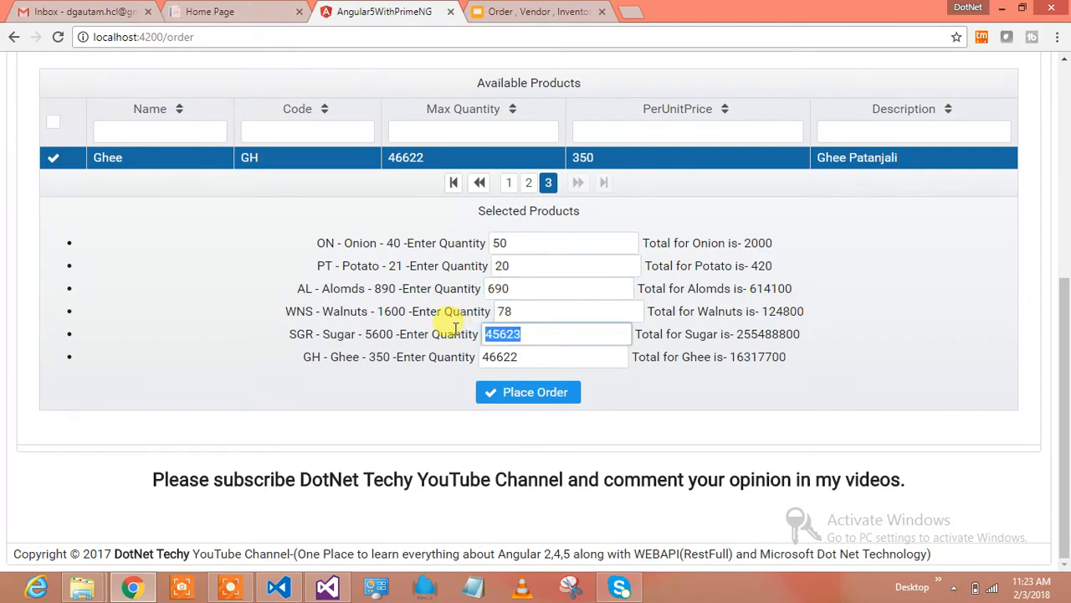
Step: Set the Sugar and Ghee quantities to 500 and 923
text(500)
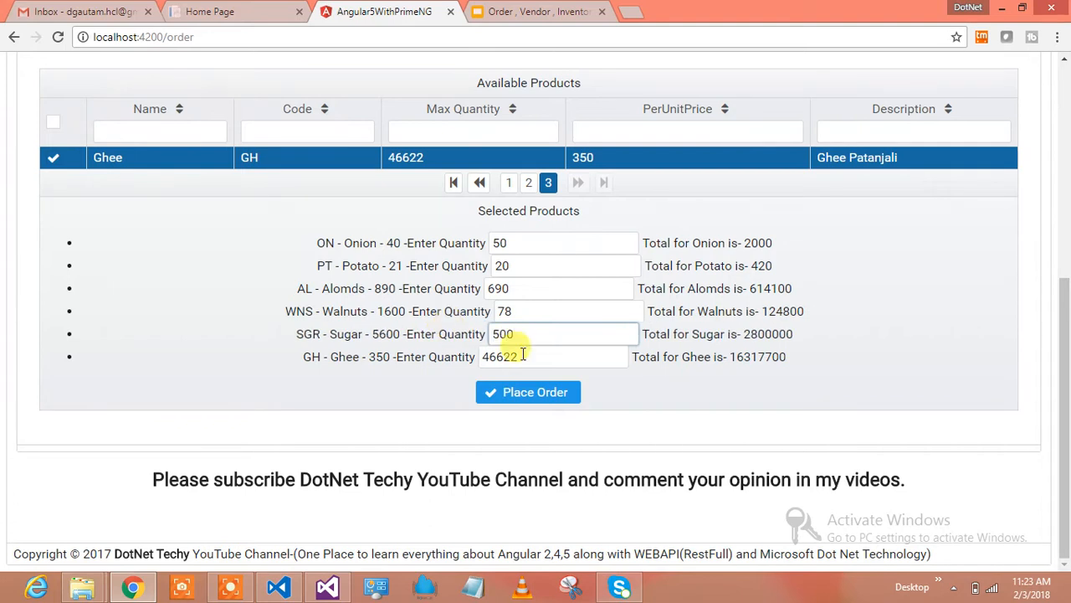
triple_click(552, 356)
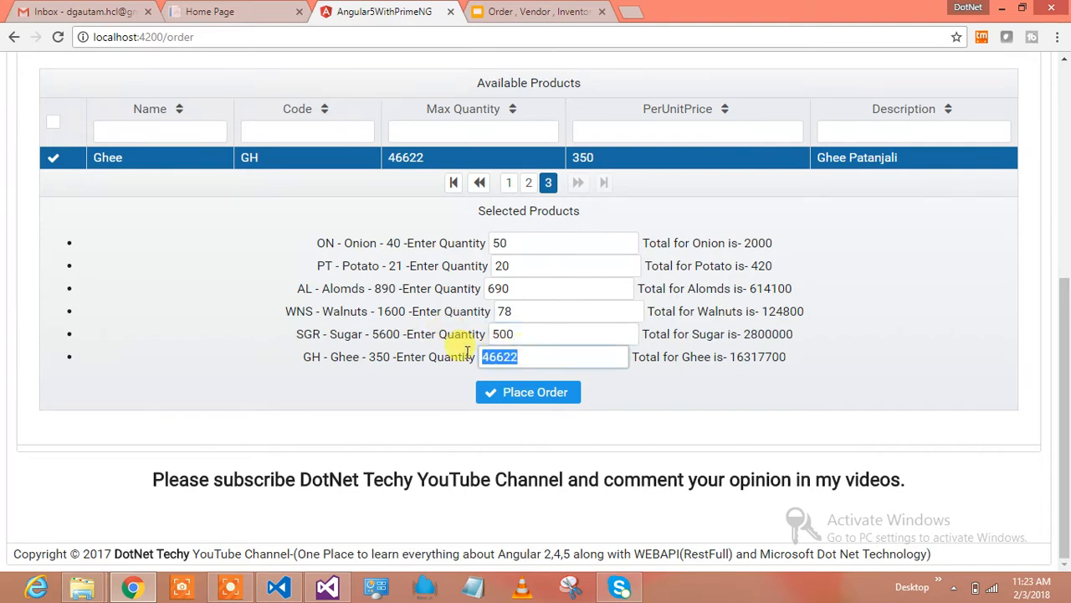
text(923)
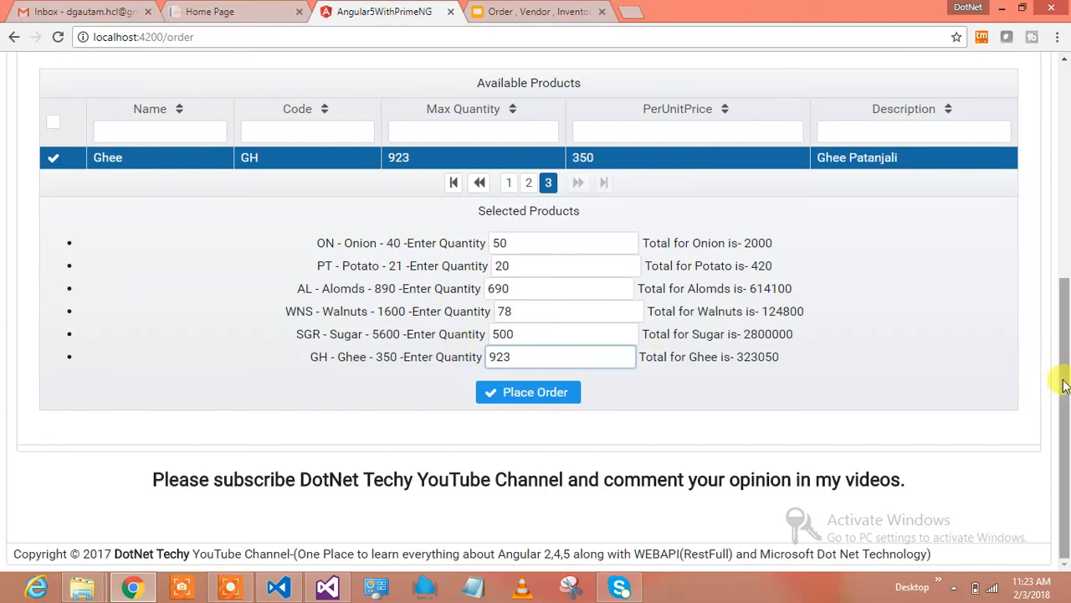
scroll(up, 3)
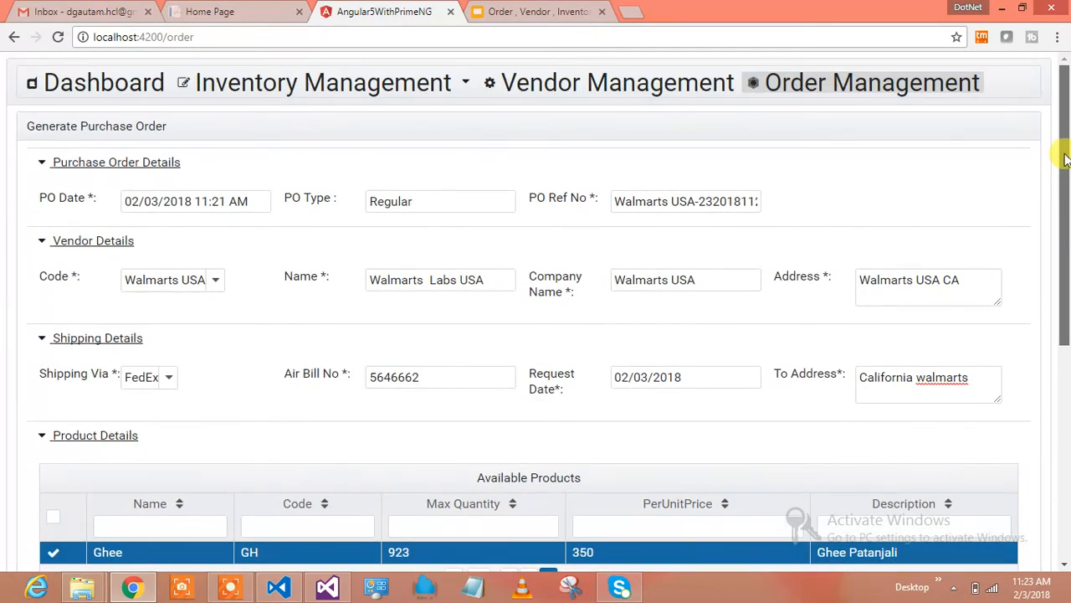
Step: Scroll through the completed purchase order form to check products and quantities
scroll(down, 3)
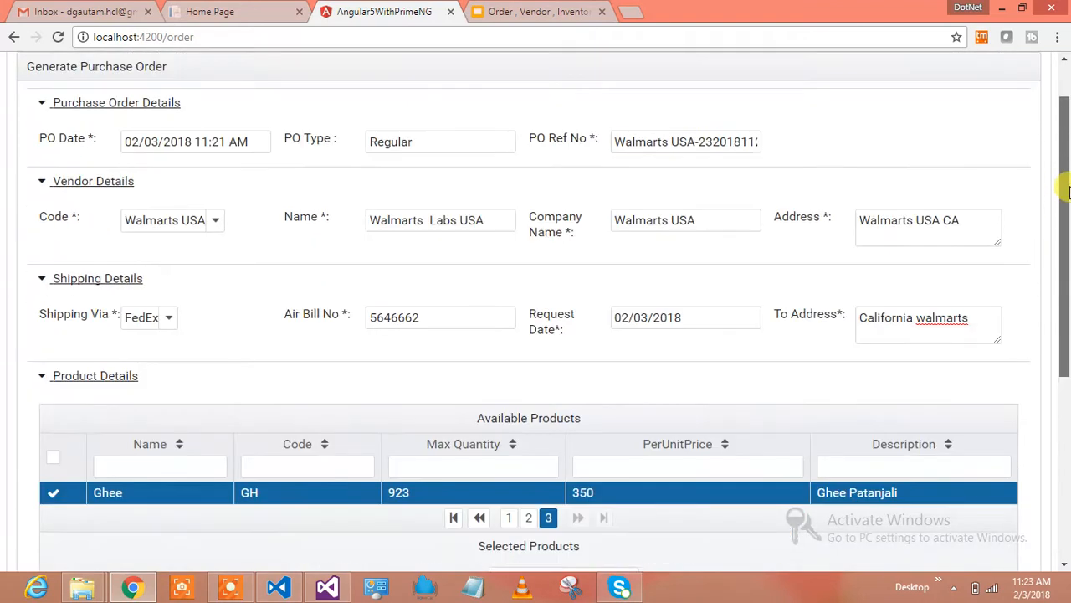
scroll(down, 3)
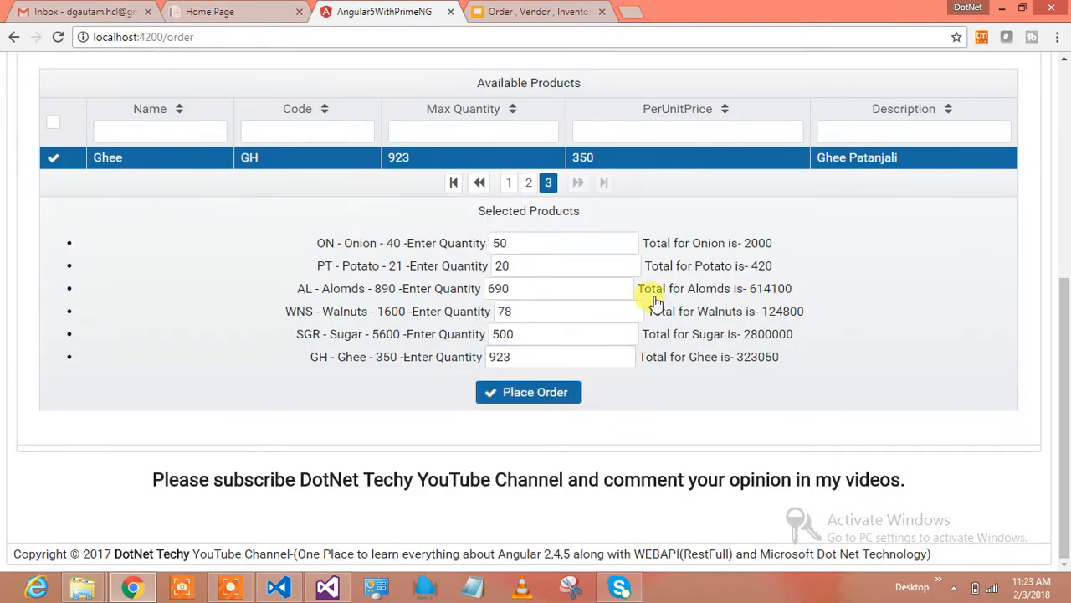
mouse_move(586, 327)
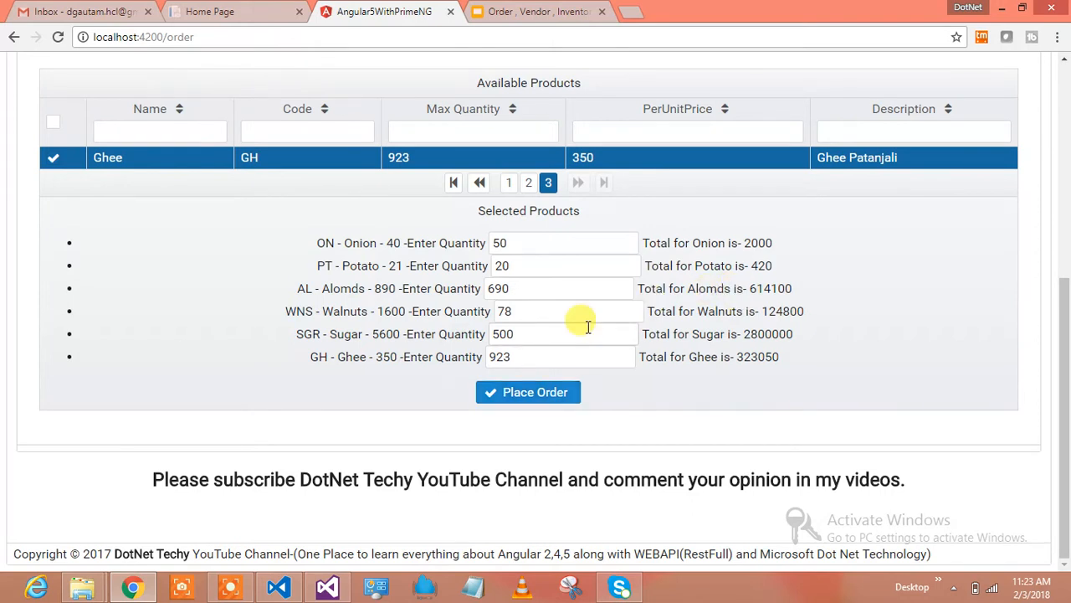
scroll(up, 3)
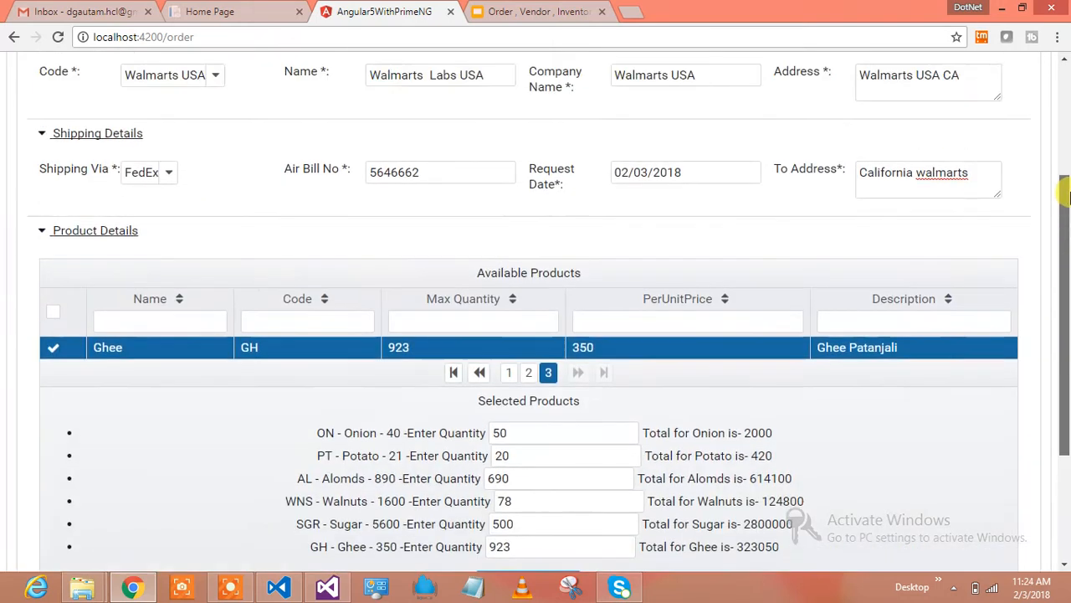
scroll(up, 3)
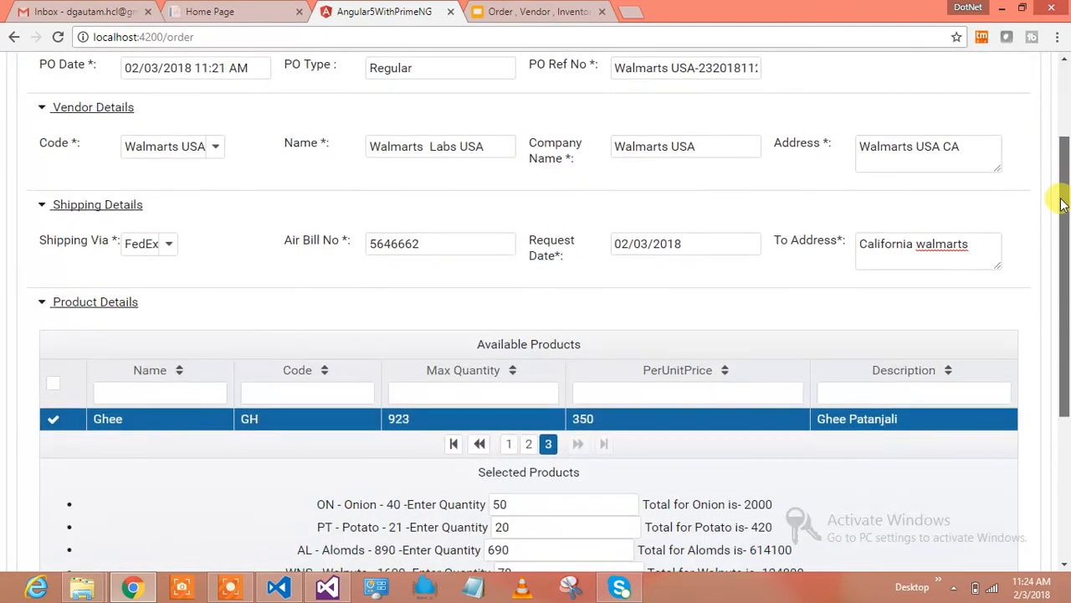
scroll(up, 3)
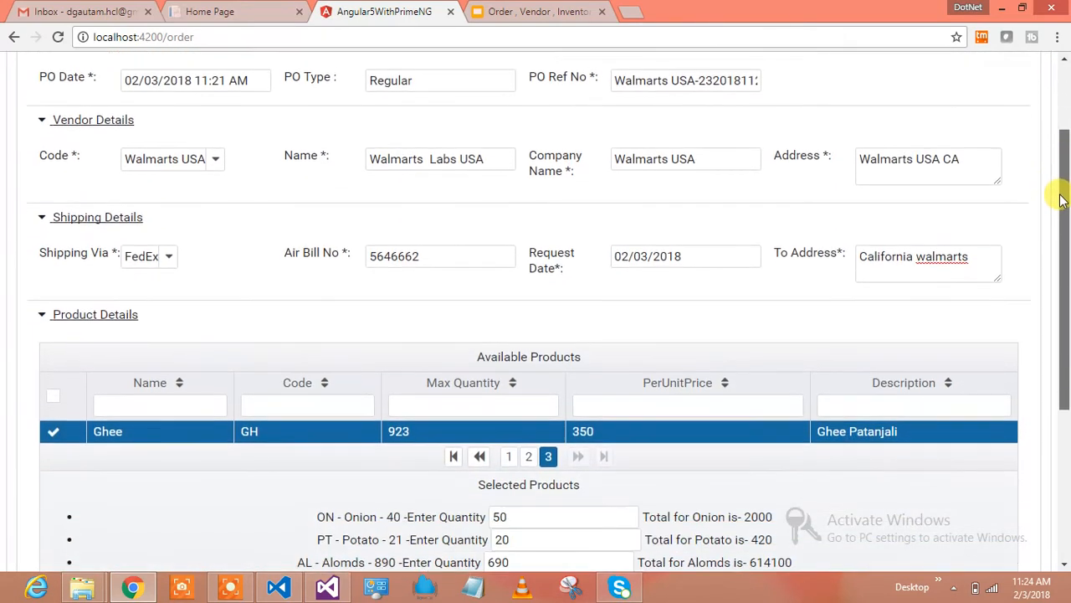
scroll(down, 3)
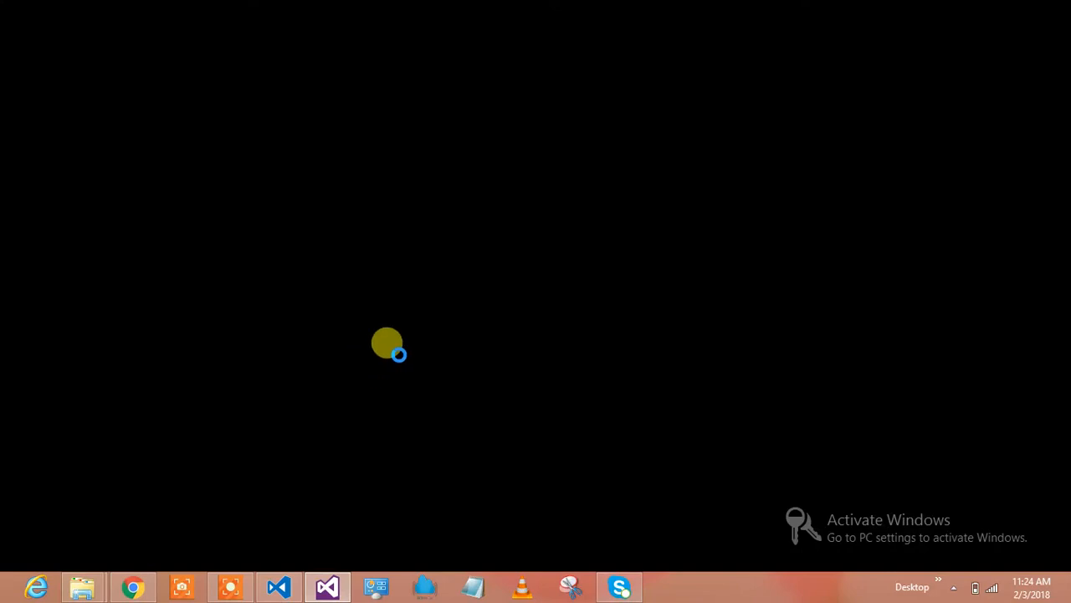
mouse_move(358, 387)
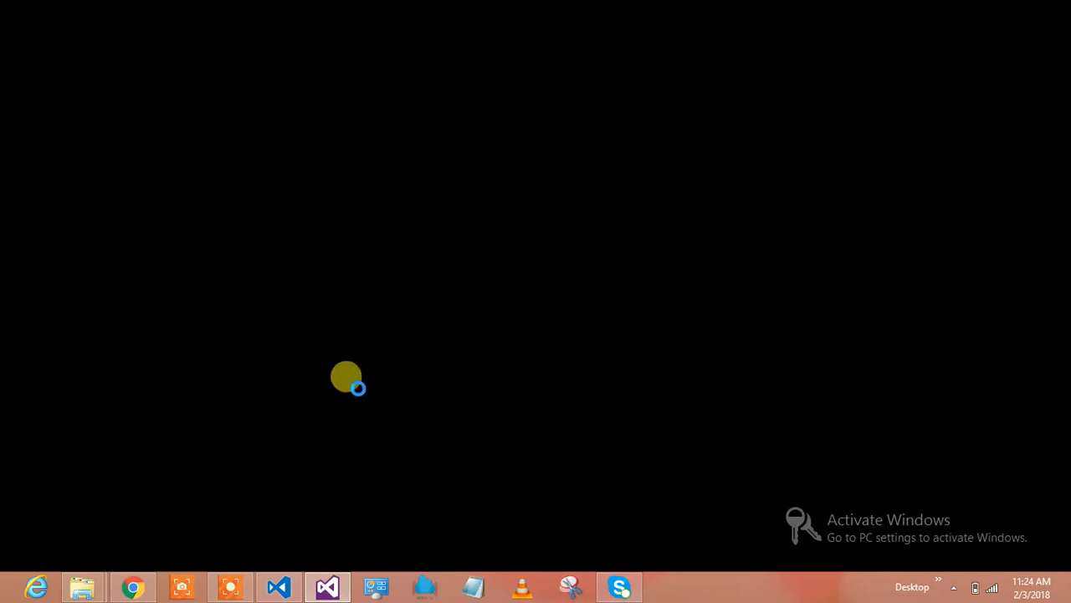
mouse_move(197, 513)
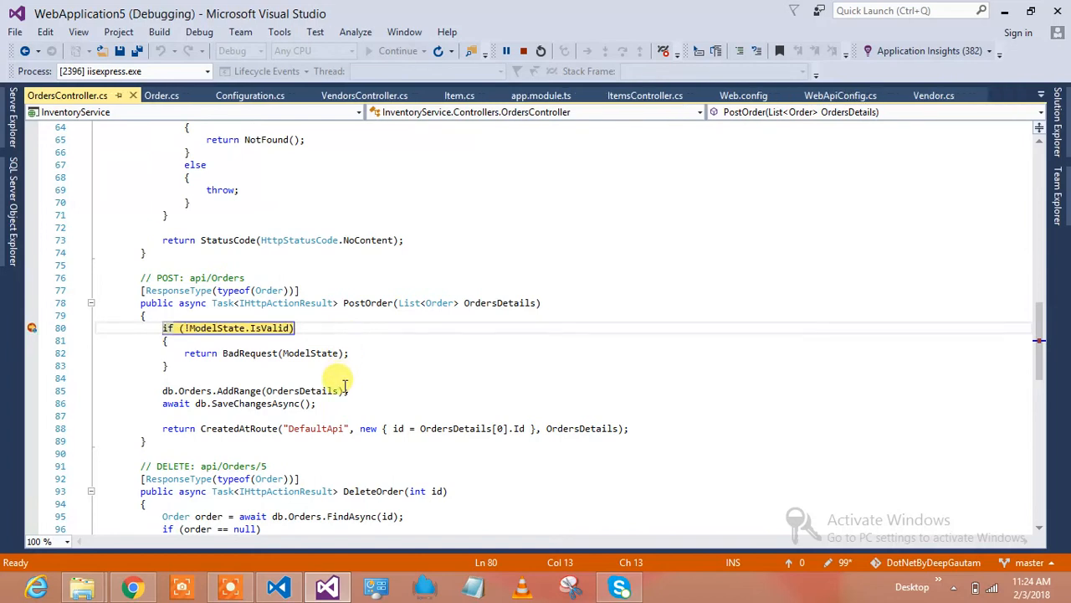
mouse_move(481, 303)
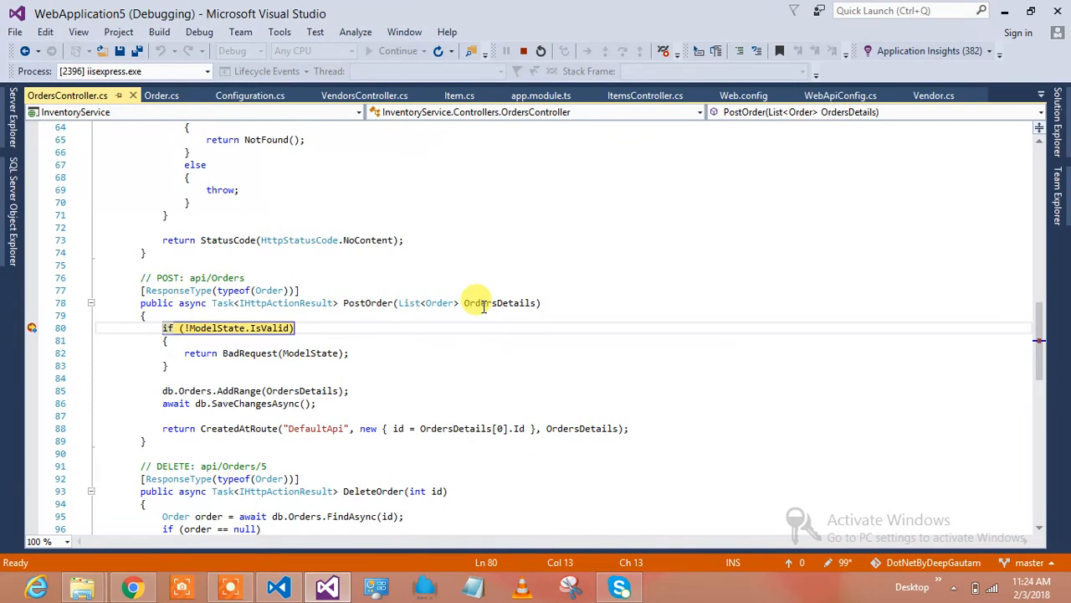
Step: Inspect OrdersDetails Count = 6 at the PostOrder breakpoint and continue execution
click(350, 352)
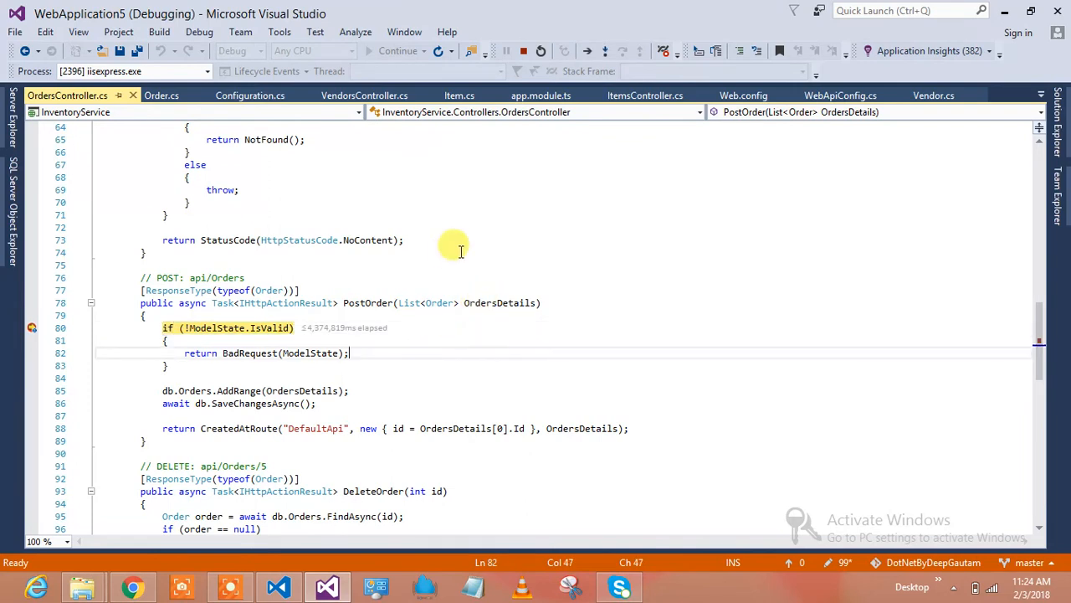
mouse_move(454, 359)
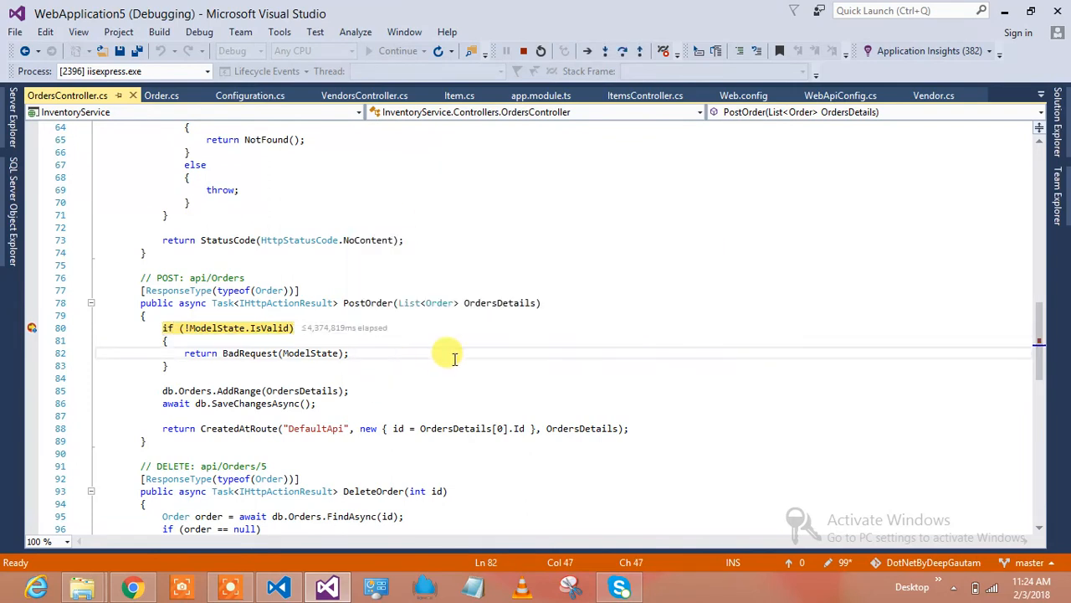
mouse_move(490, 302)
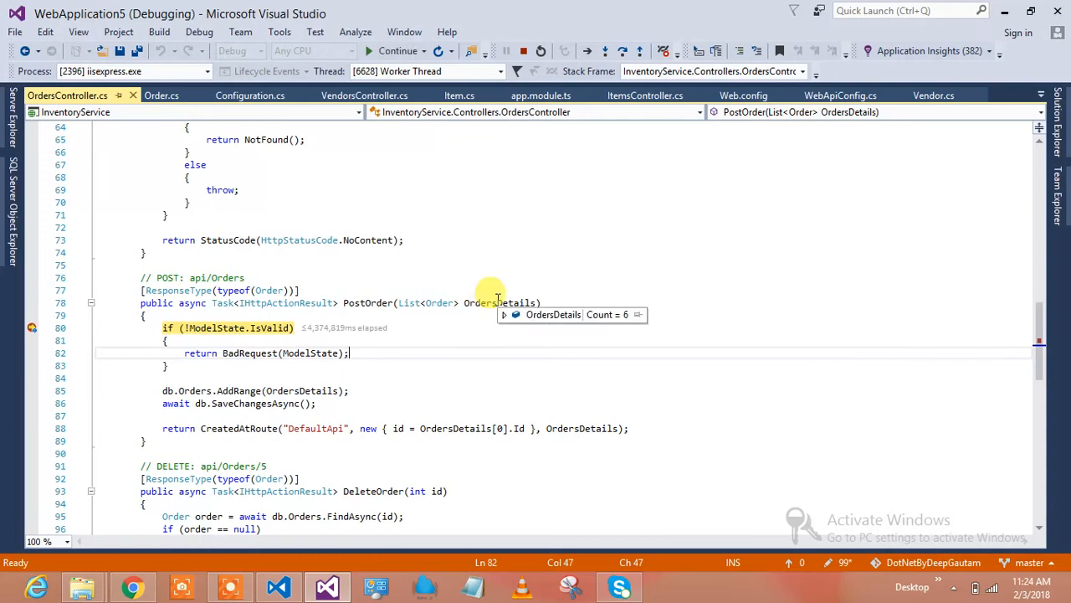
click(504, 314)
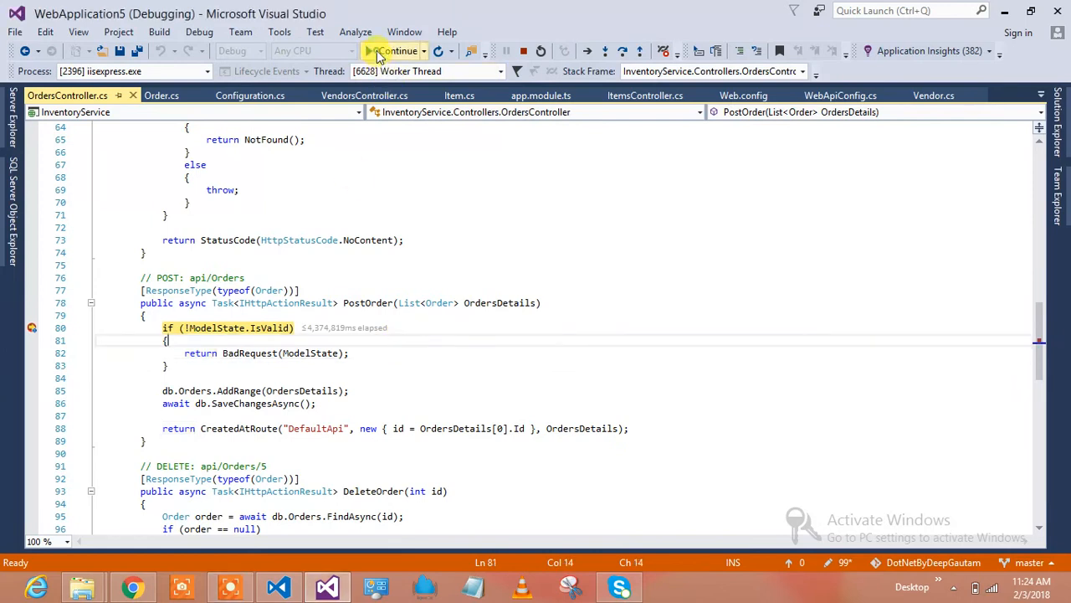
click(394, 51)
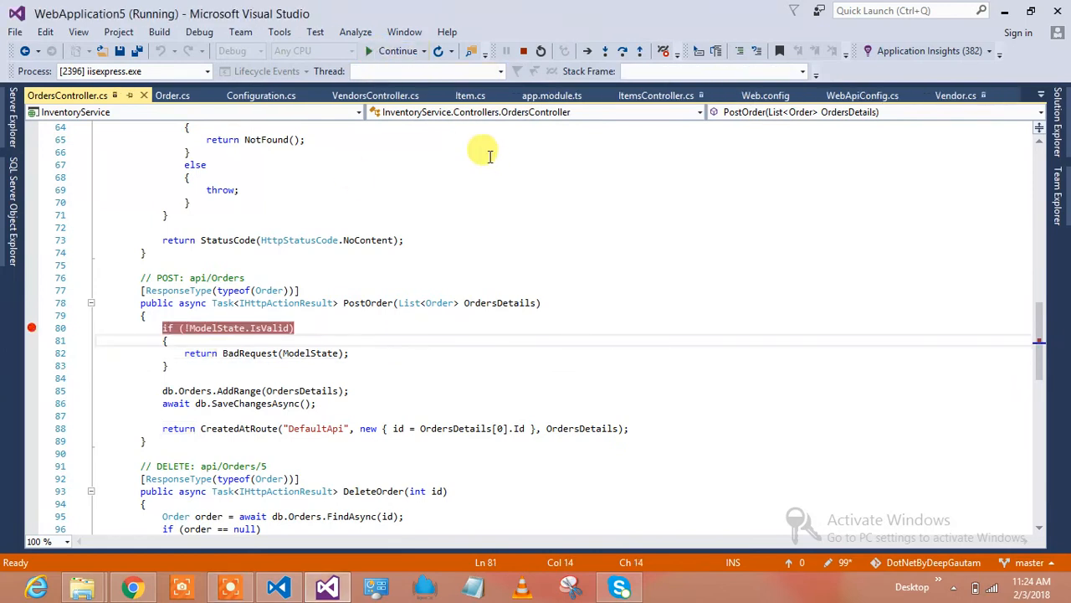
Step: Return to the order page showing the success message and six-product invoice dialog
click(132, 585)
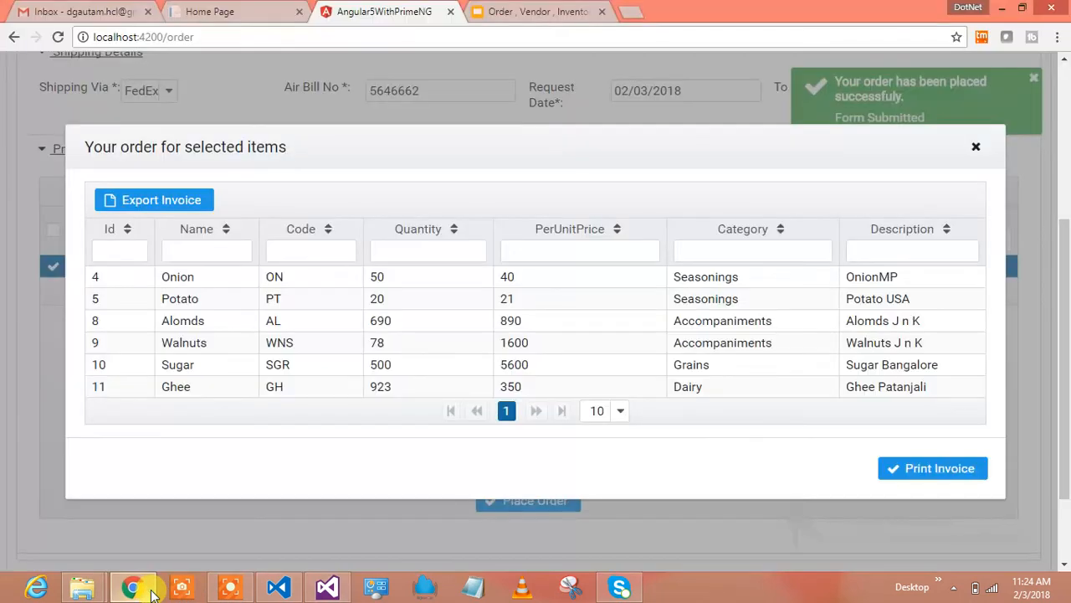
mouse_move(979, 99)
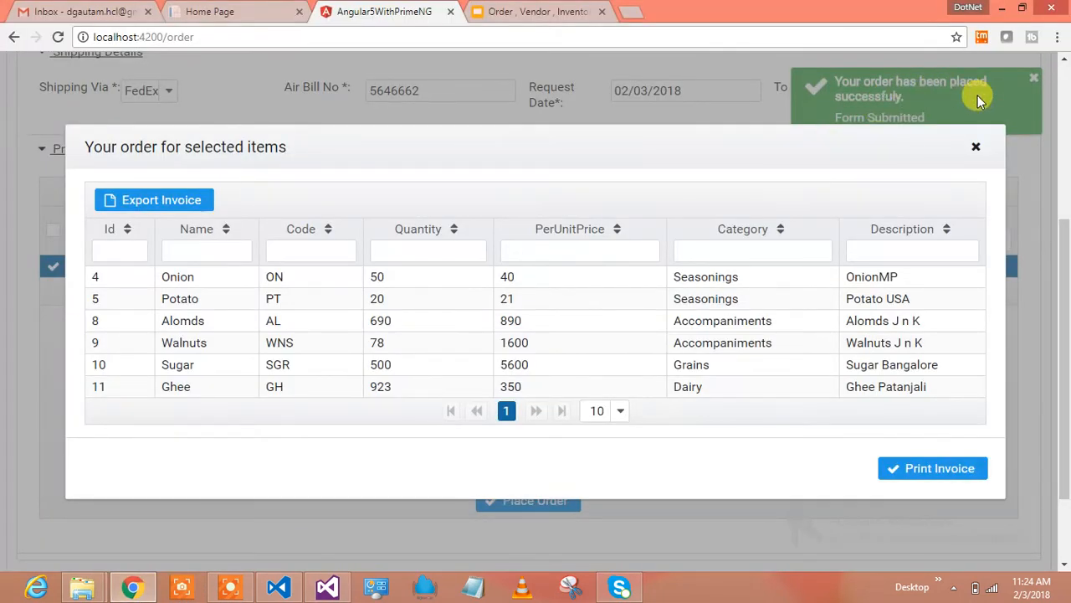
mouse_move(284, 185)
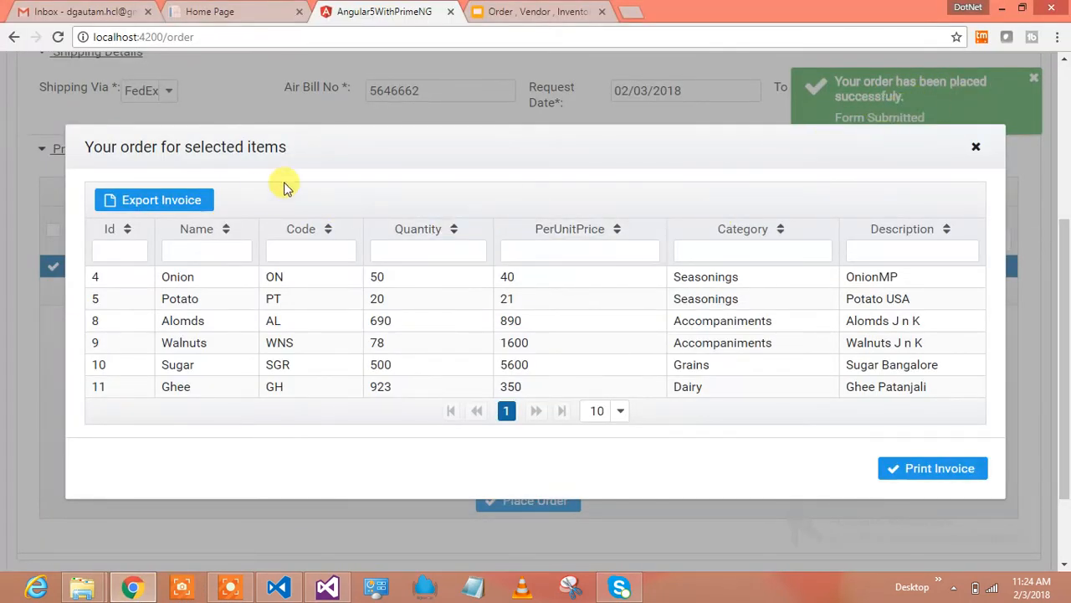
mouse_move(548, 228)
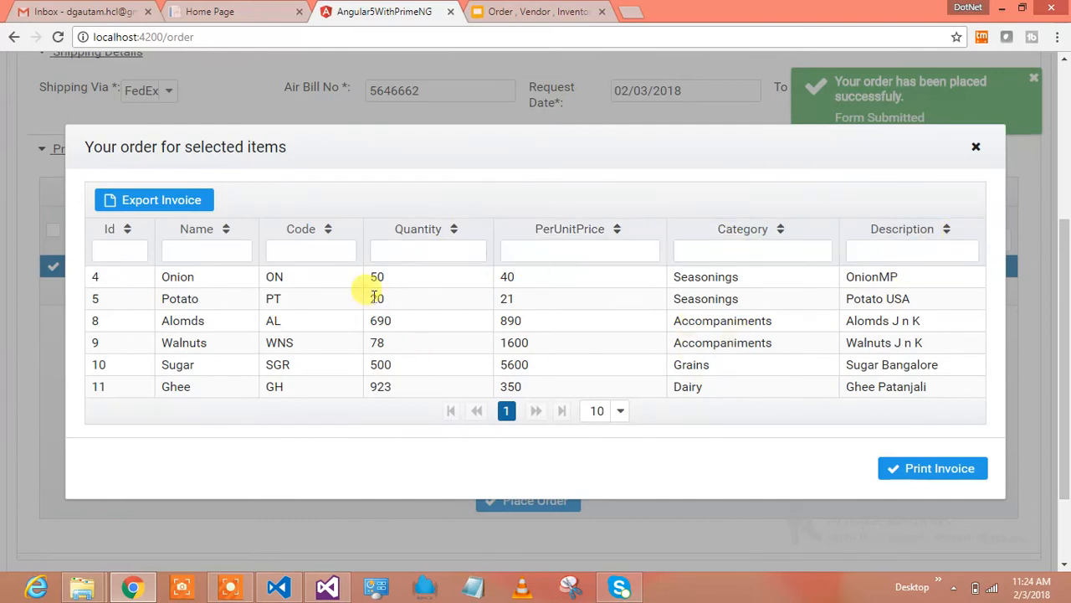
mouse_move(619, 289)
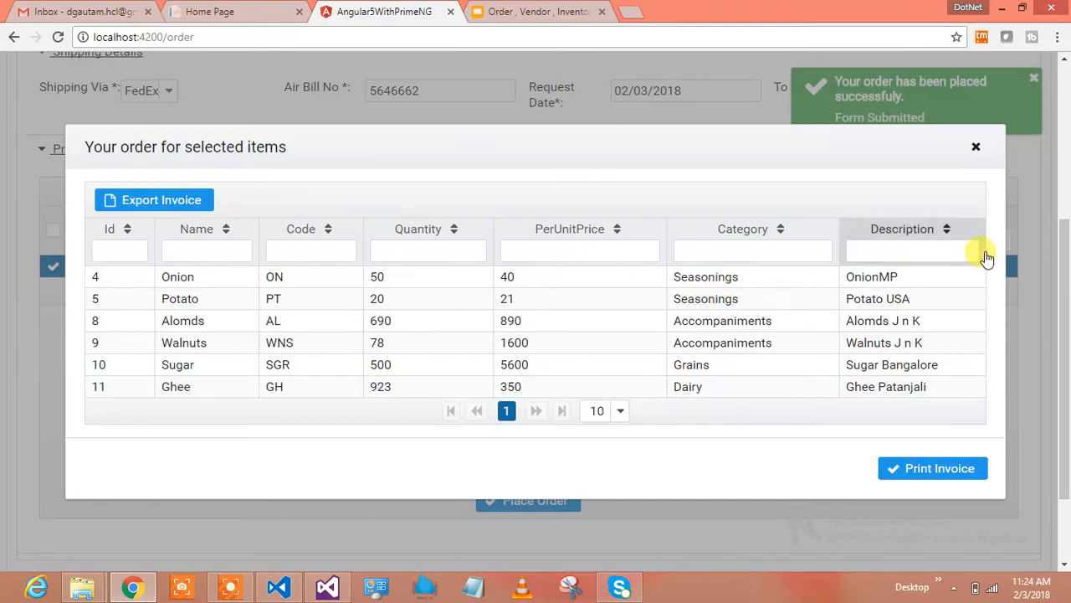
mouse_move(422, 355)
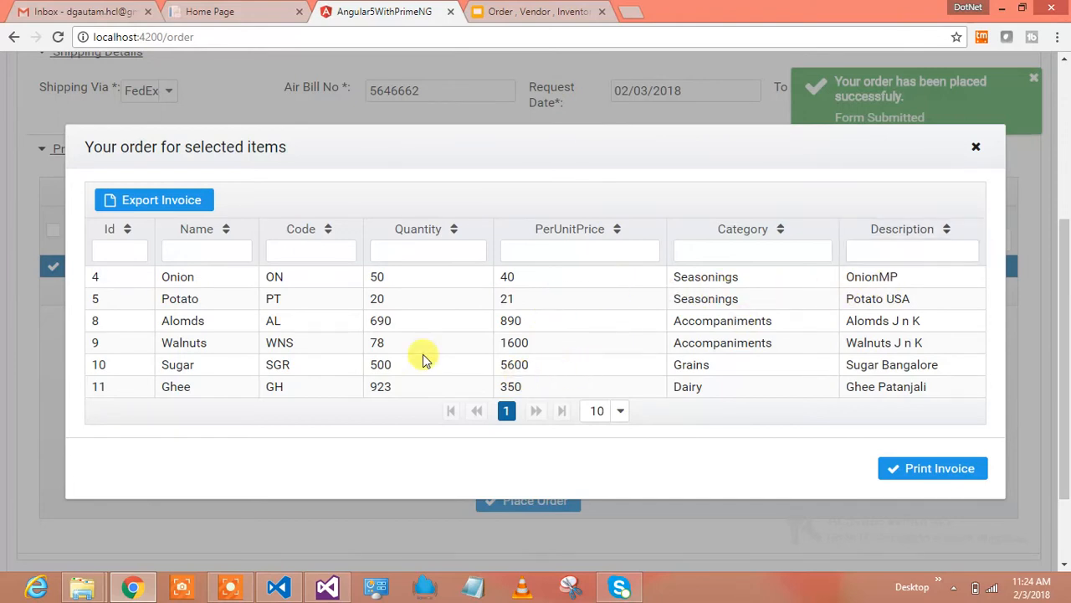
mouse_move(316, 320)
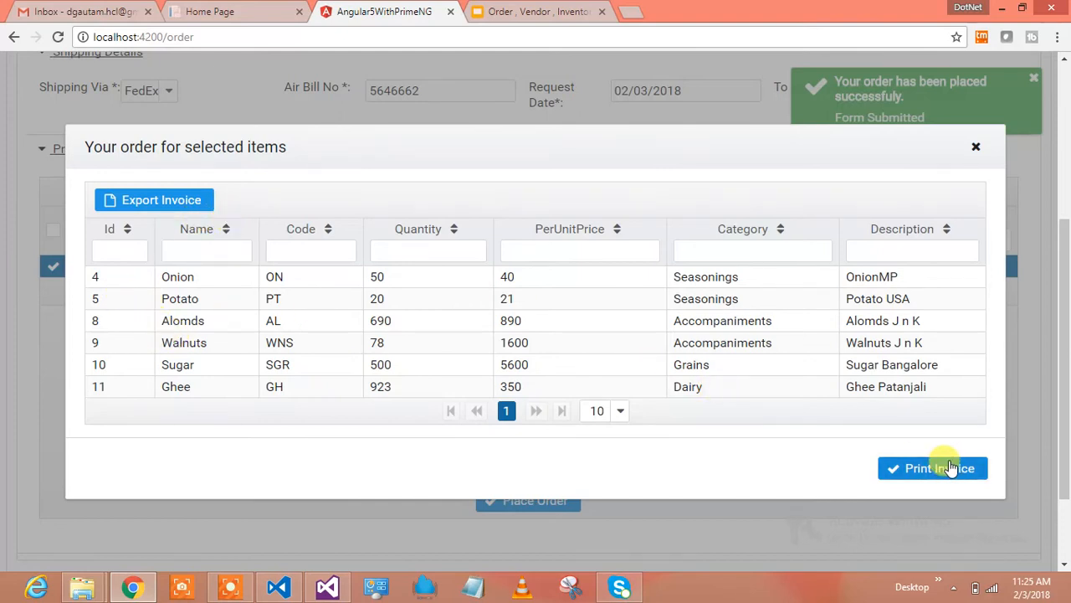
mouse_move(161, 199)
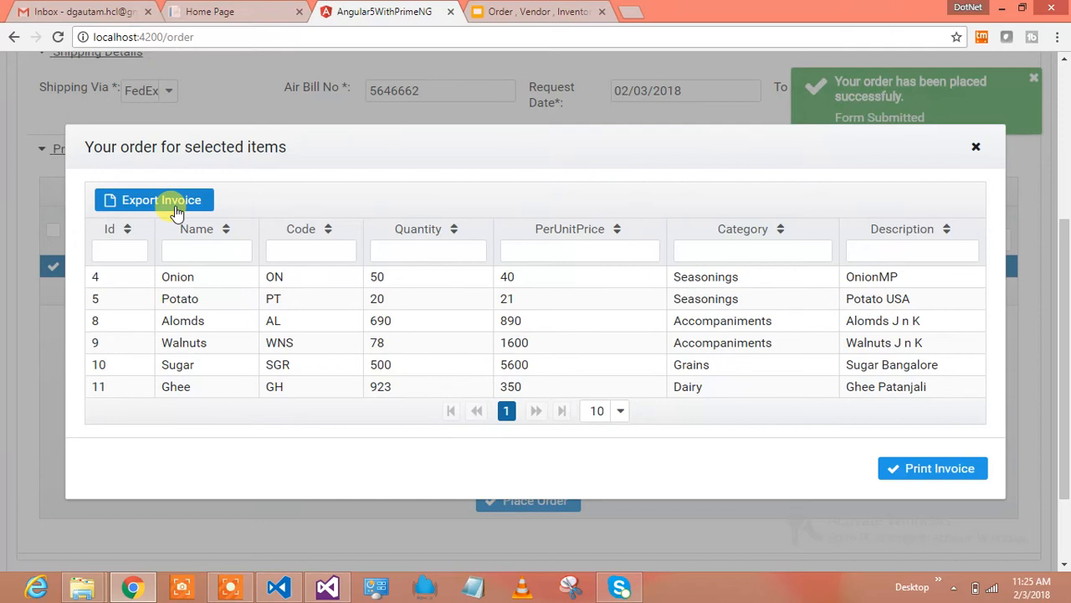
mouse_move(244, 560)
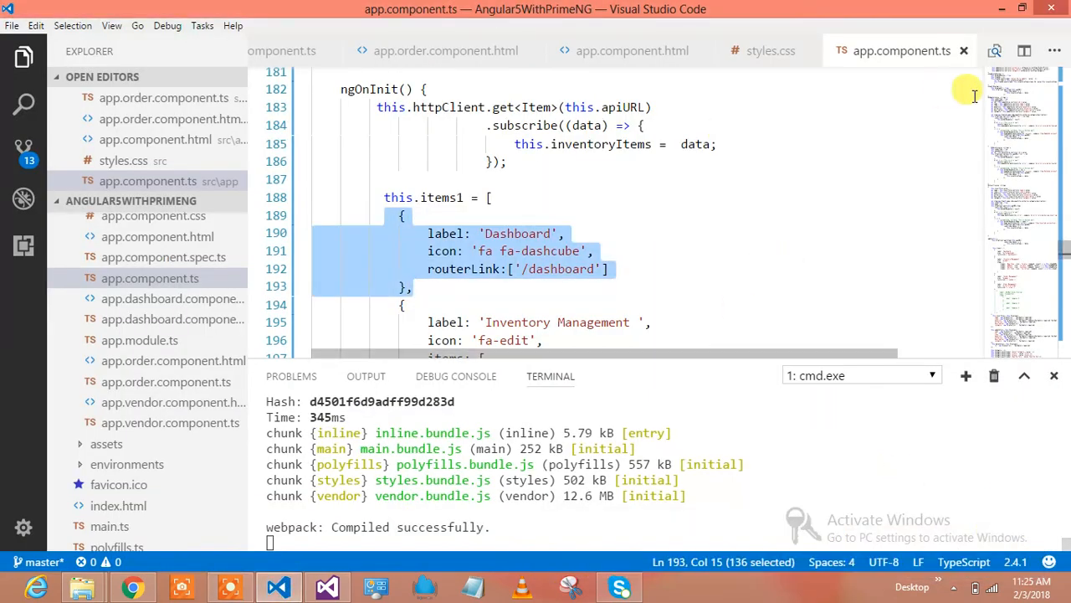
mouse_move(662, 82)
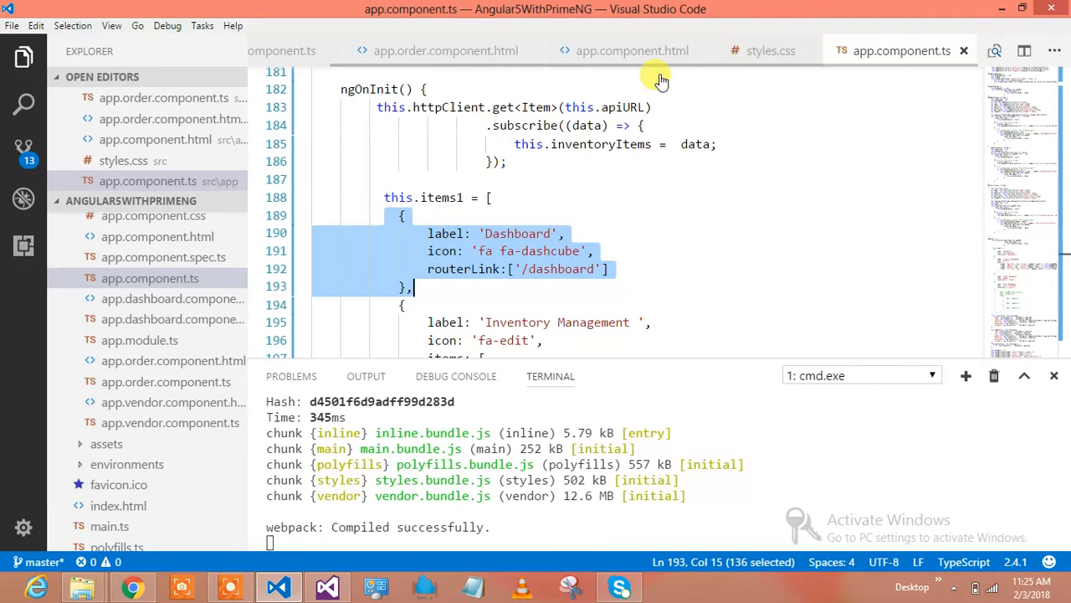
Step: Close app.component.ts, app.order.component.ts, styles.css and app.component.html, leaving only the order template
click(963, 51)
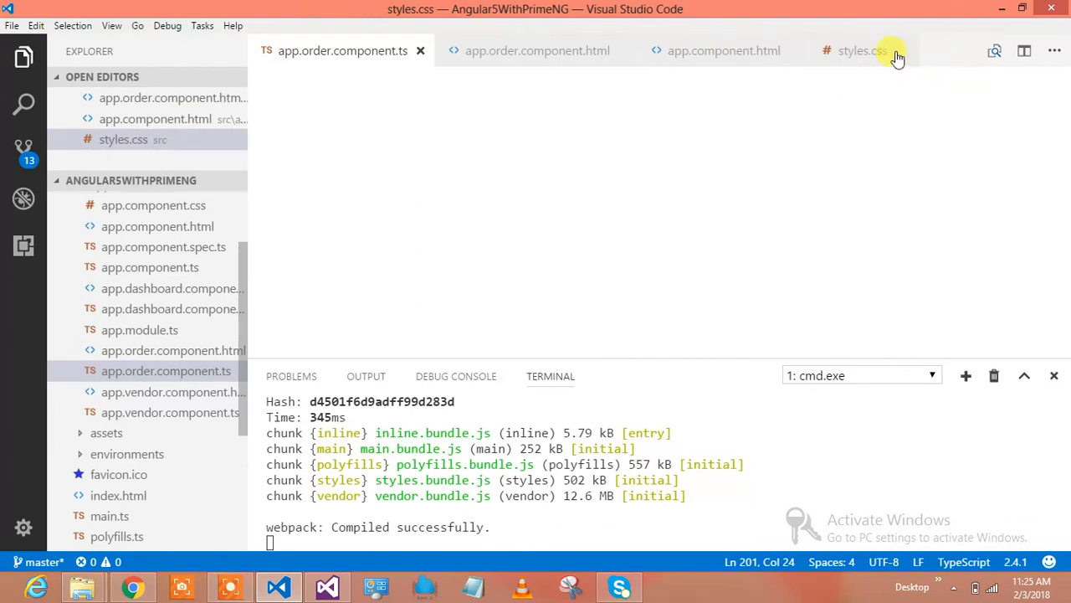
click(862, 50)
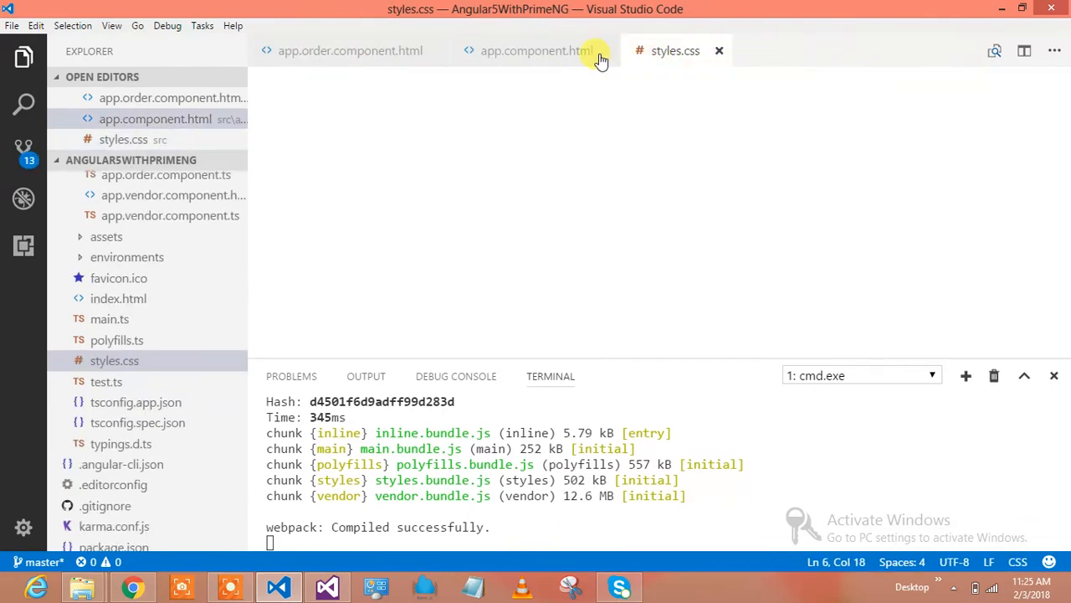
click(536, 50)
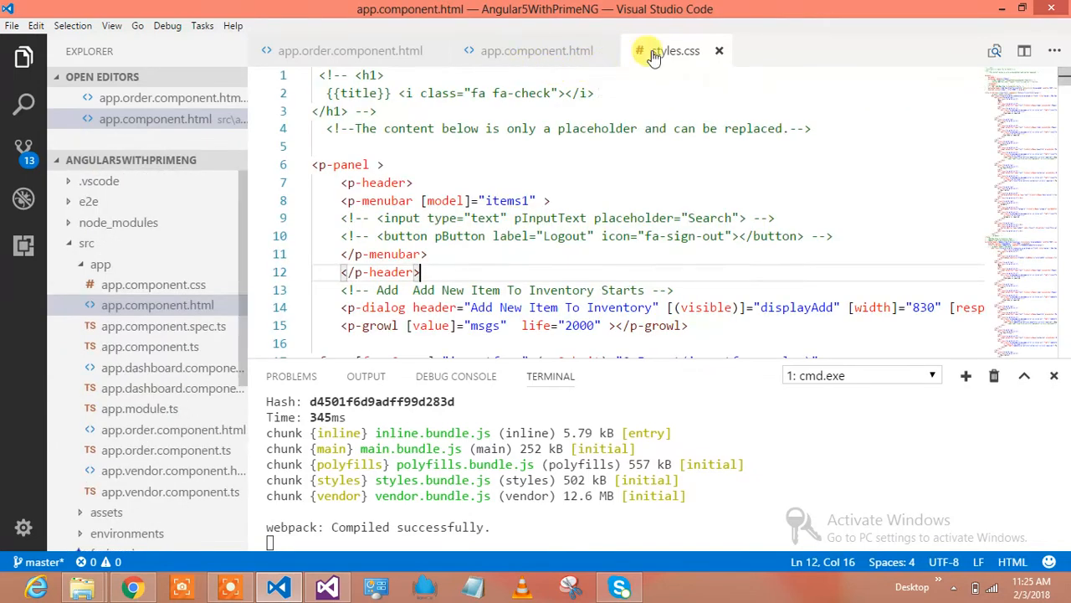
click(719, 51)
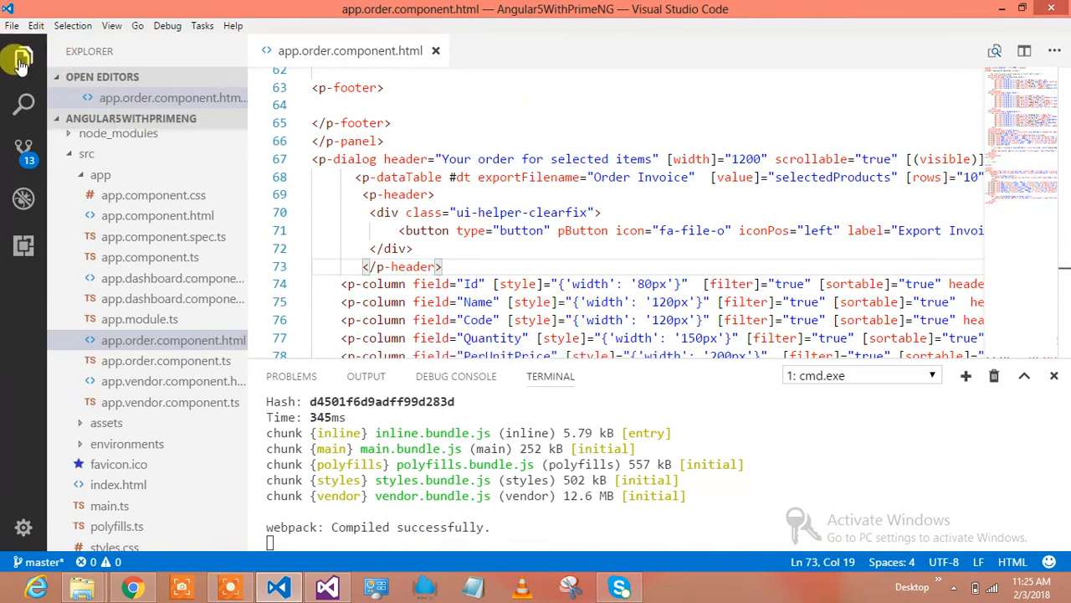
click(23, 57)
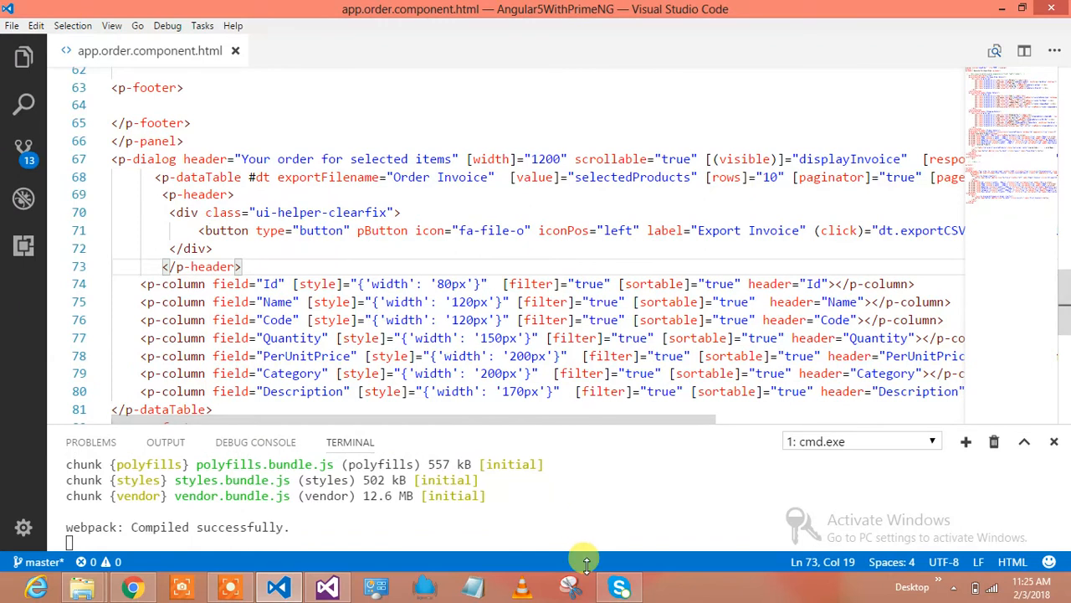
mouse_move(1063, 287)
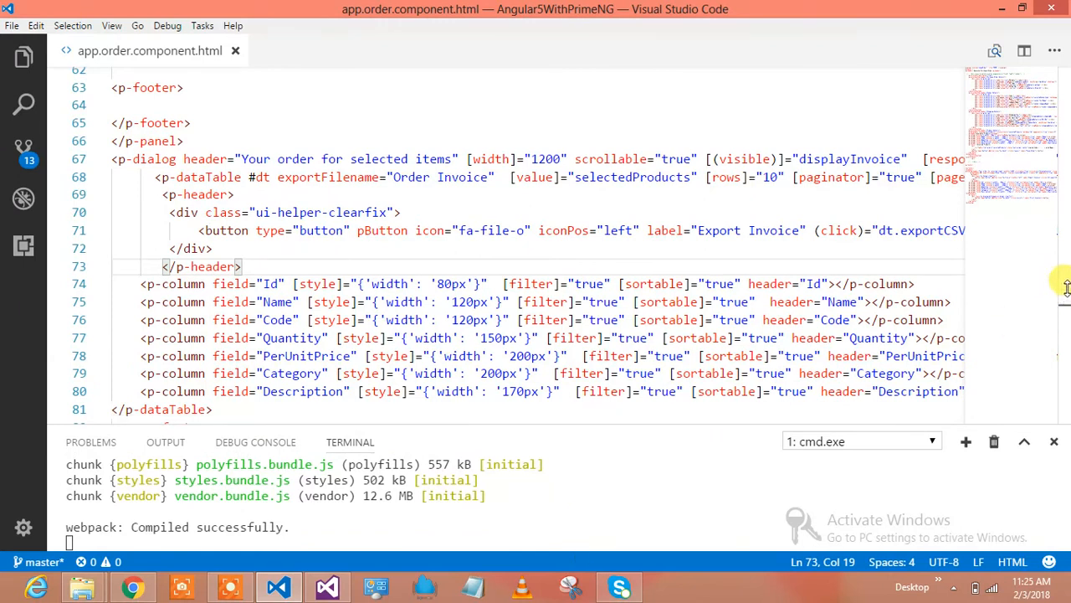
mouse_move(1065, 290)
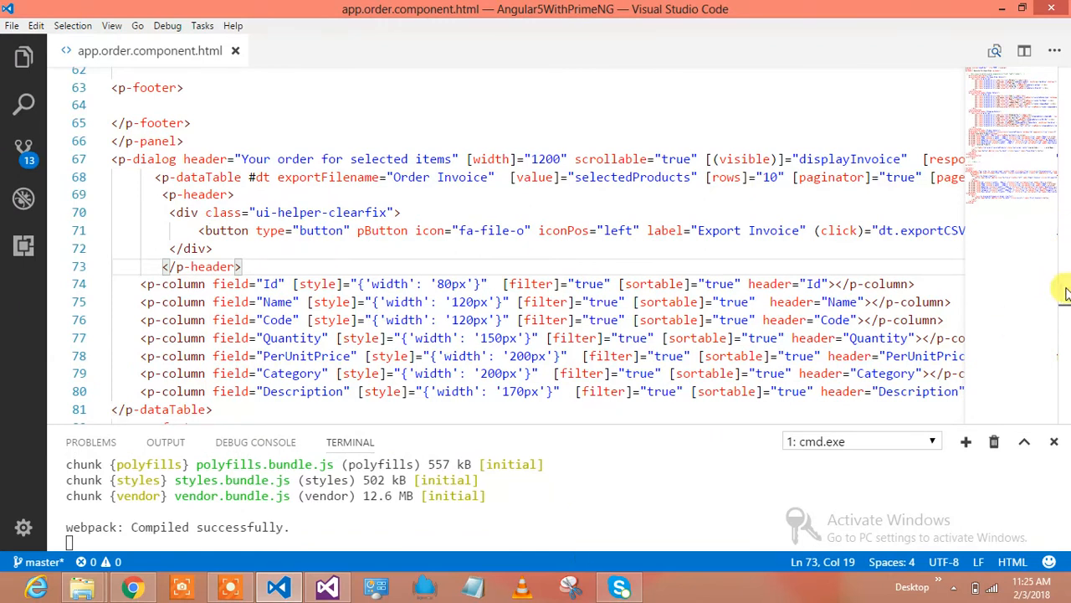
scroll(up, 3)
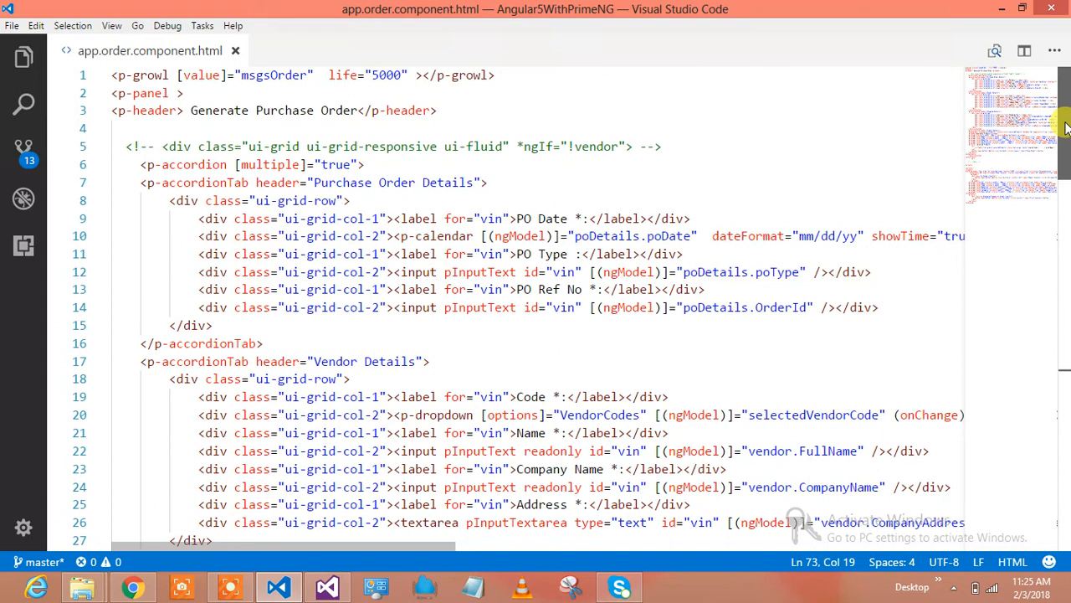
scroll(down, 3)
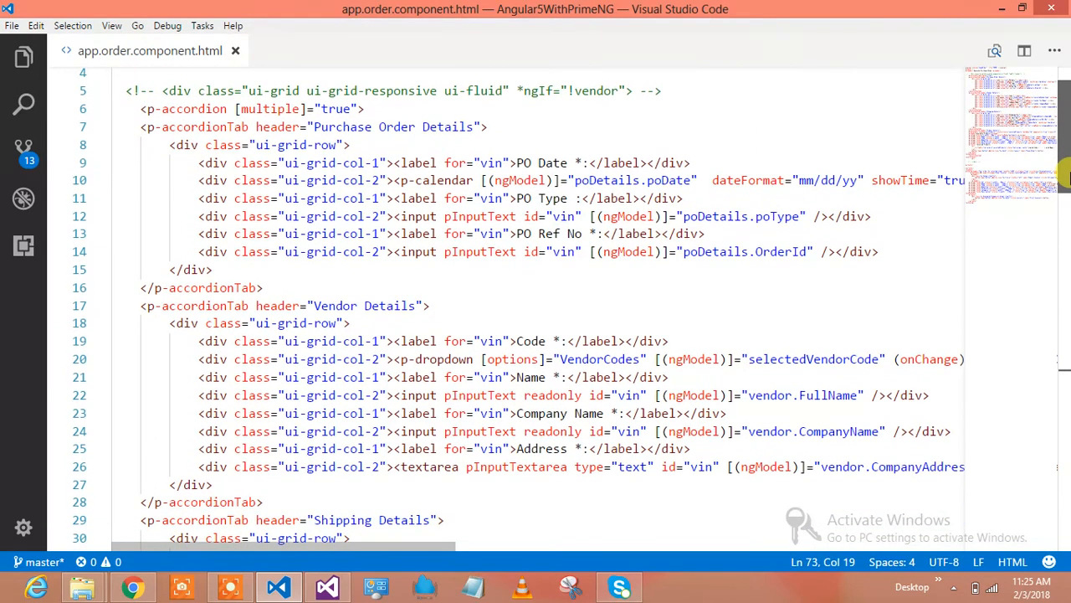
scroll(down, 3)
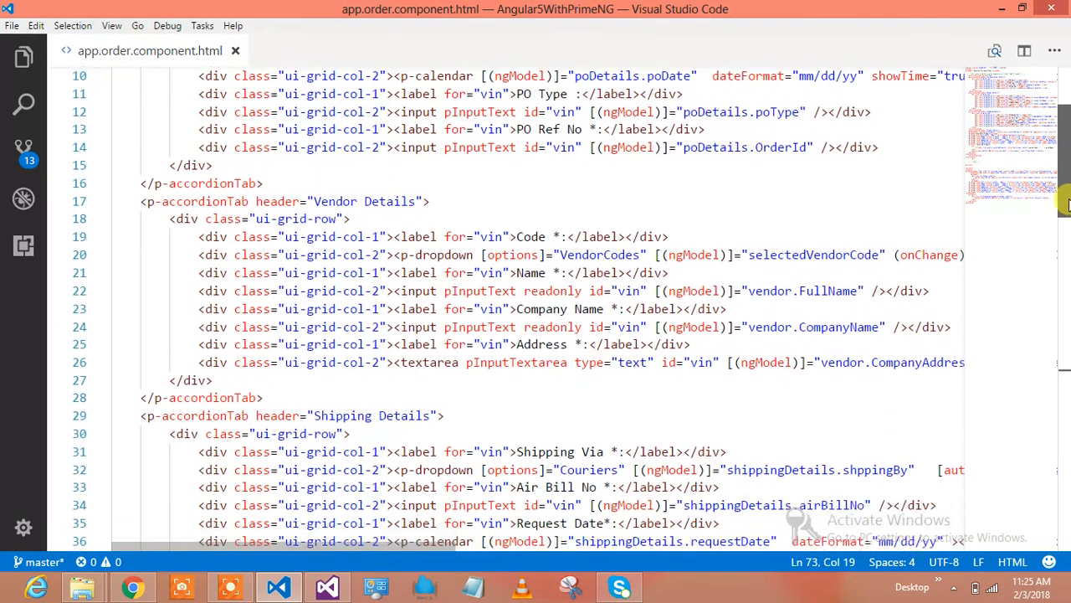
scroll(down, 3)
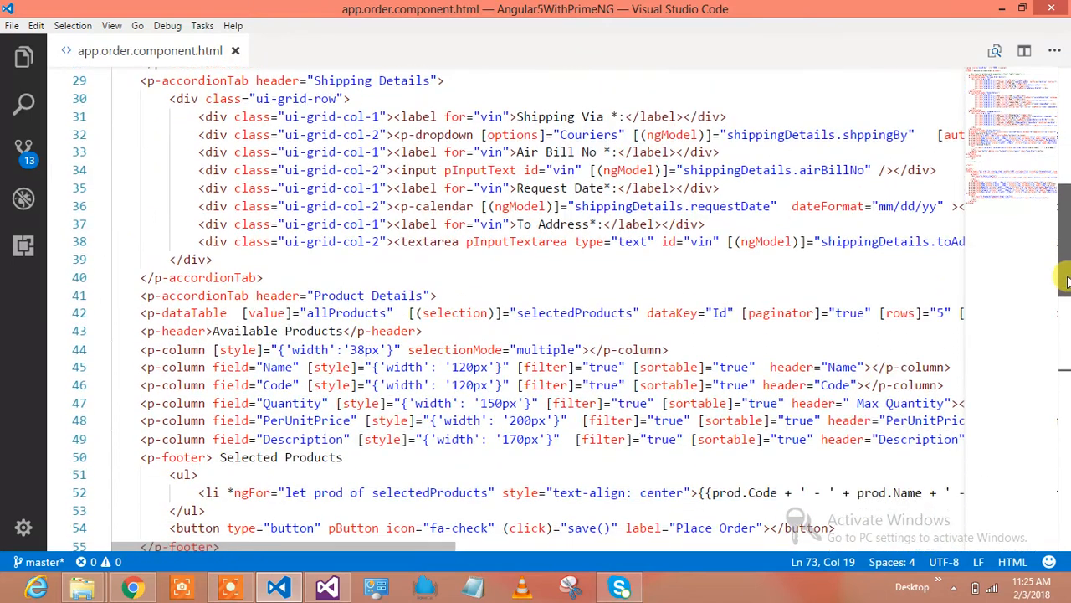
scroll(up, 3)
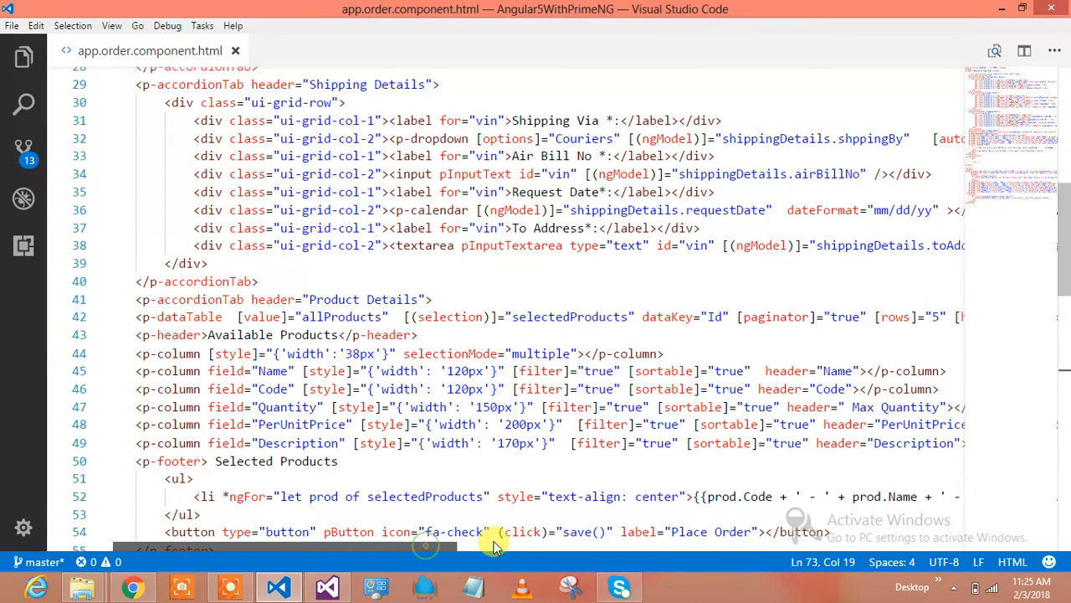
scroll(right, 3)
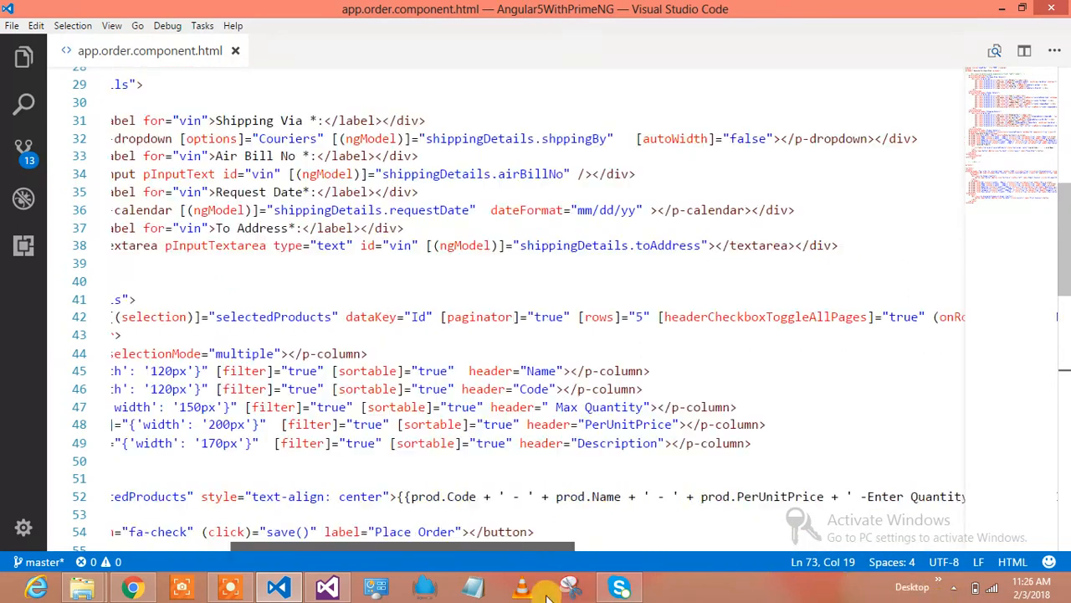
scroll(left, 3)
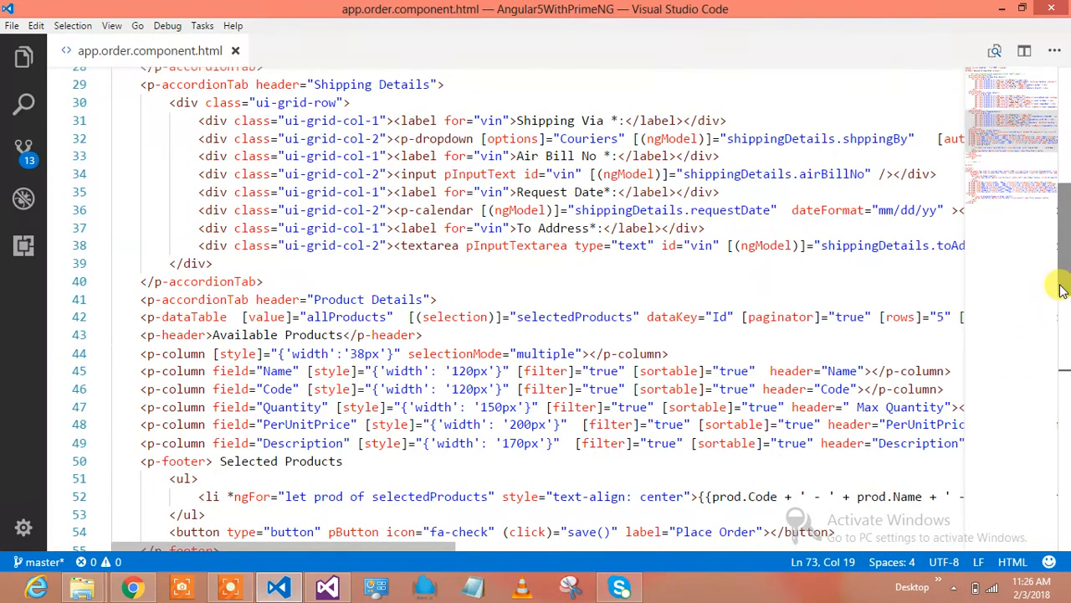
scroll(down, 3)
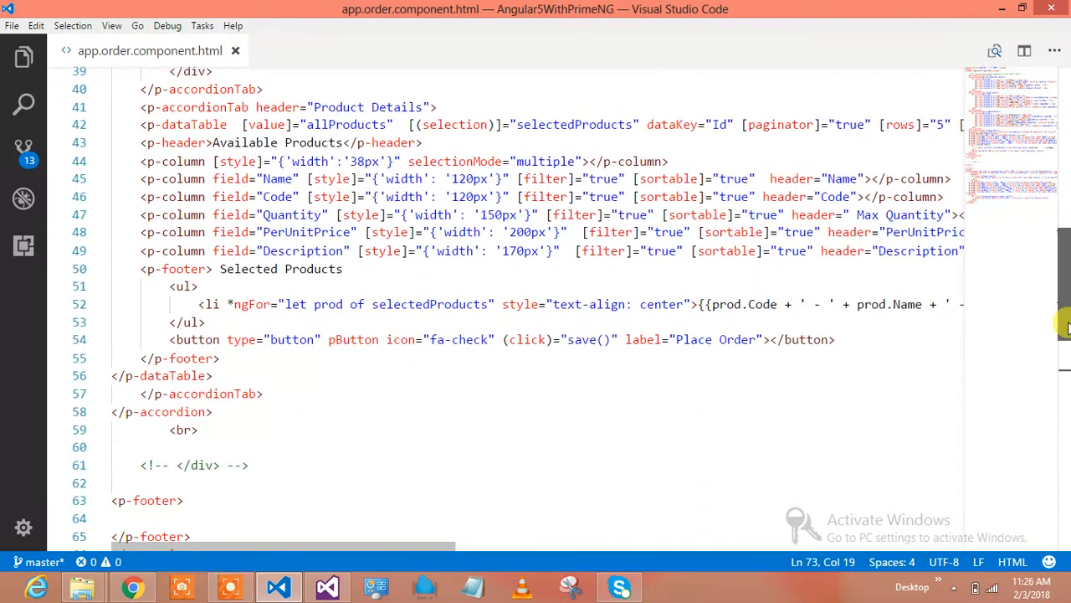
scroll(down, 3)
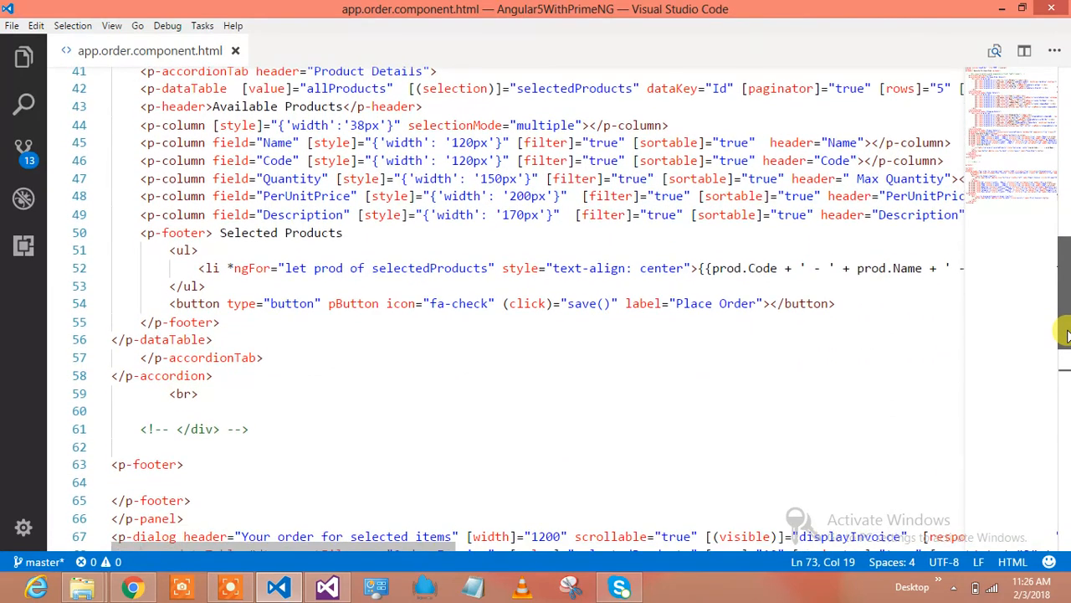
scroll(down, 3)
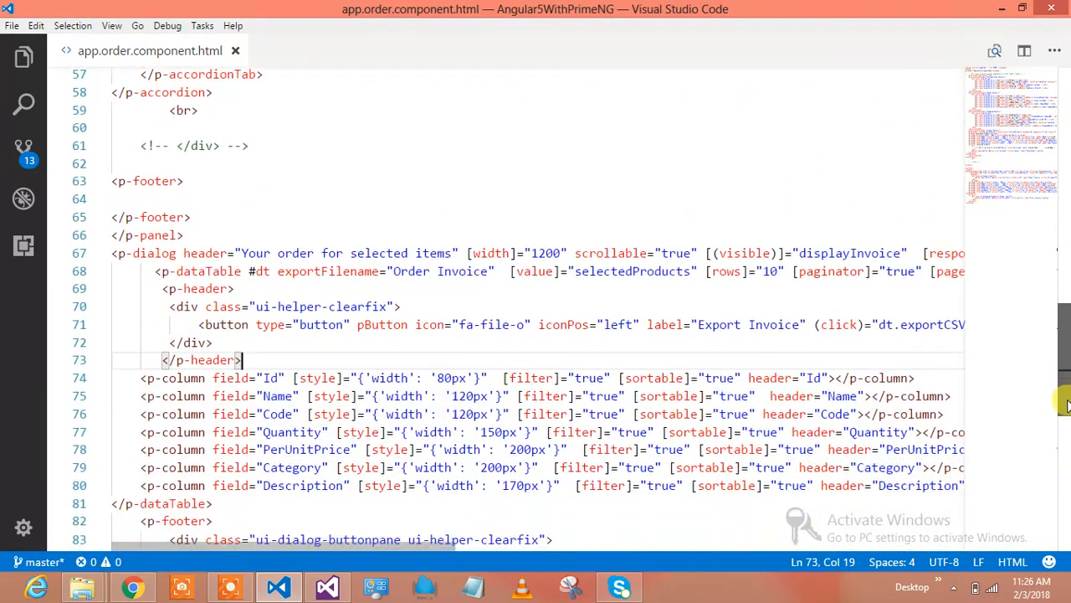
scroll(down, 3)
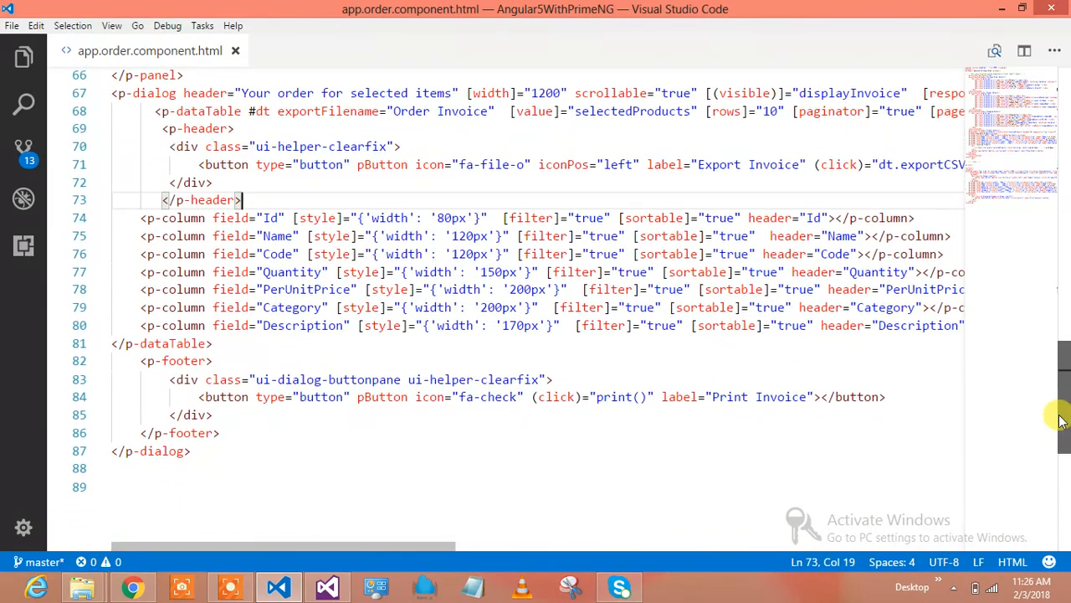
scroll(up, 3)
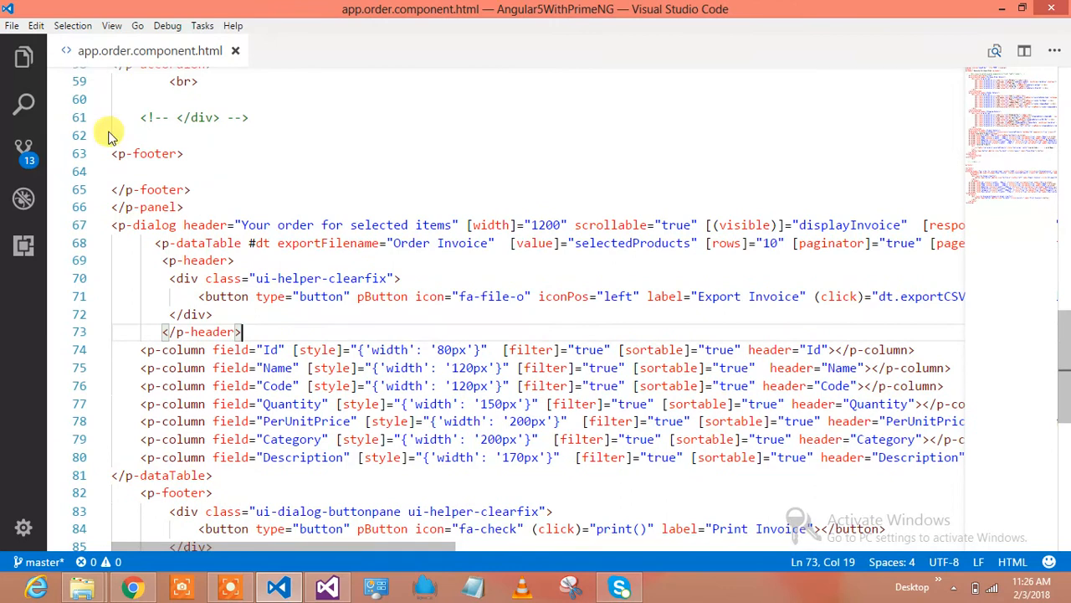
mouse_move(1063, 395)
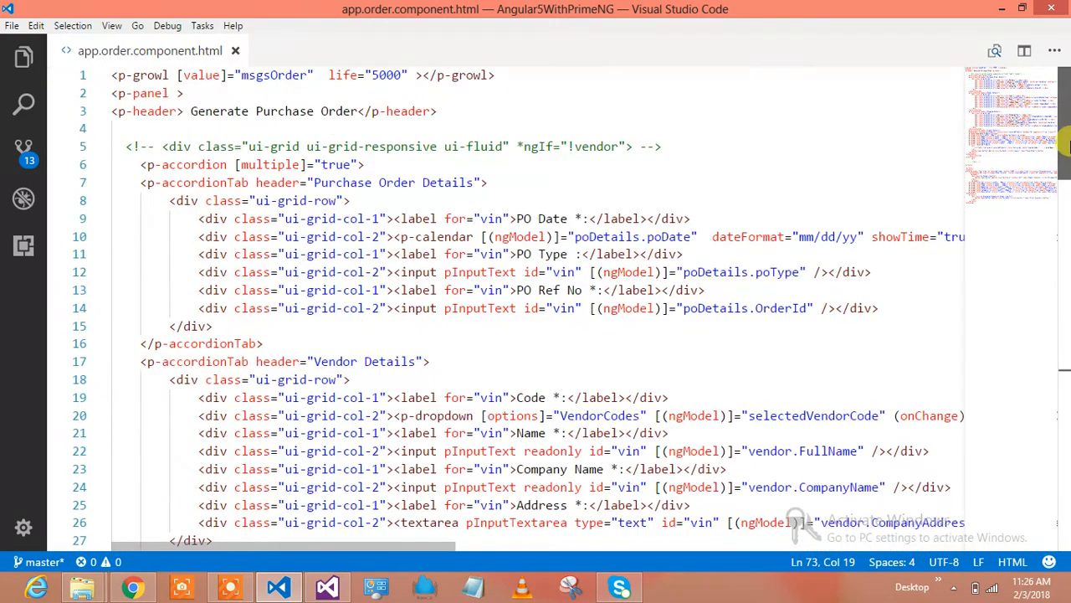
mouse_move(72, 155)
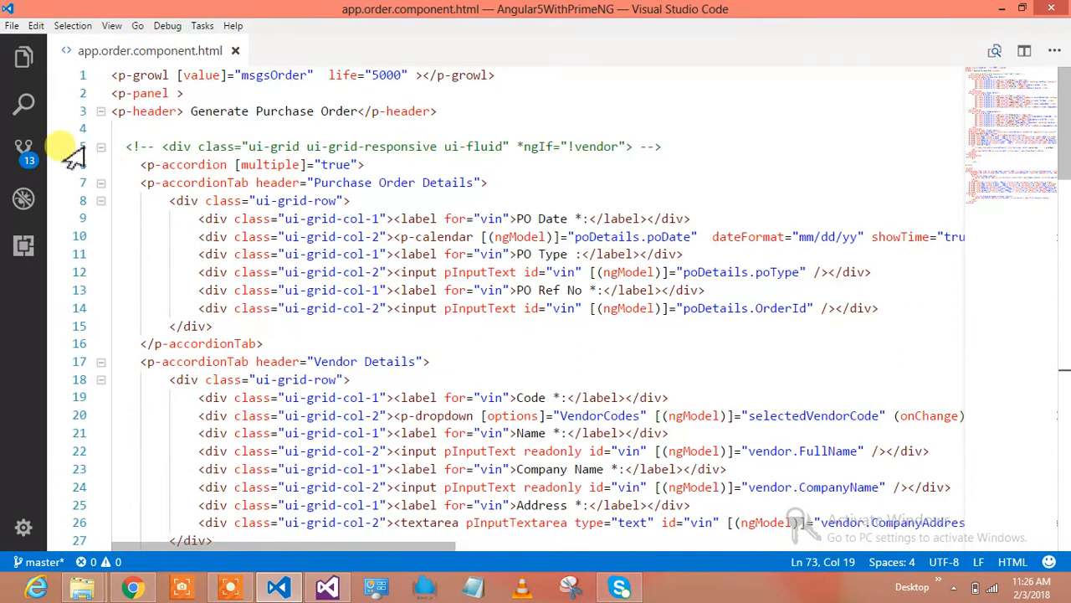
click(232, 586)
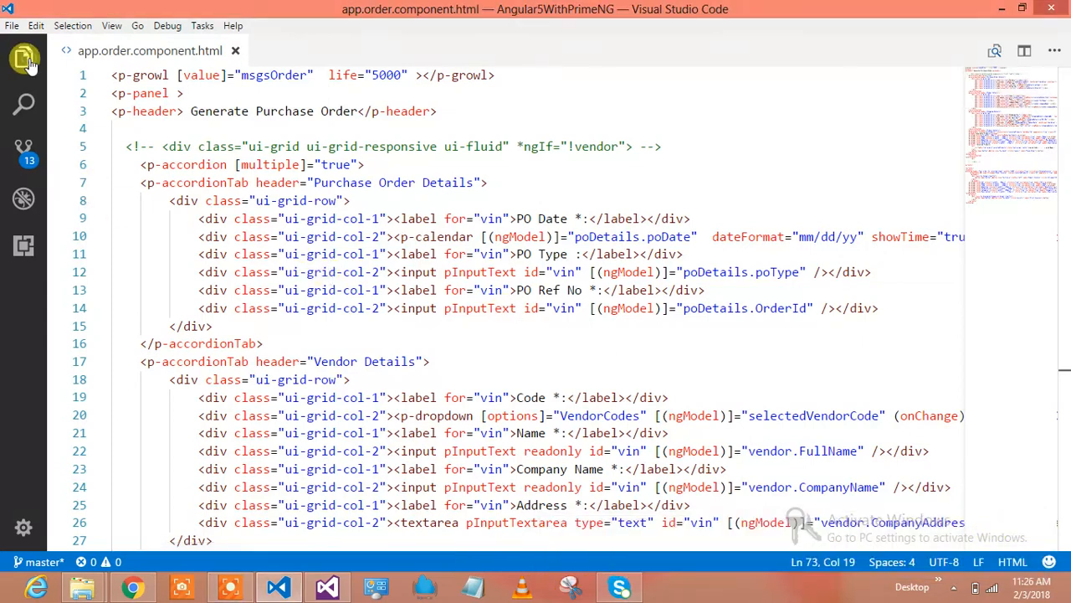
Step: Open app.order.component.ts from src/app in the Explorer and jump to the top of the file
click(23, 54)
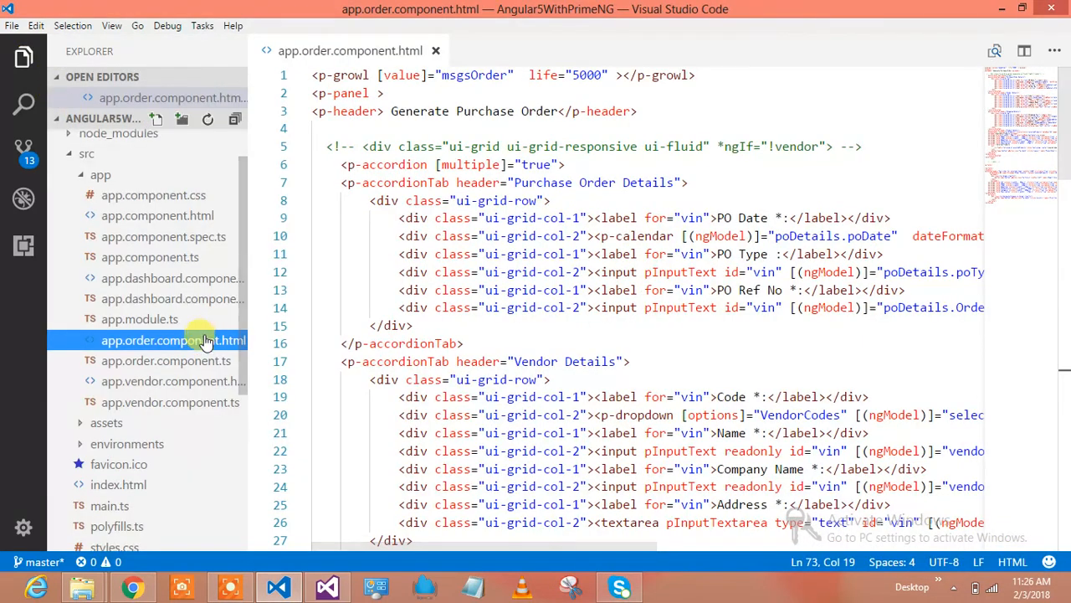
mouse_move(211, 312)
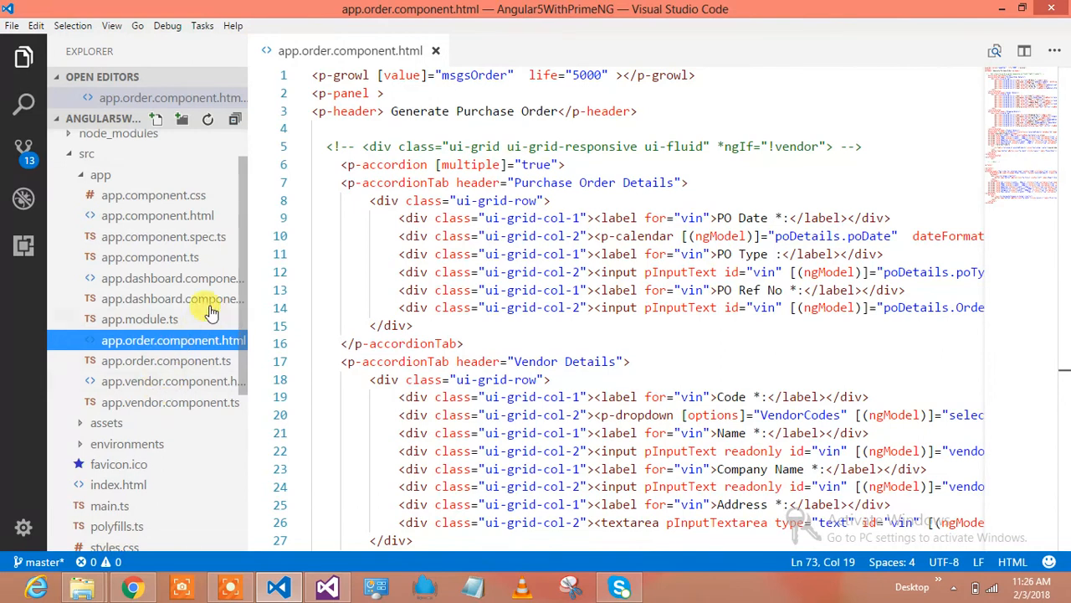
click(166, 360)
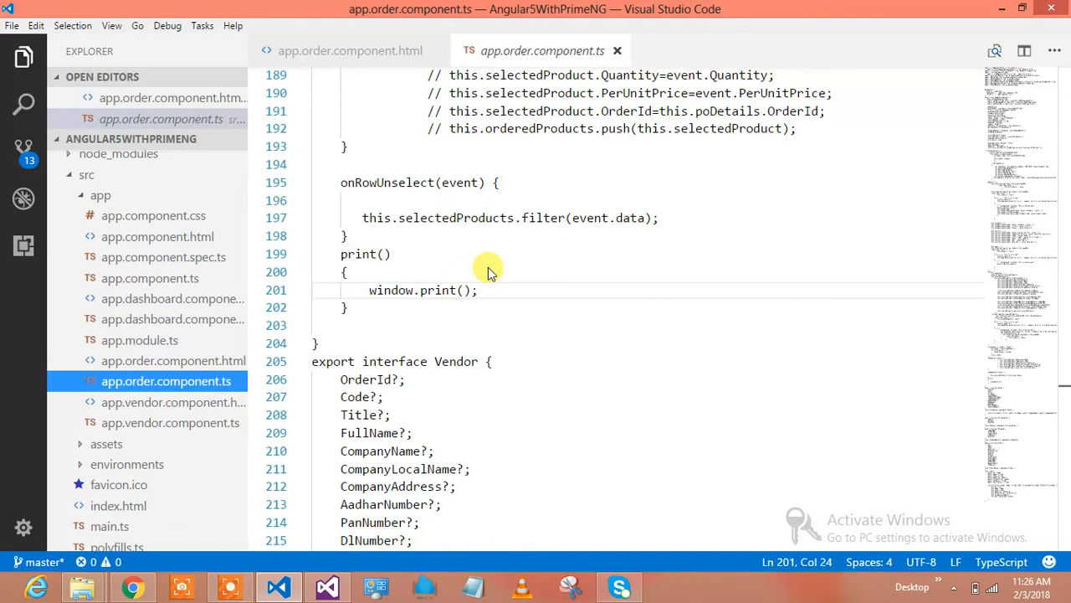
mouse_move(1063, 136)
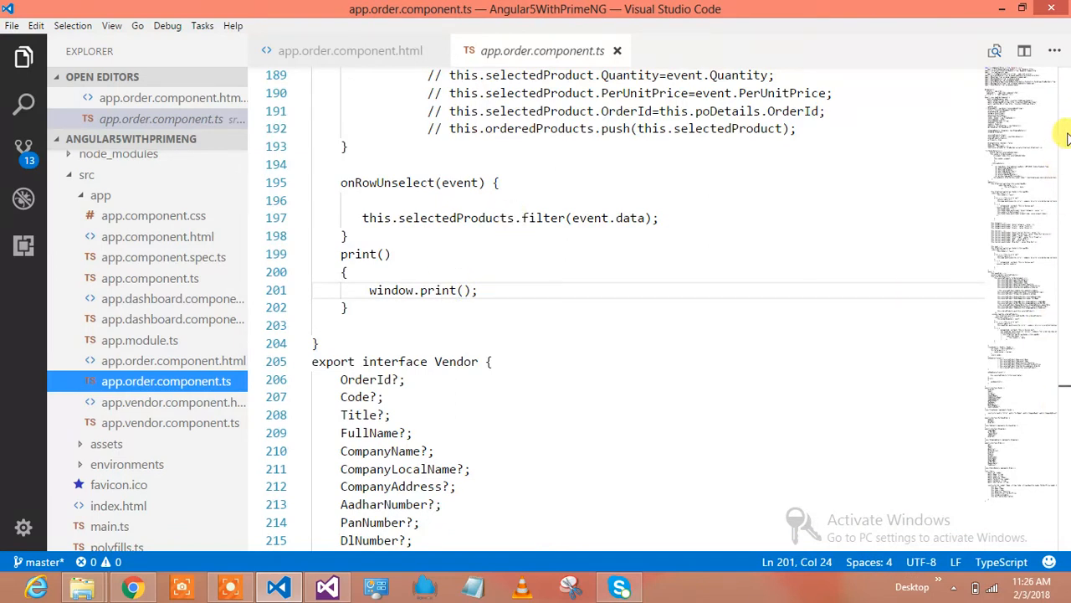
double_click(655, 128)
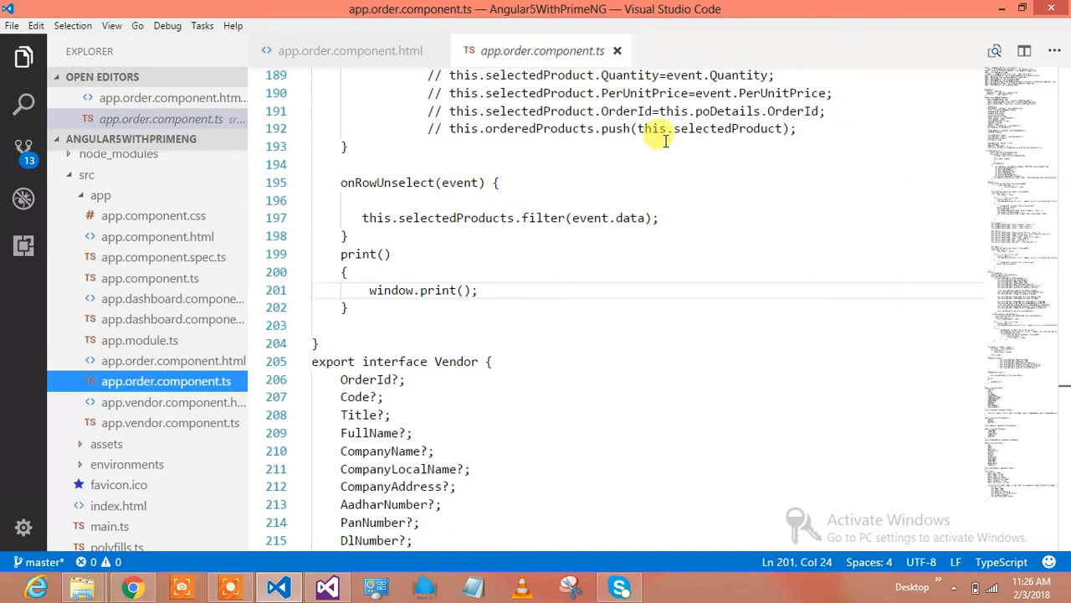
scroll(up, 3)
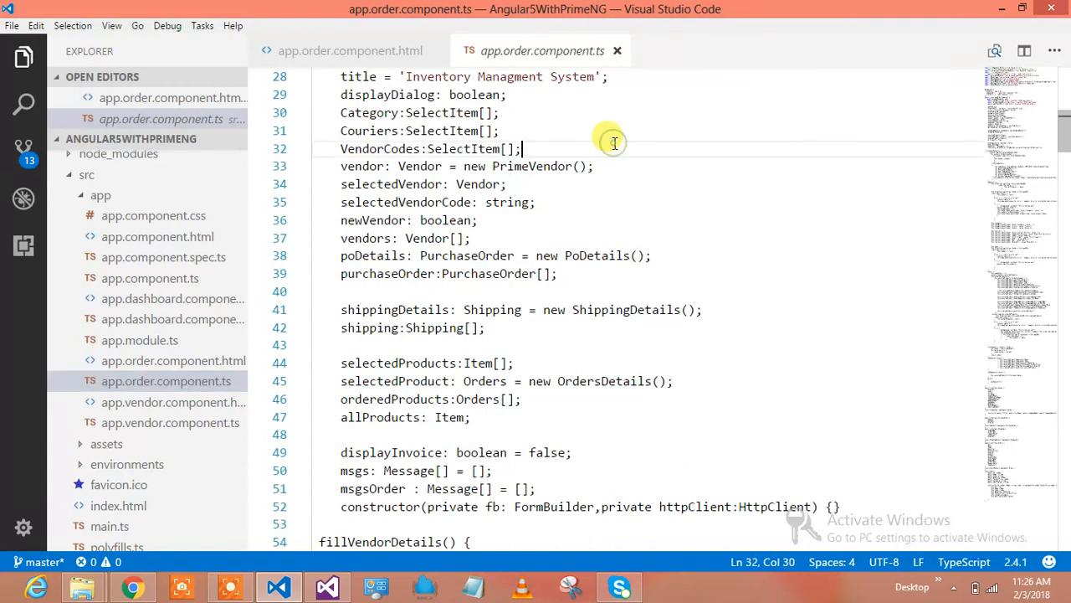
key(ctrl+Home)
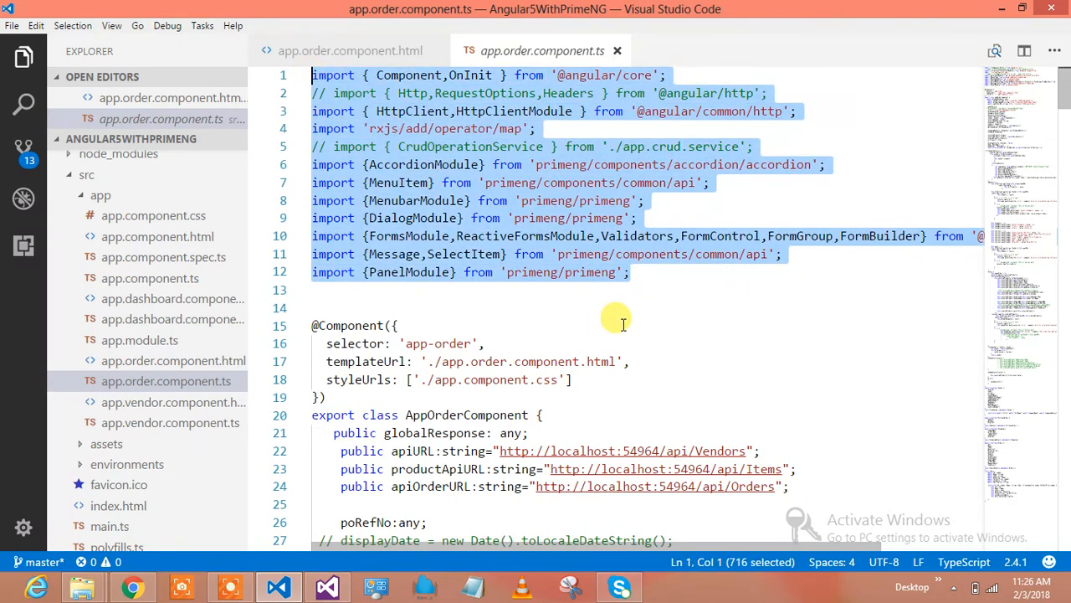
Step: Scroll through the AppOrderComponent field declarations, marking the Couriers and newVendor fields
click(635, 314)
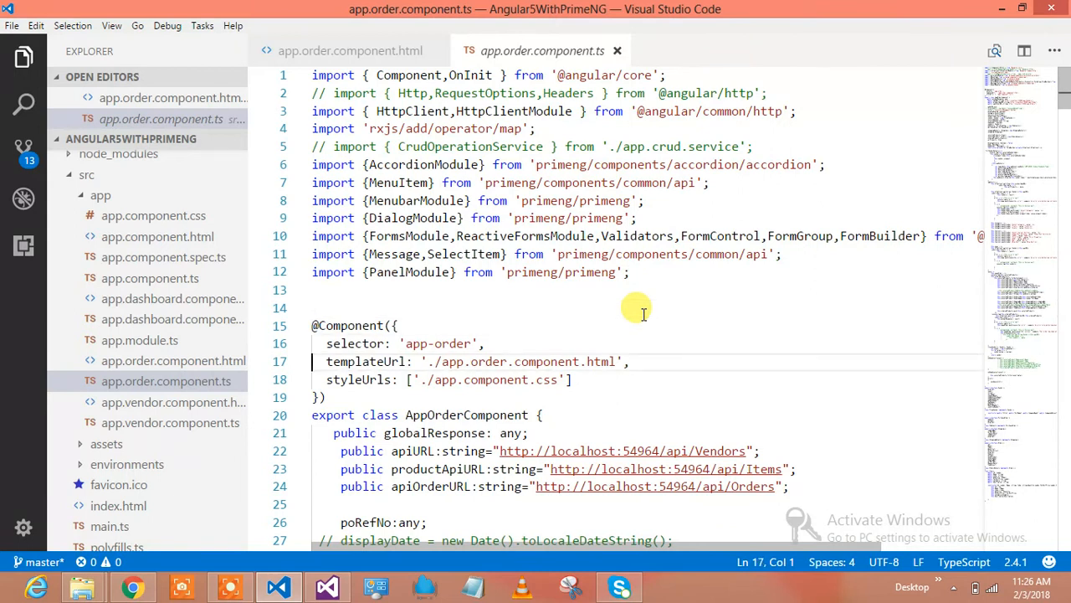
scroll(down, 3)
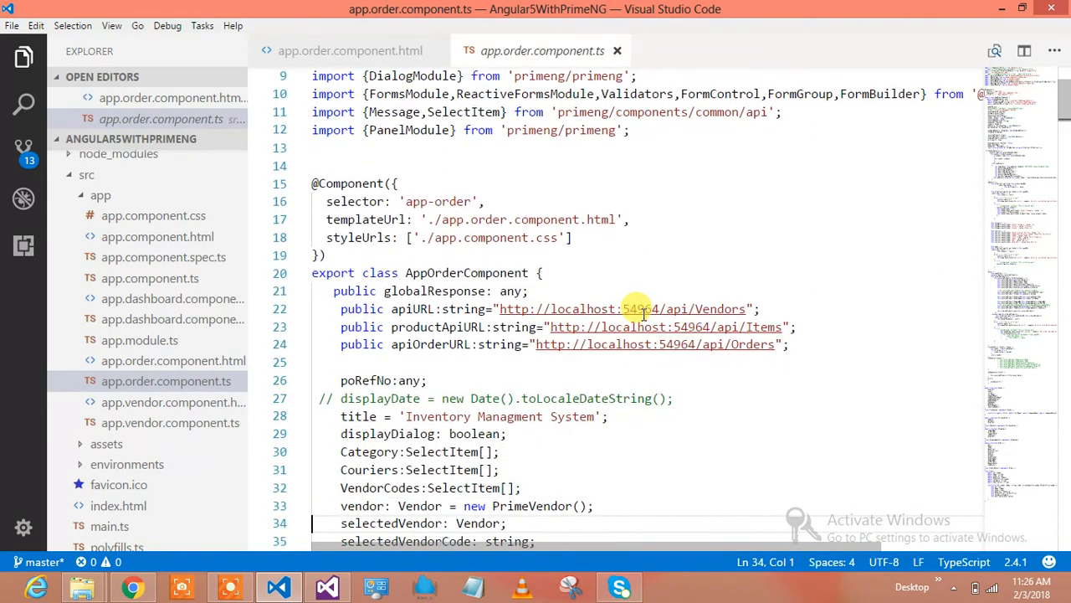
scroll(down, 3)
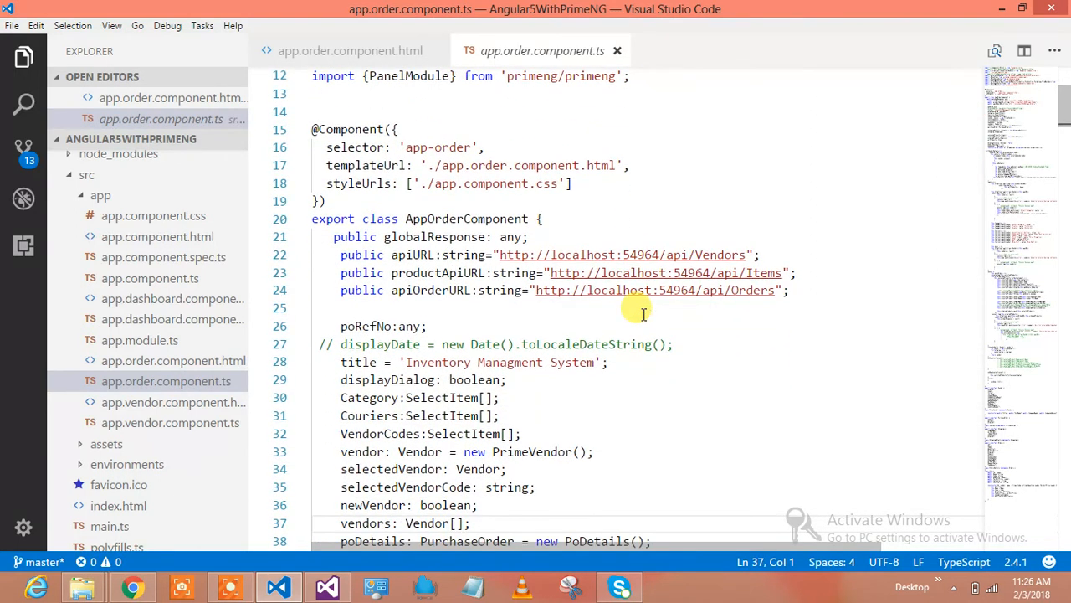
scroll(down, 3)
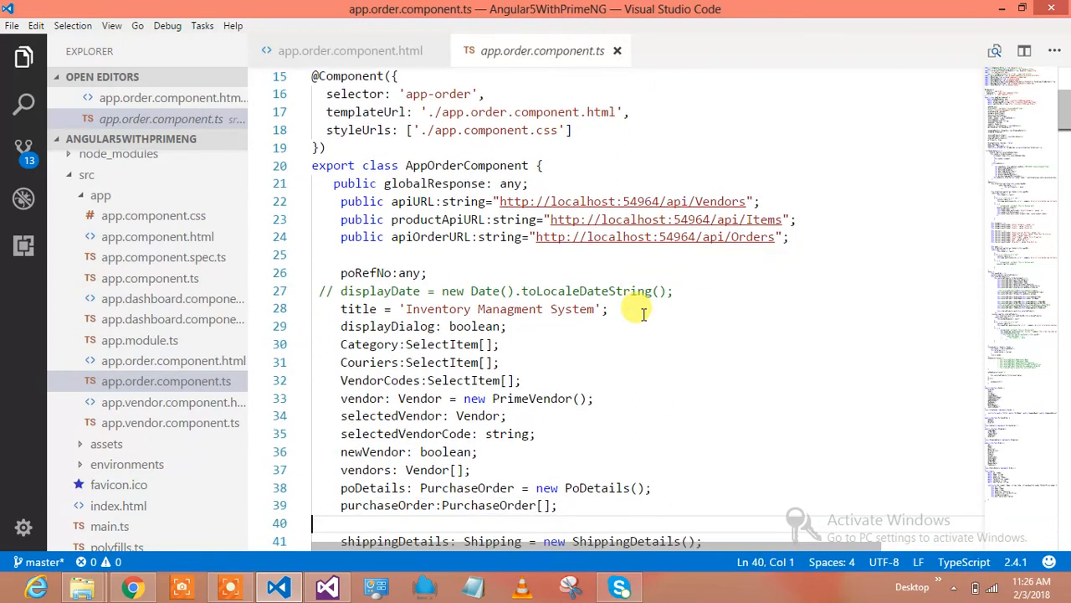
scroll(down, 3)
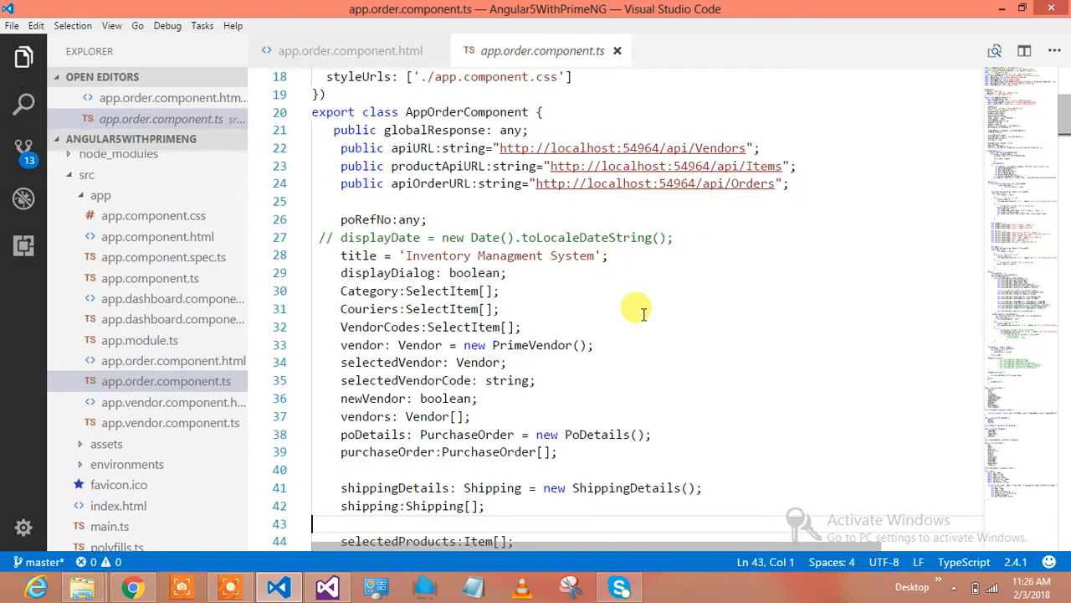
scroll(down, 3)
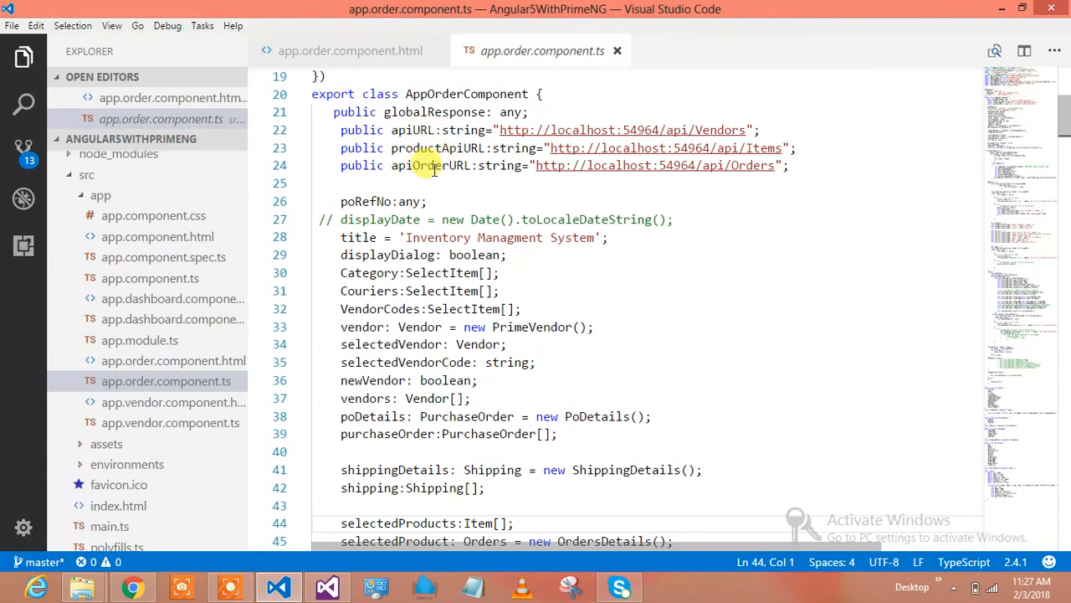
click(568, 290)
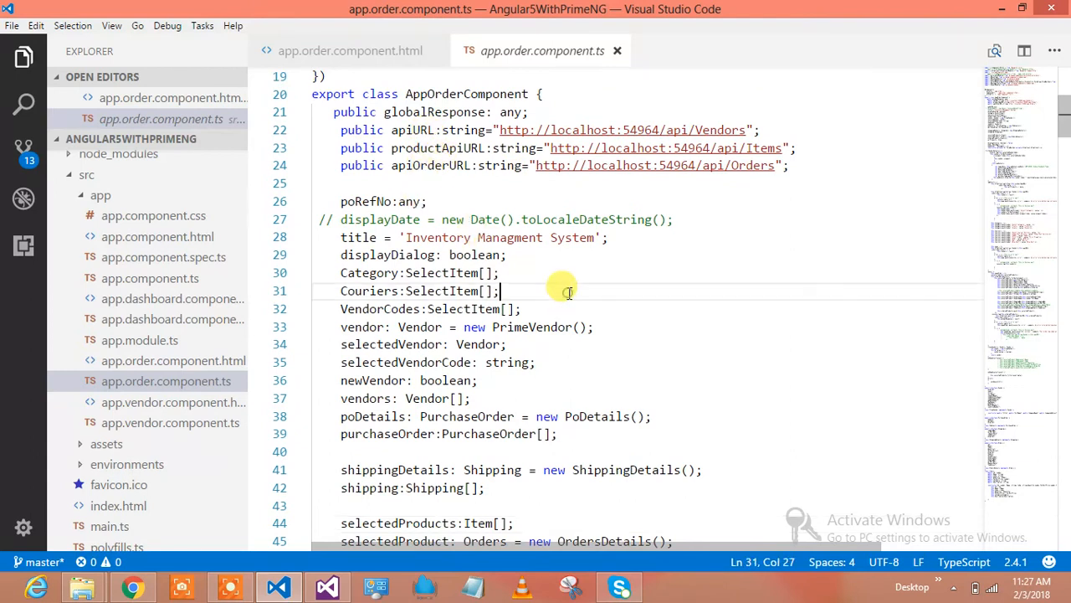
click(480, 380)
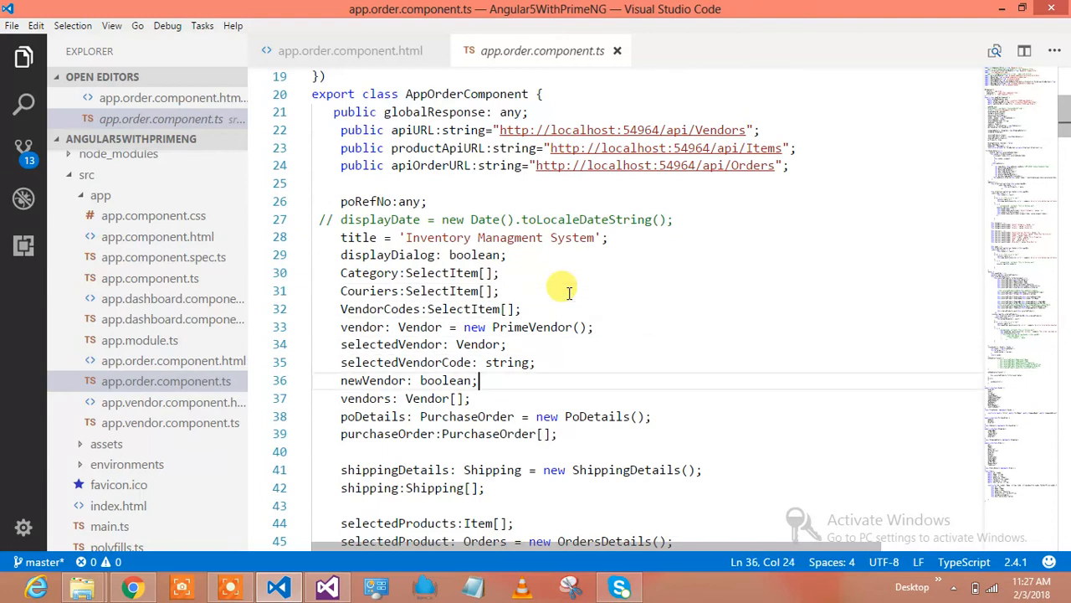
scroll(down, 3)
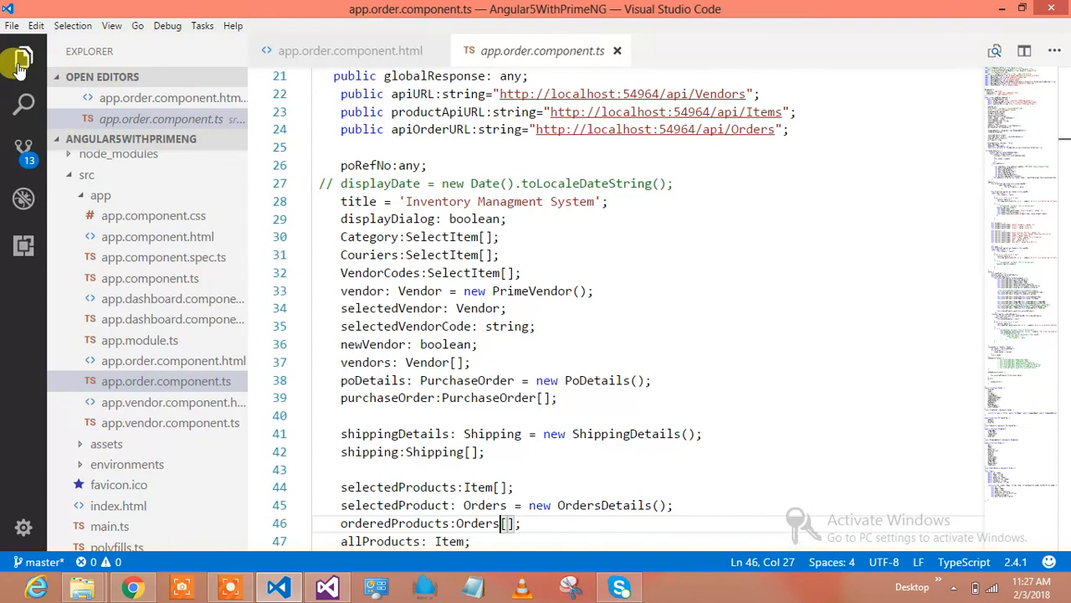
Step: Collapse the Explorer sidebar so the order component code fills the editor
click(23, 57)
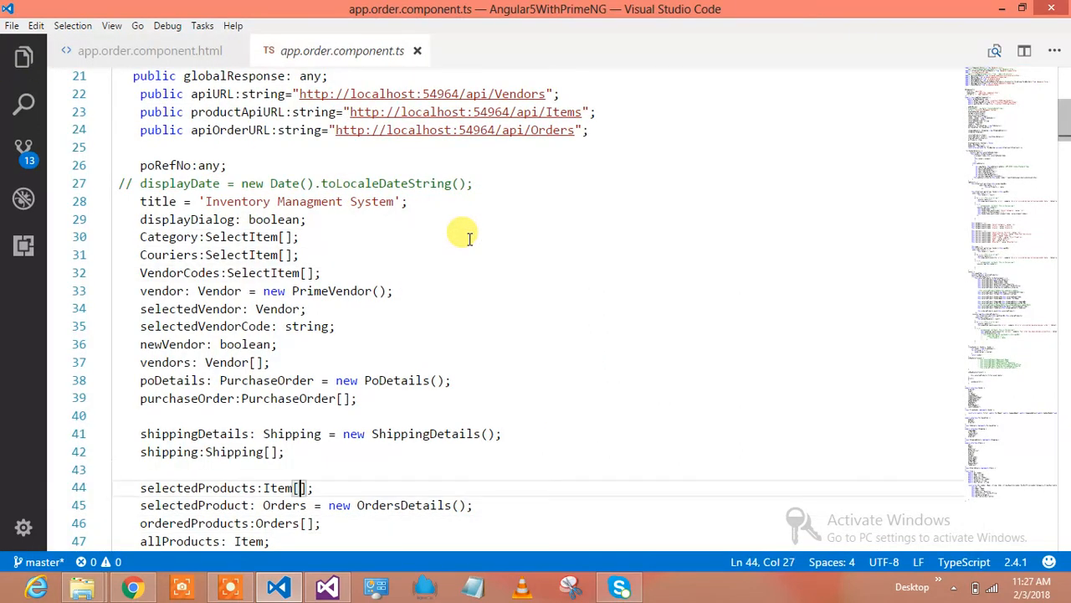
scroll(down, 3)
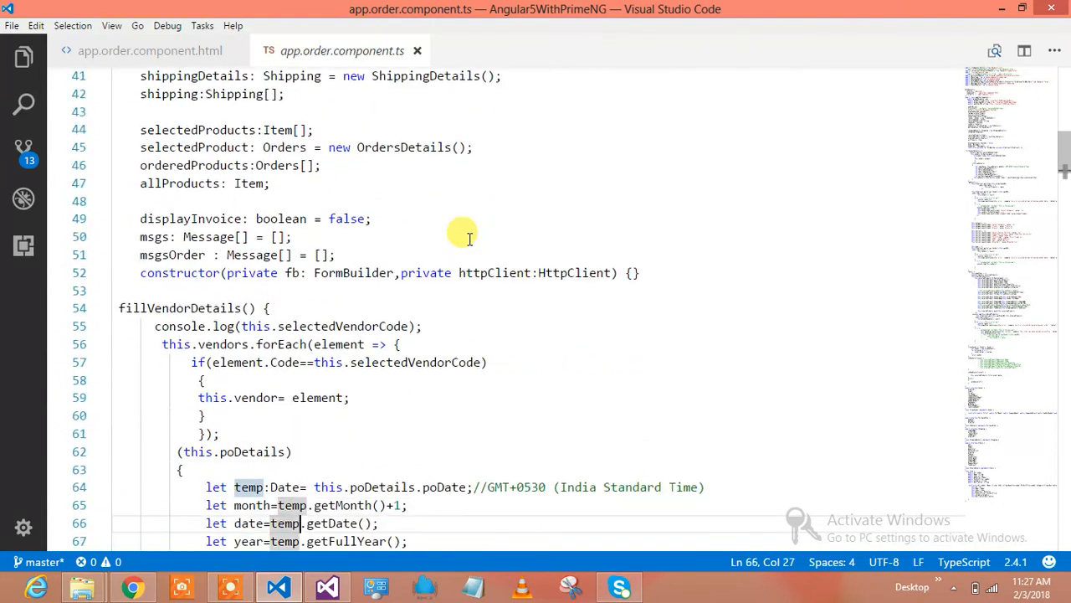
scroll(down, 3)
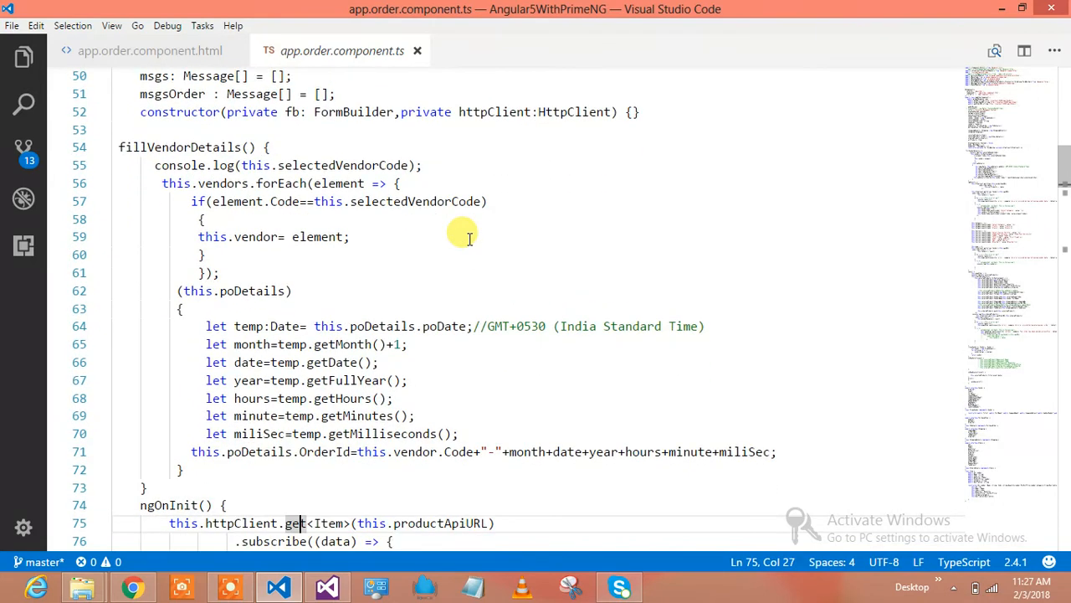
mouse_move(348, 165)
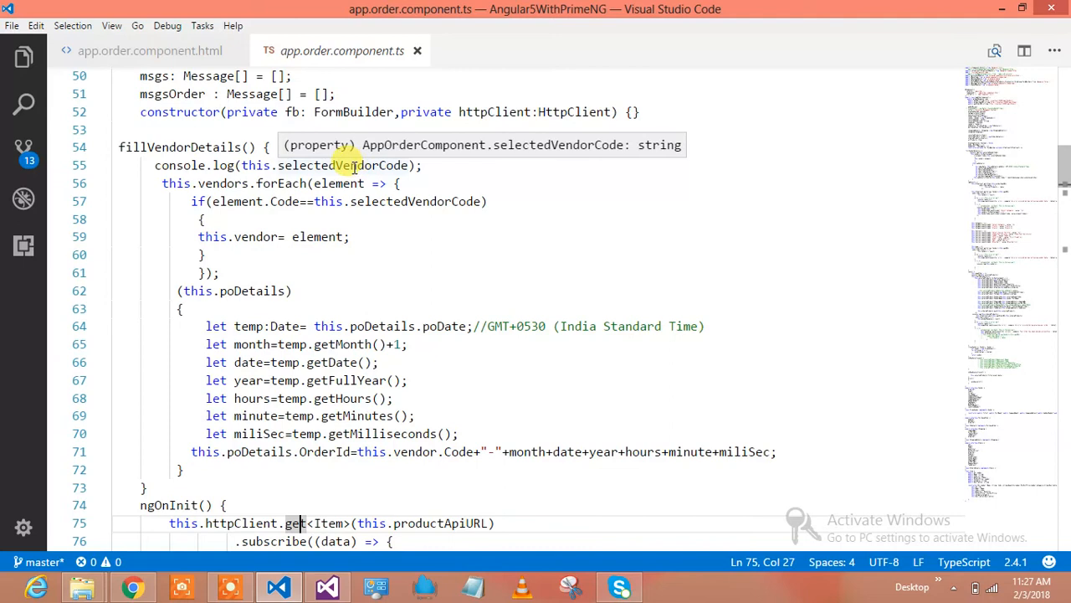
mouse_move(373, 218)
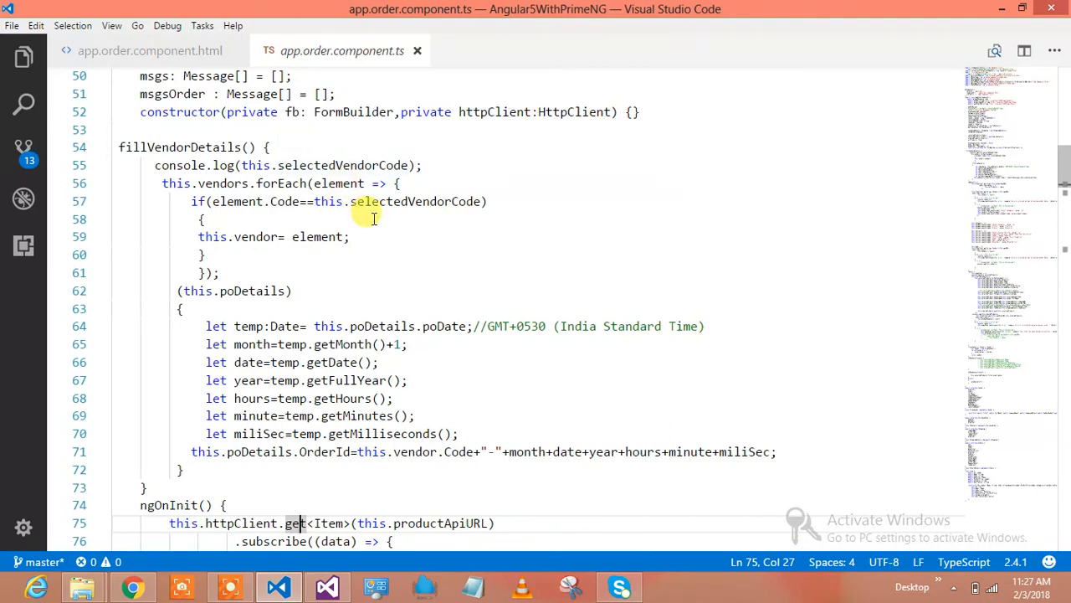
mouse_move(386, 275)
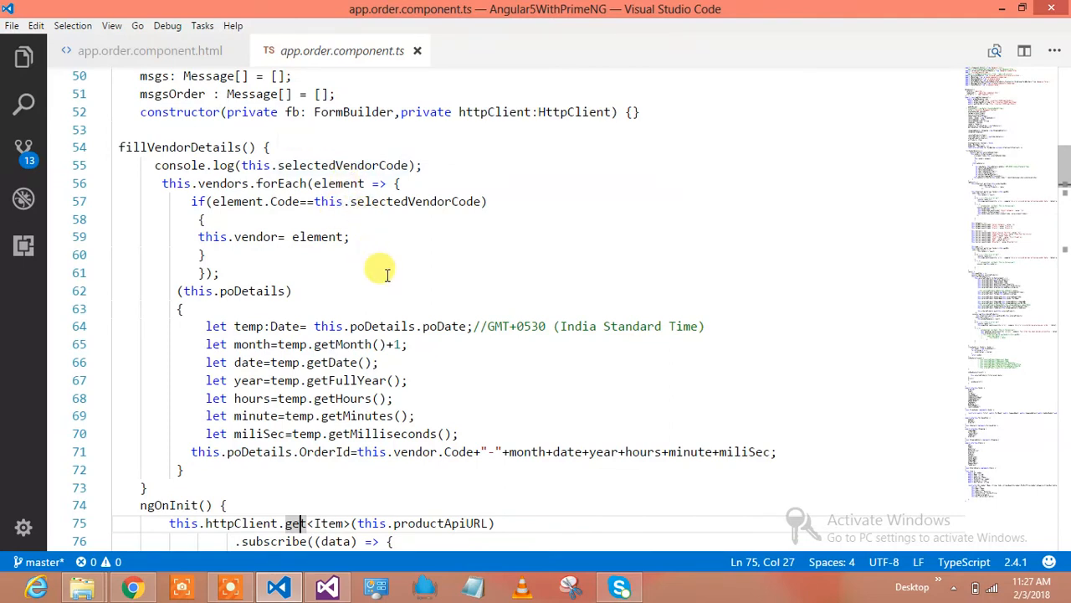
scroll(down, 3)
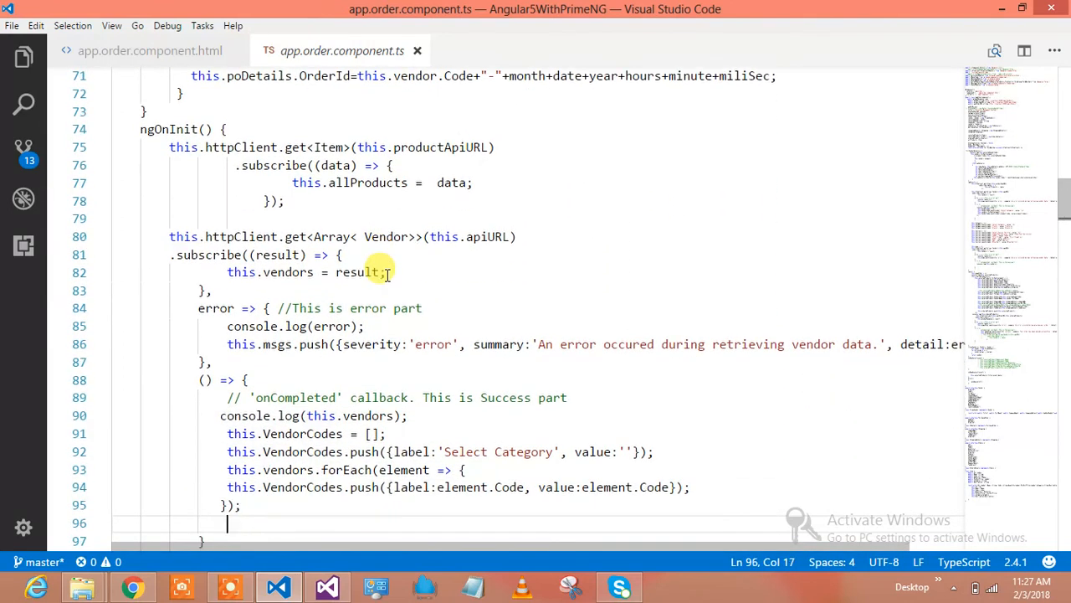
mouse_move(358, 210)
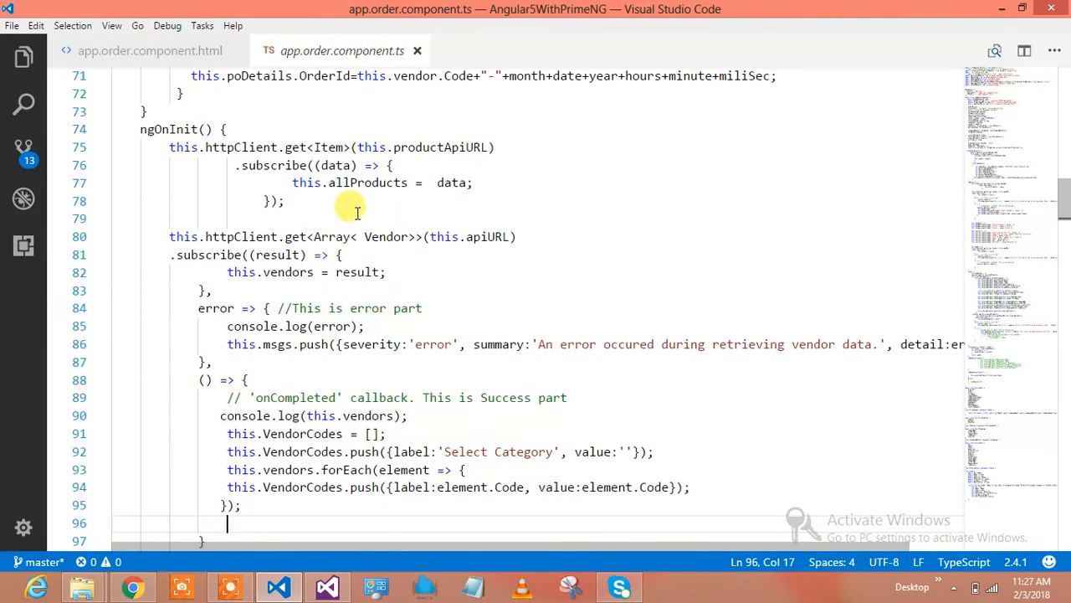
mouse_move(419, 272)
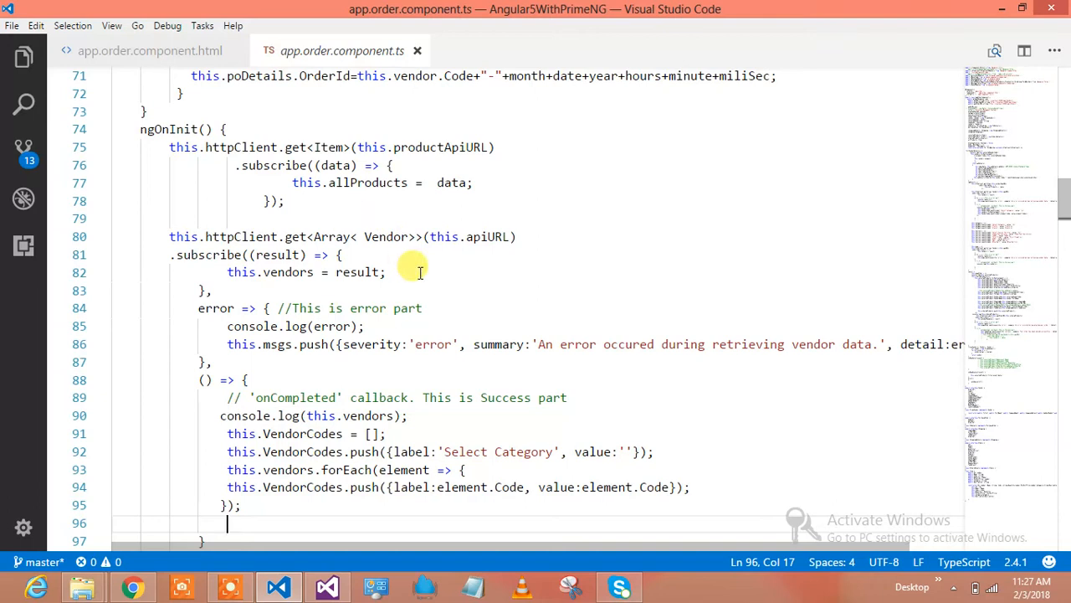
scroll(down, 3)
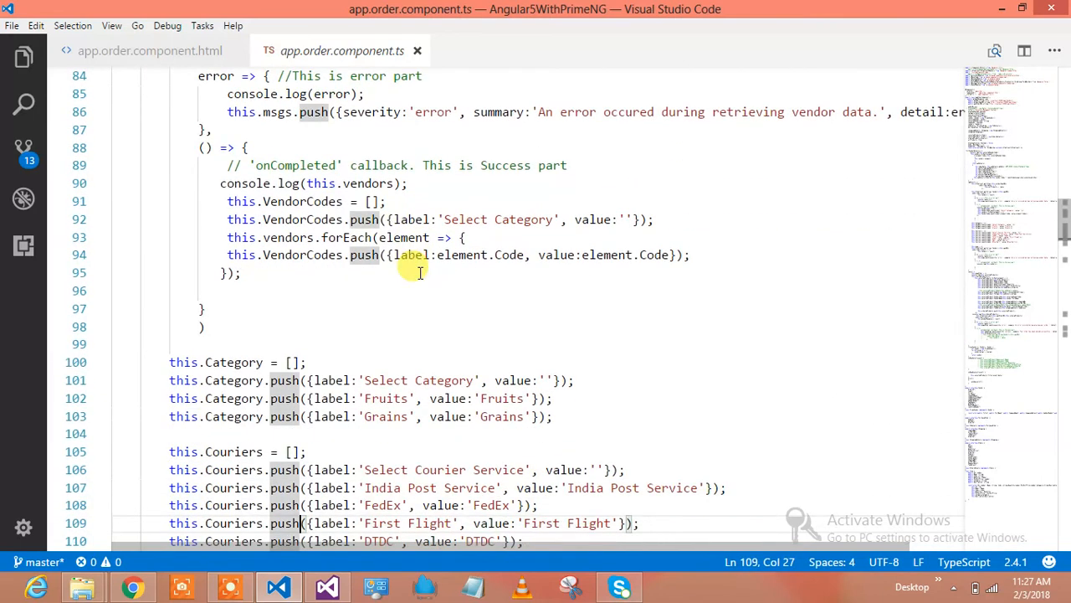
scroll(down, 3)
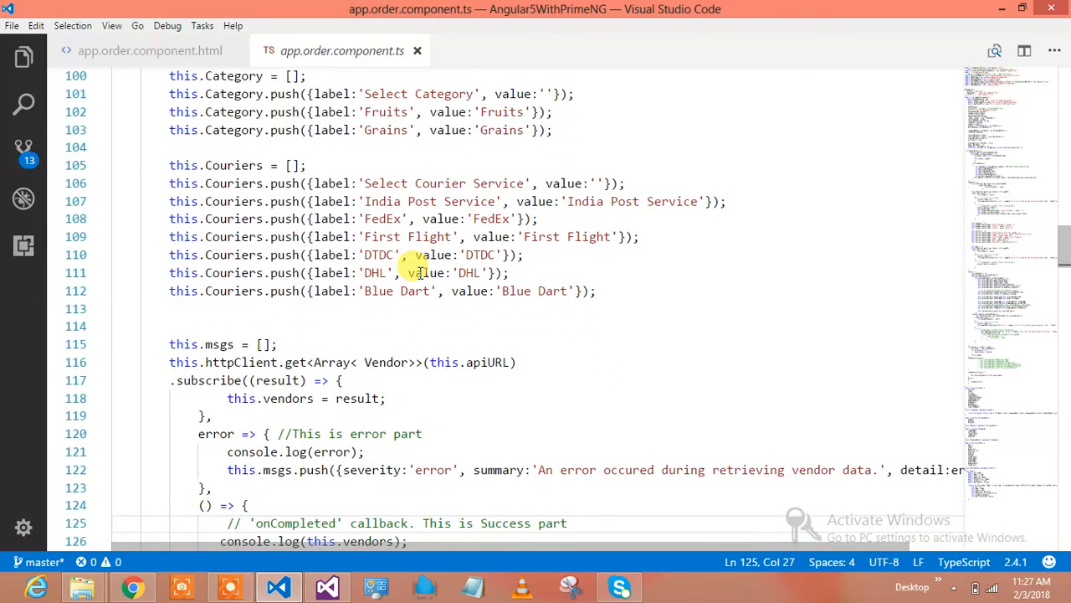
scroll(down, 3)
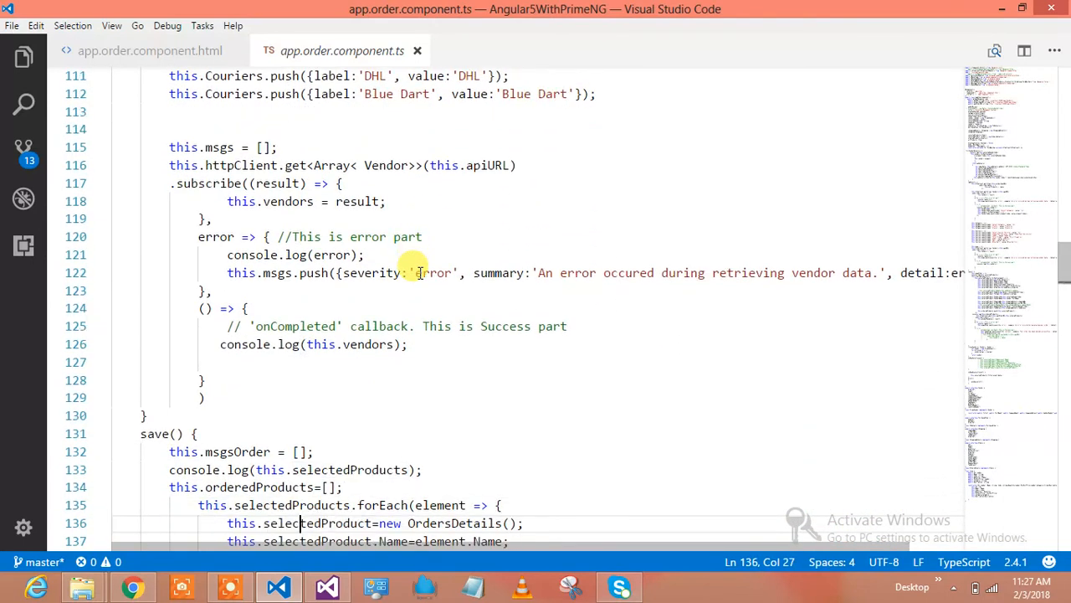
mouse_move(219, 146)
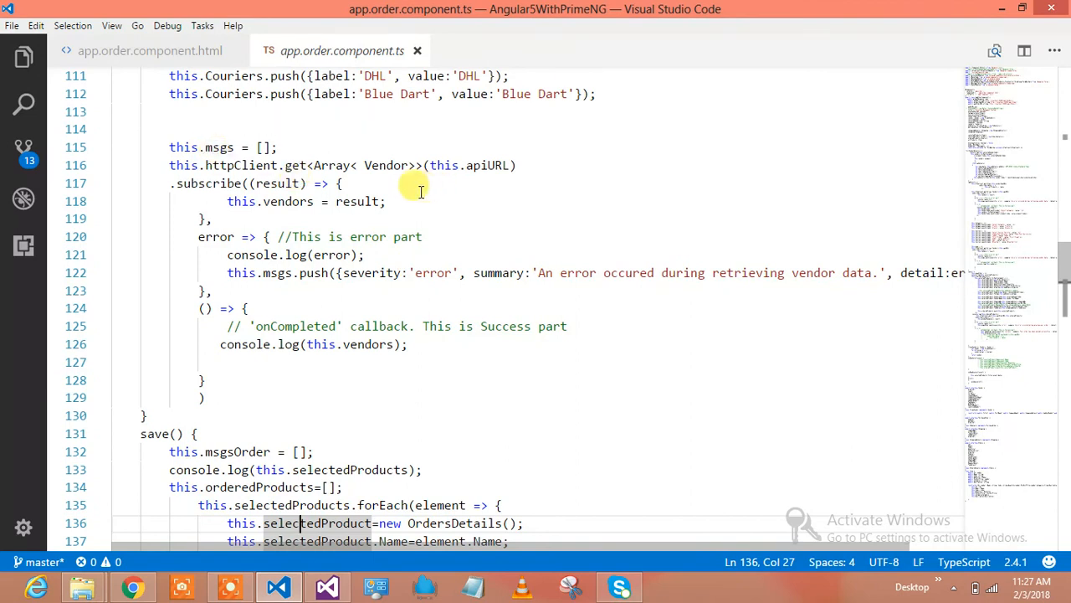
scroll(down, 3)
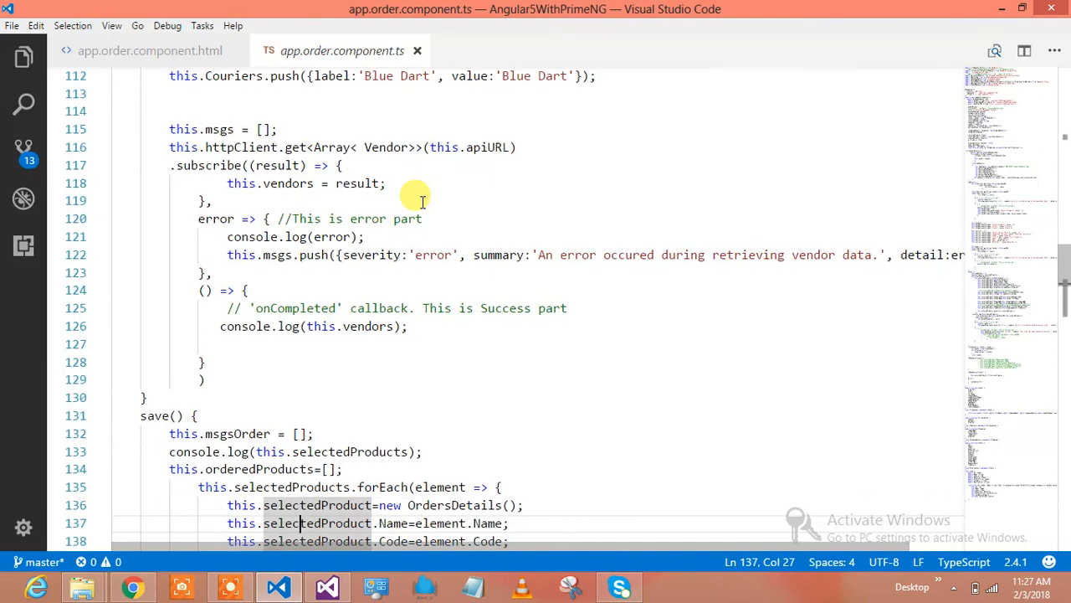
scroll(down, 3)
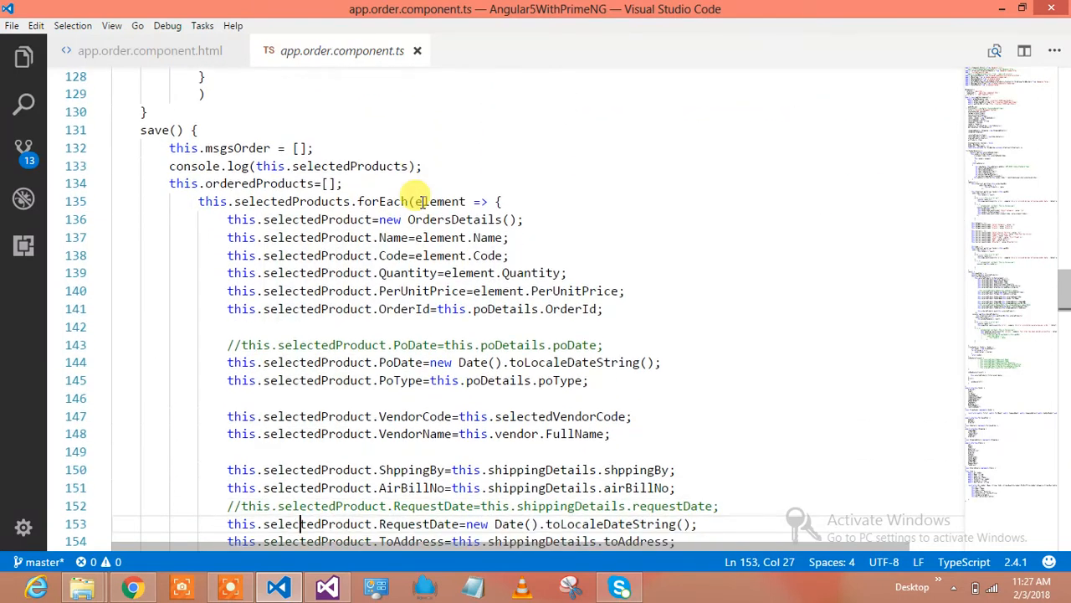
scroll(down, 3)
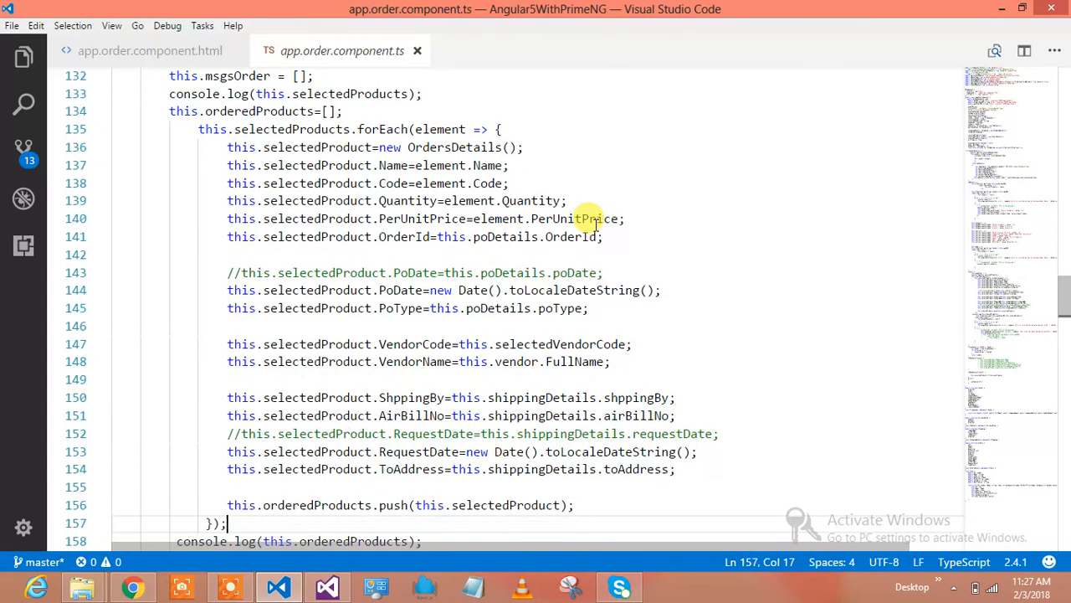
scroll(down, 3)
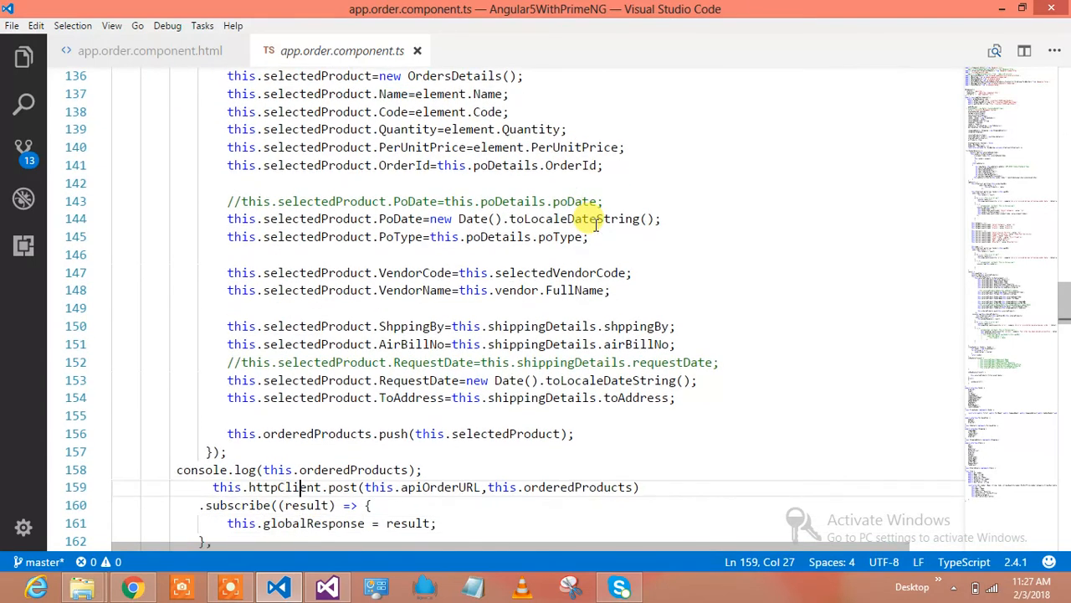
click(301, 344)
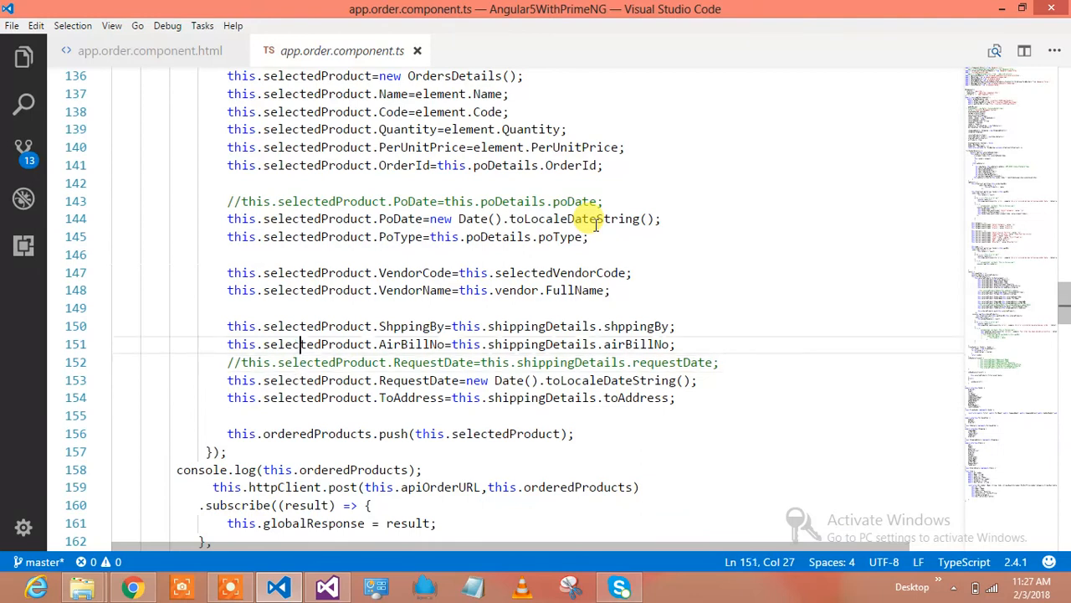
scroll(up, 3)
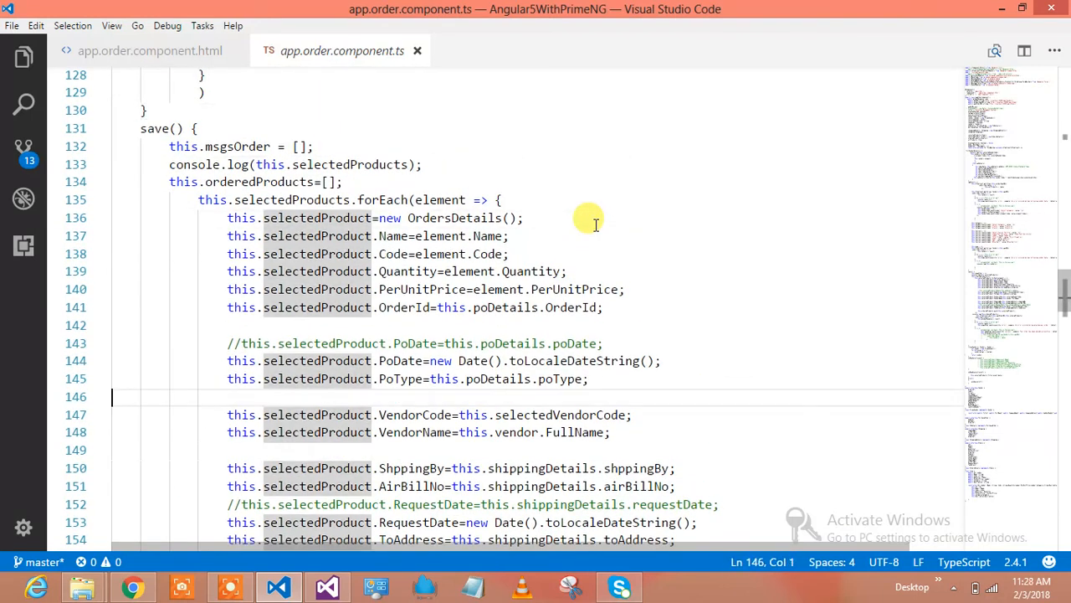
scroll(down, 3)
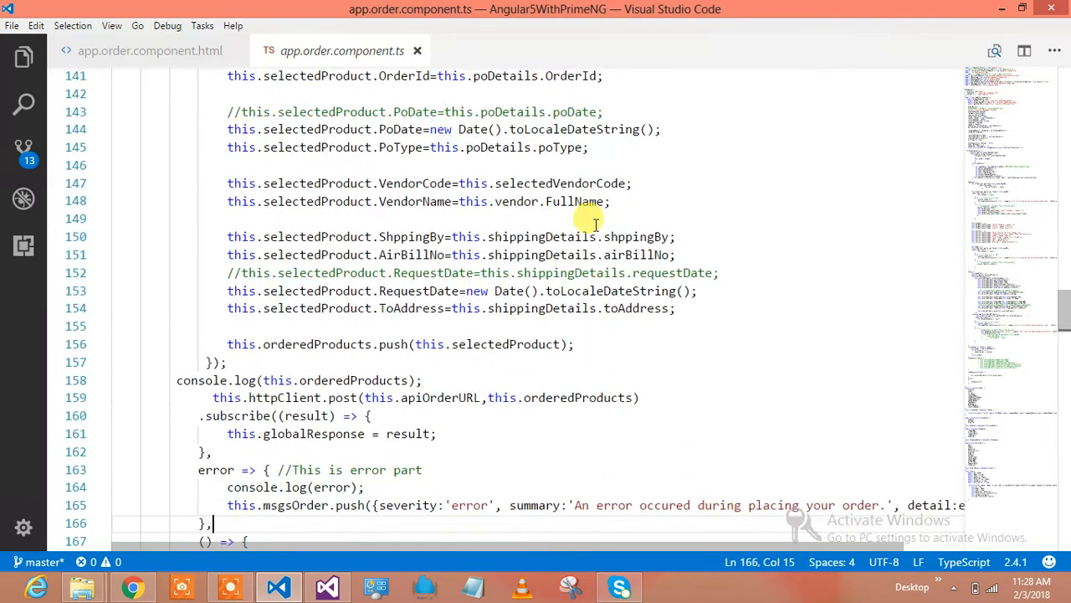
scroll(down, 3)
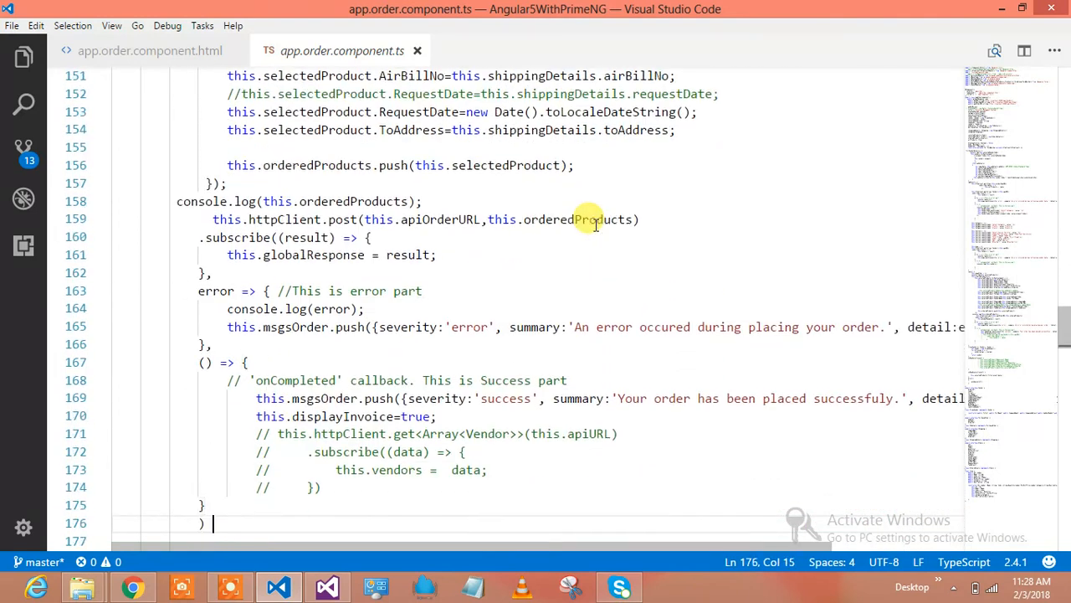
scroll(down, 3)
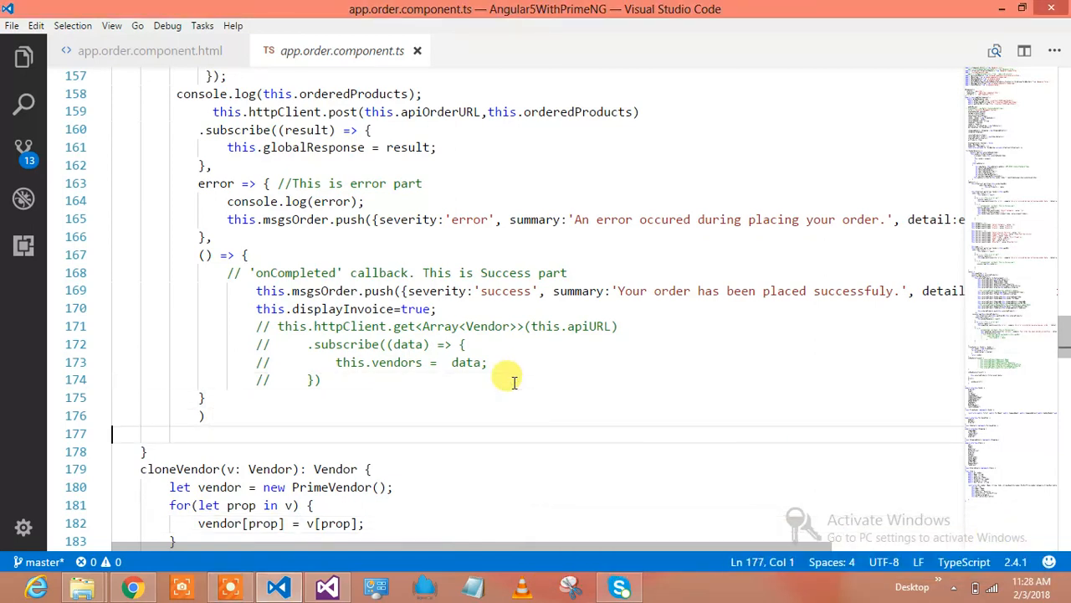
scroll(down, 3)
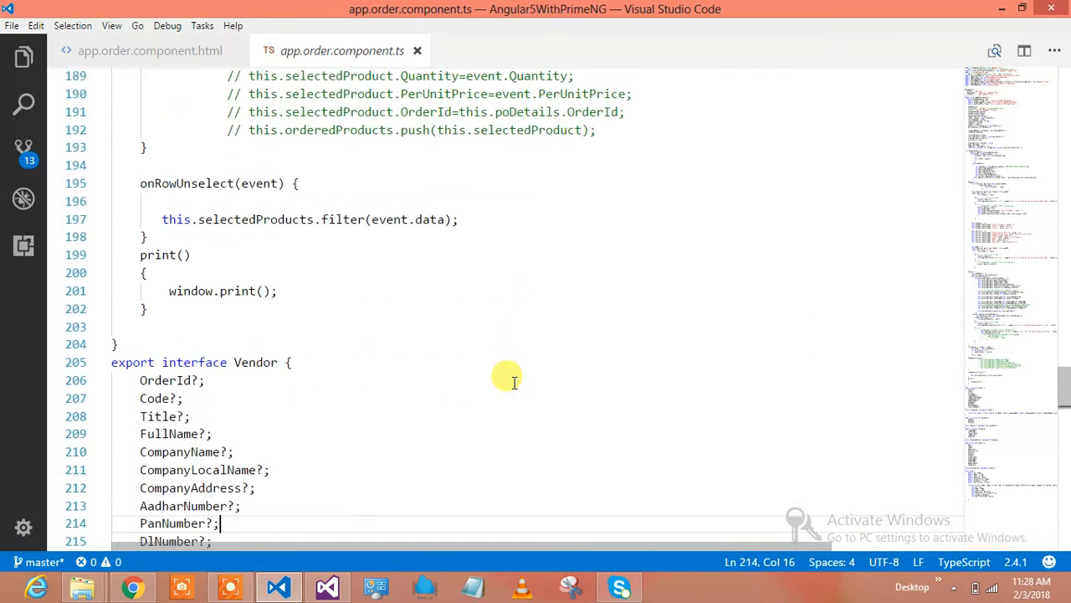
scroll(down, 3)
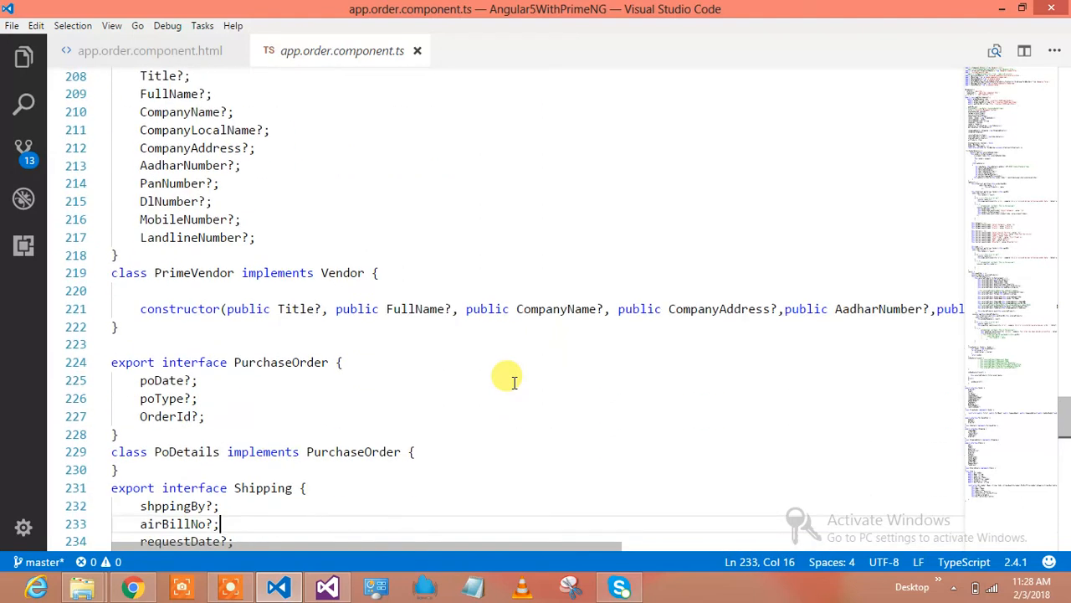
scroll(down, 3)
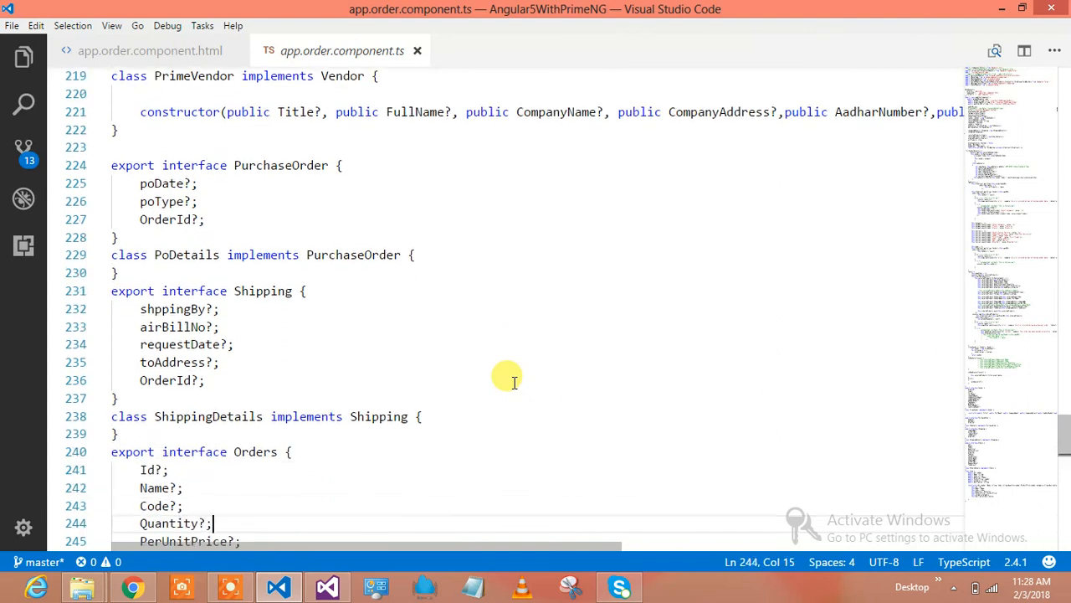
scroll(down, 3)
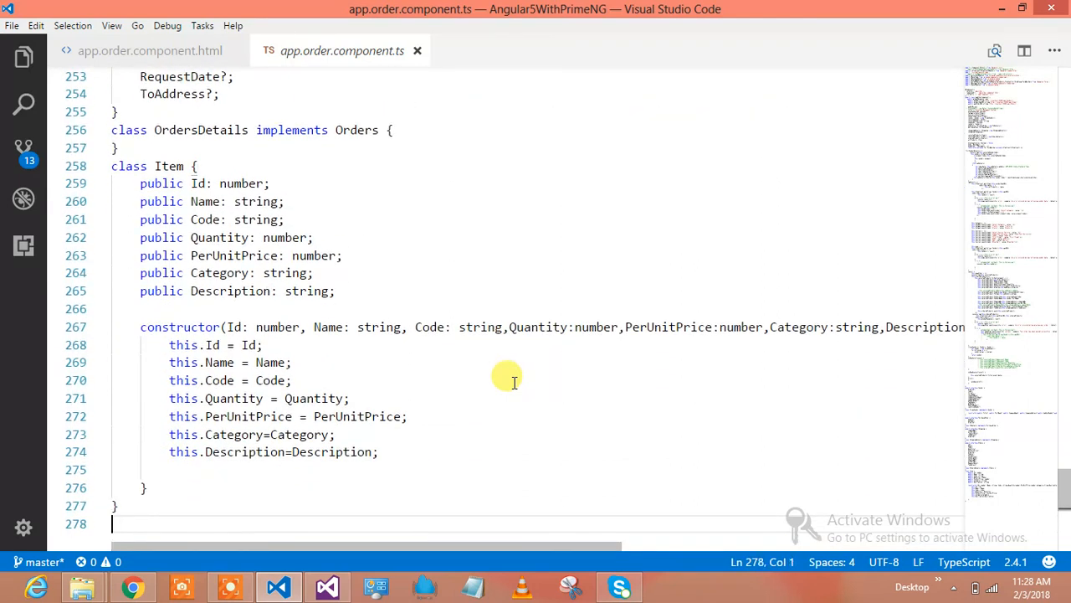
scroll(up, 3)
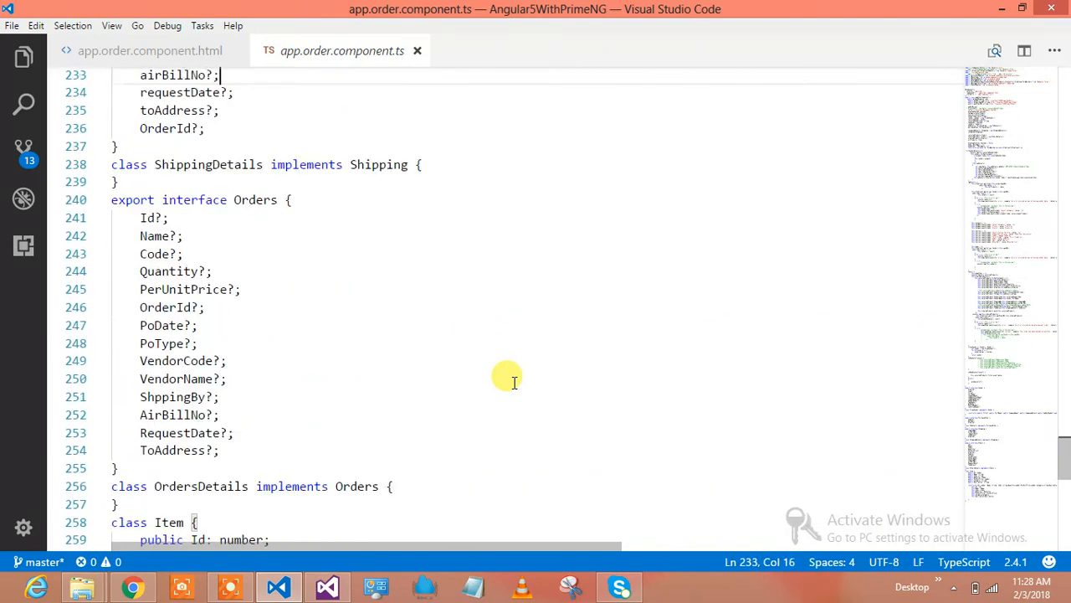
scroll(up, 3)
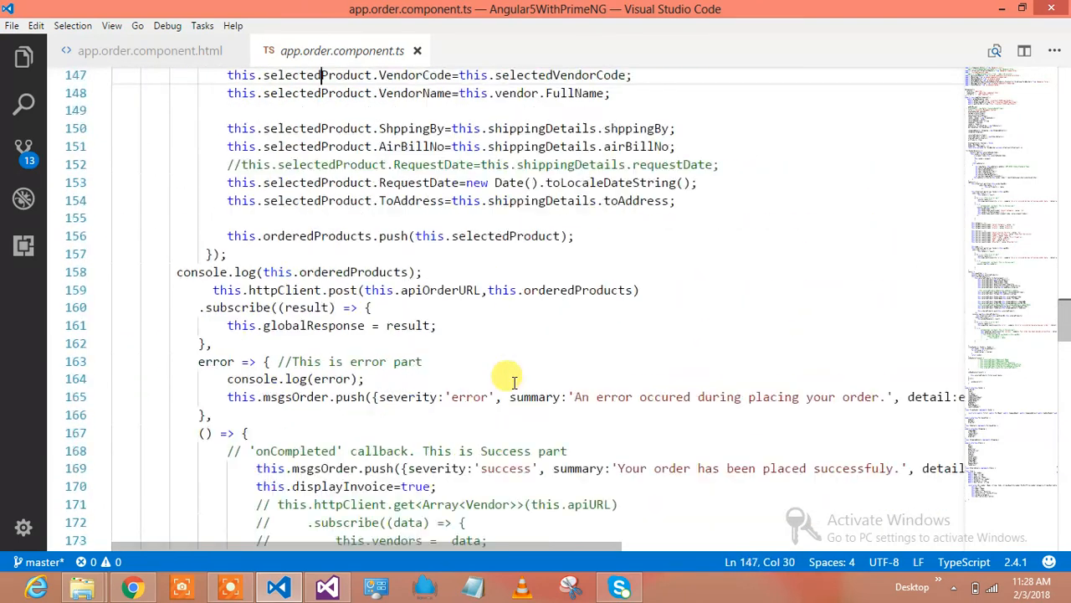
scroll(up, 3)
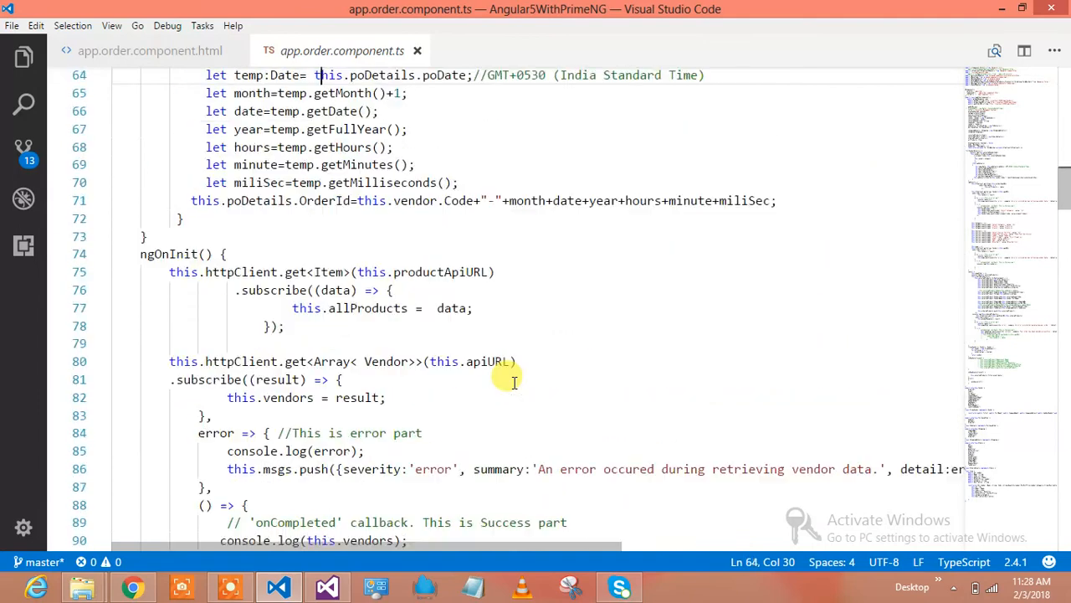
key(ctrl+Home)
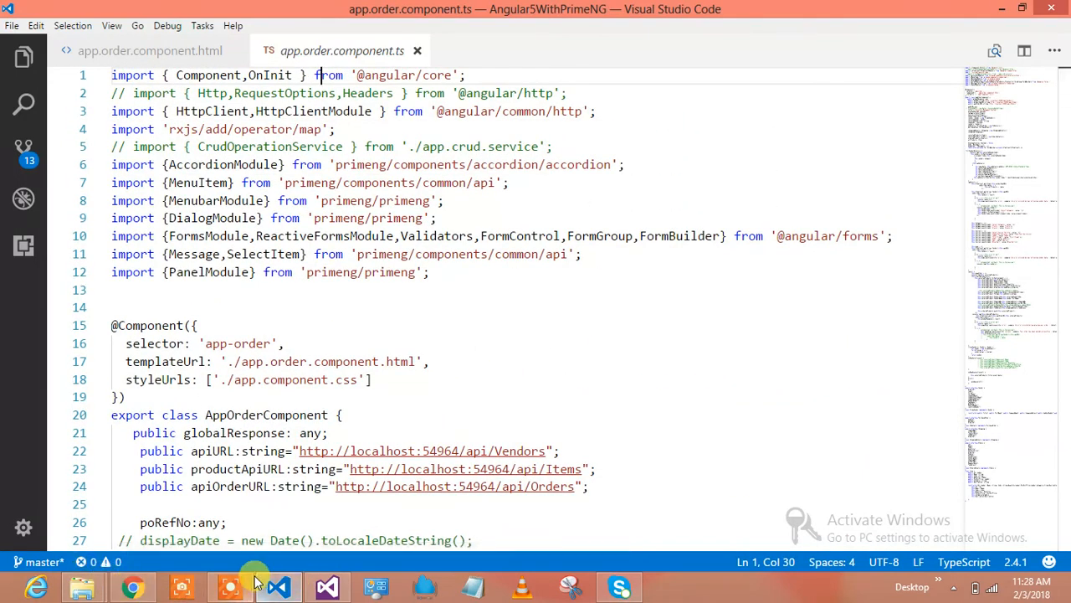
click(255, 582)
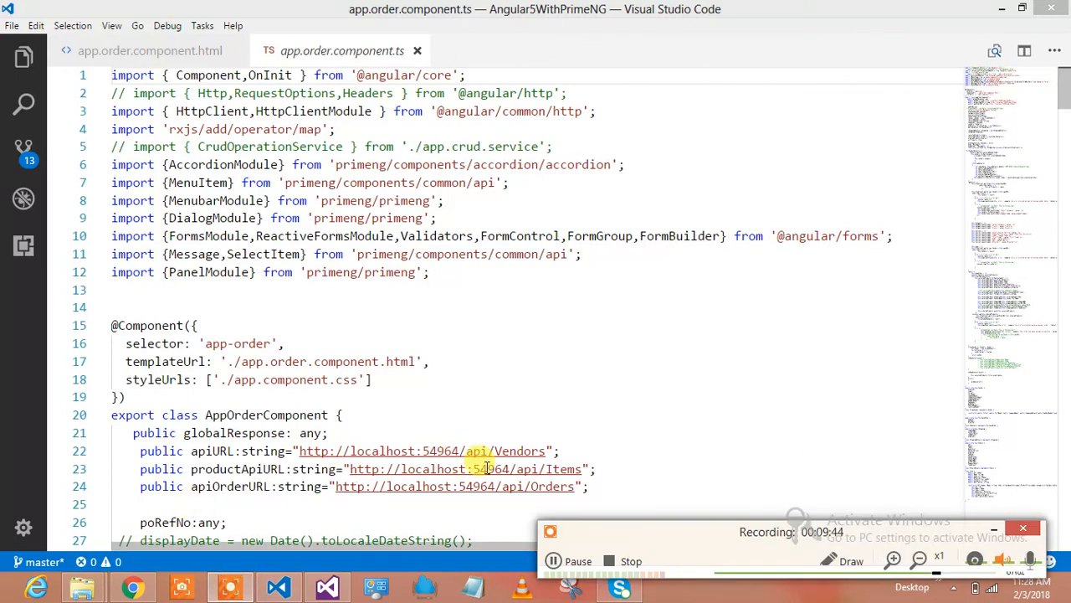
mouse_move(476, 355)
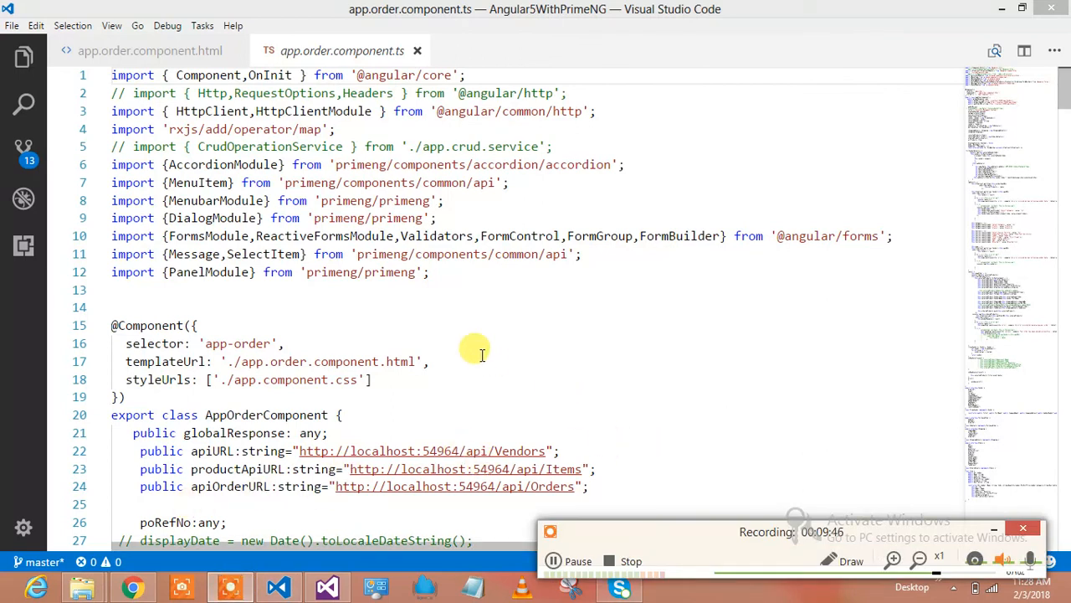
mouse_move(561, 329)
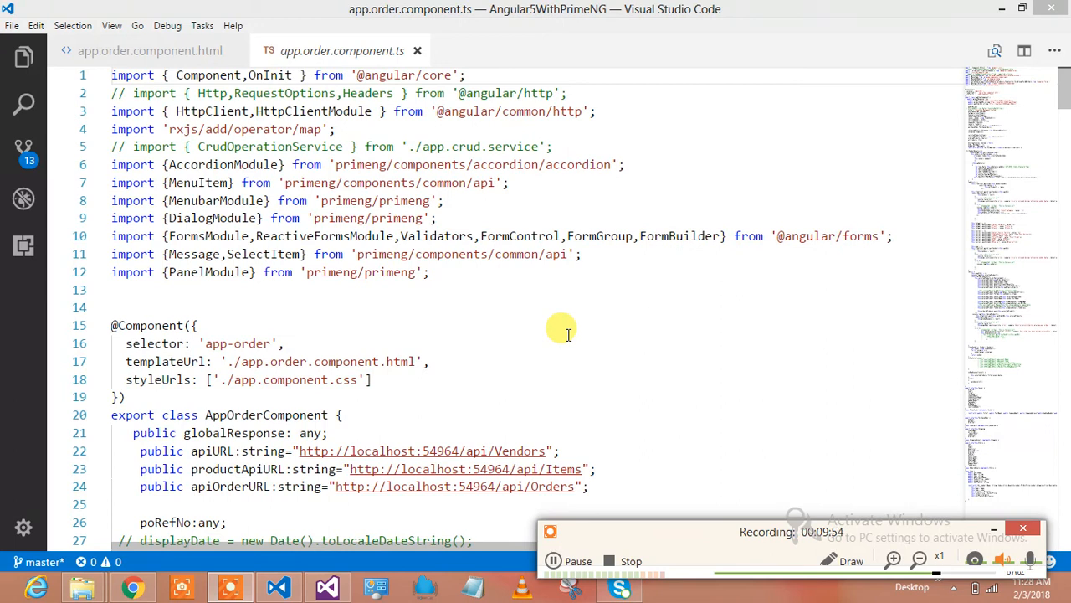
mouse_move(632, 334)
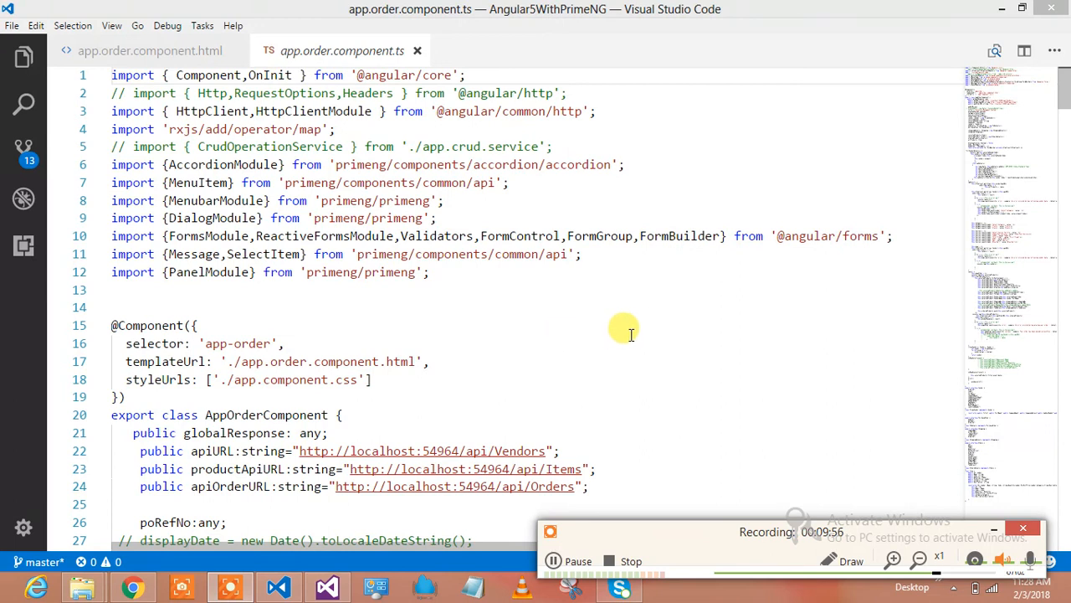